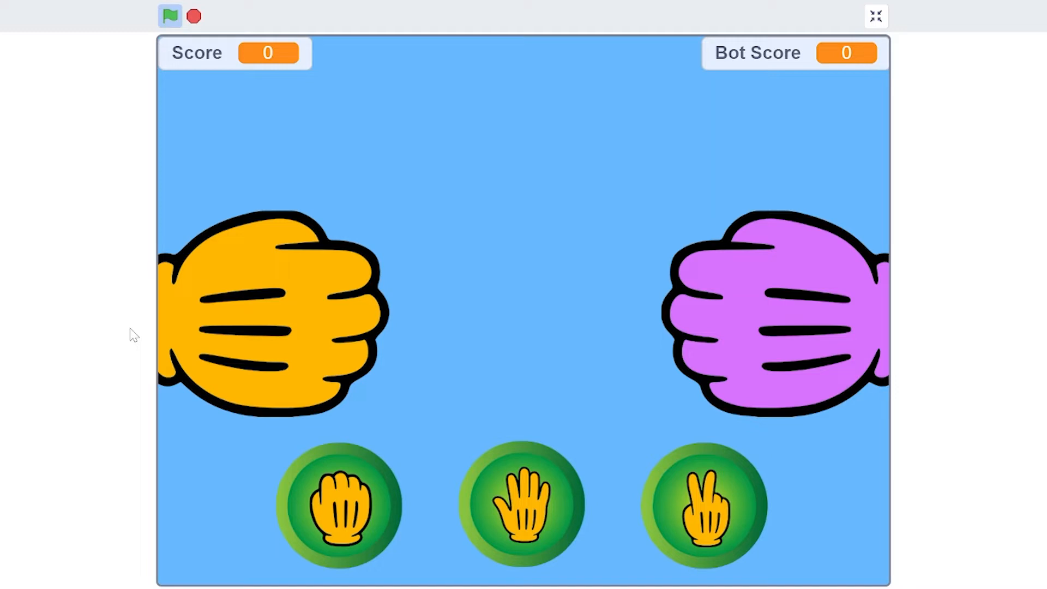
pyautogui.moveTo(371, 372)
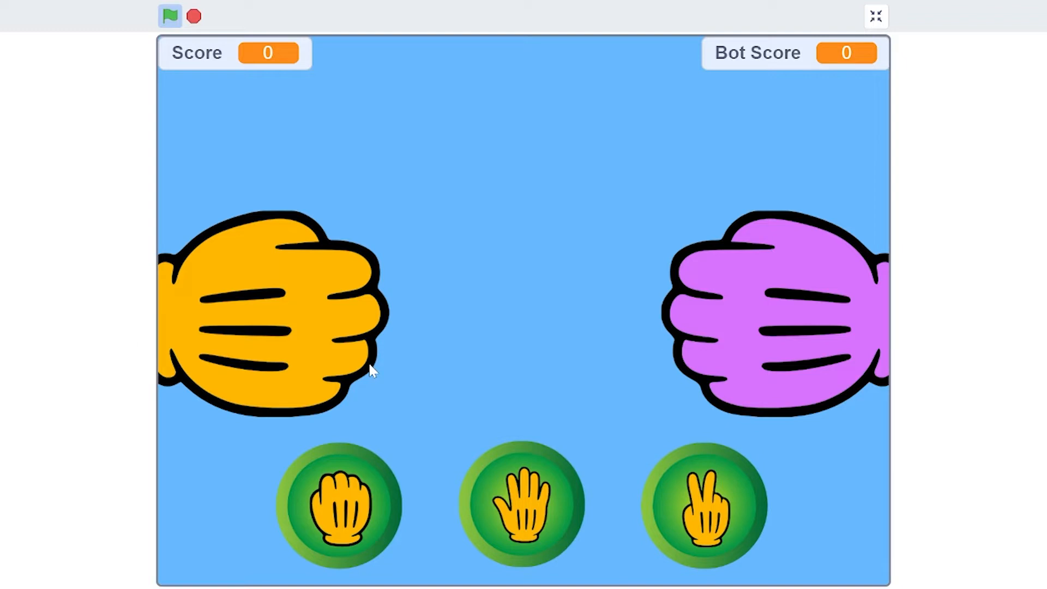
pyautogui.moveTo(523, 525)
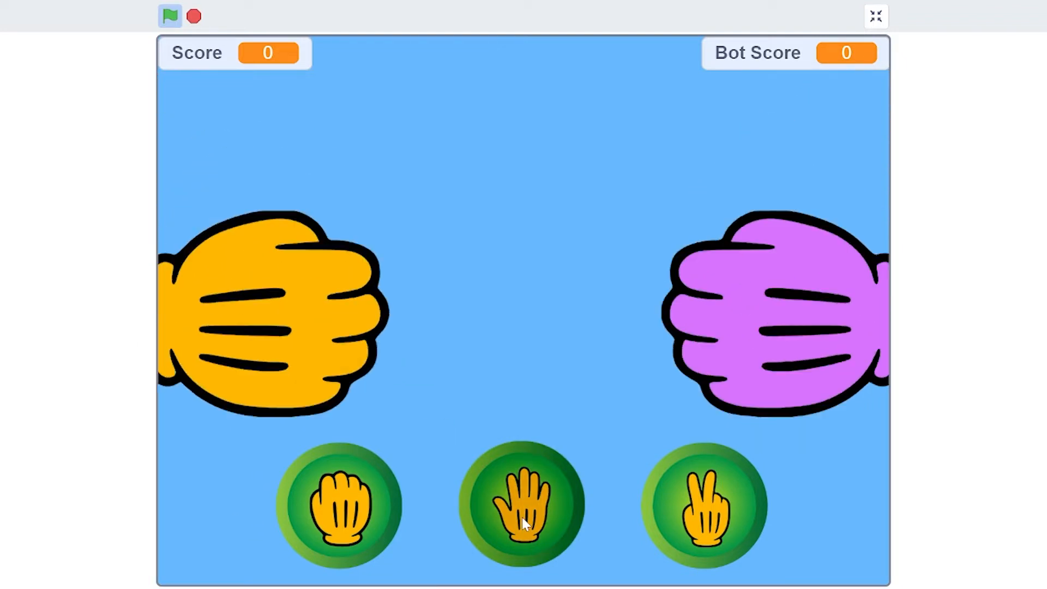
# Step: Play rounds with paper, scissors and scissors, reaching a 1 to 3 score against the bot
pyautogui.click(523, 504)
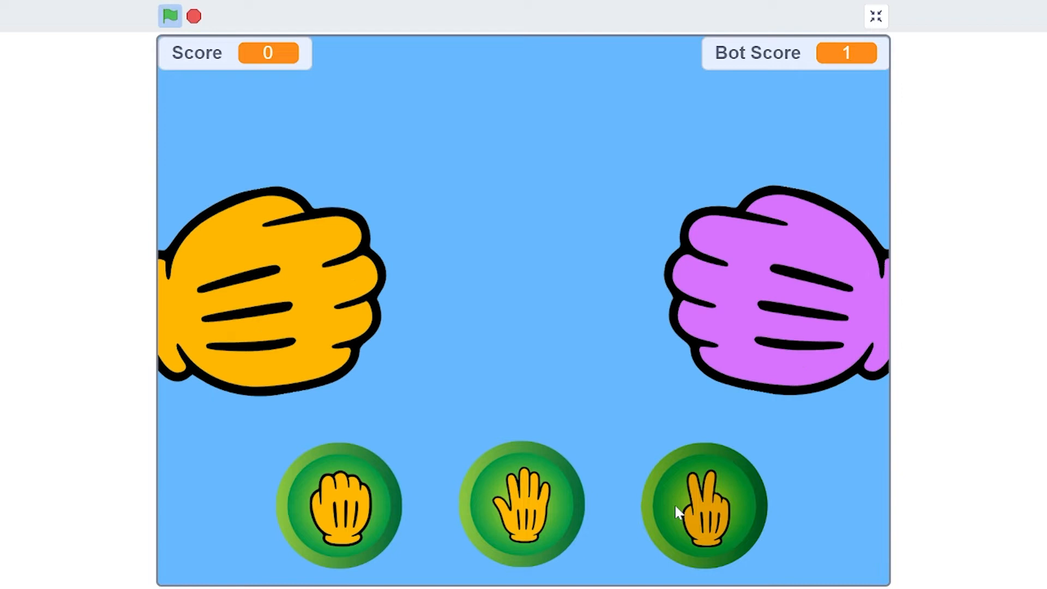
pyautogui.click(703, 504)
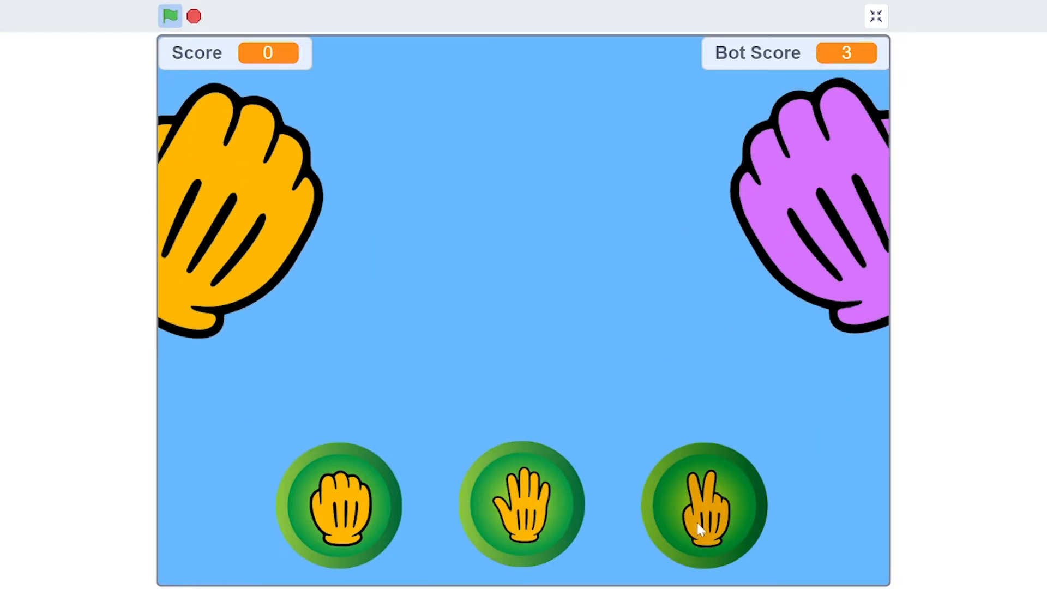
pyautogui.click(701, 503)
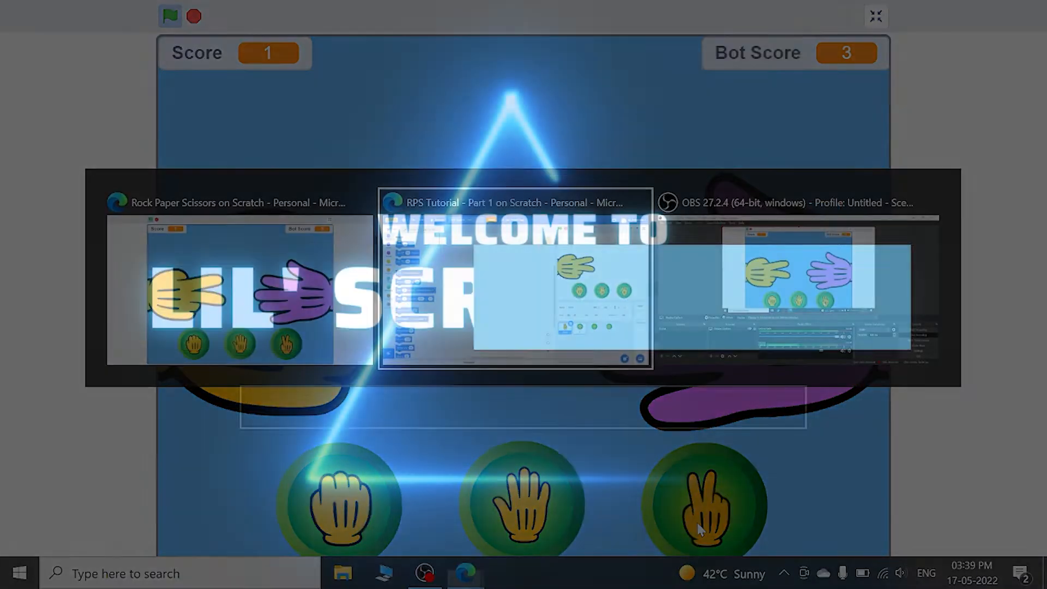
pyautogui.click(515, 280)
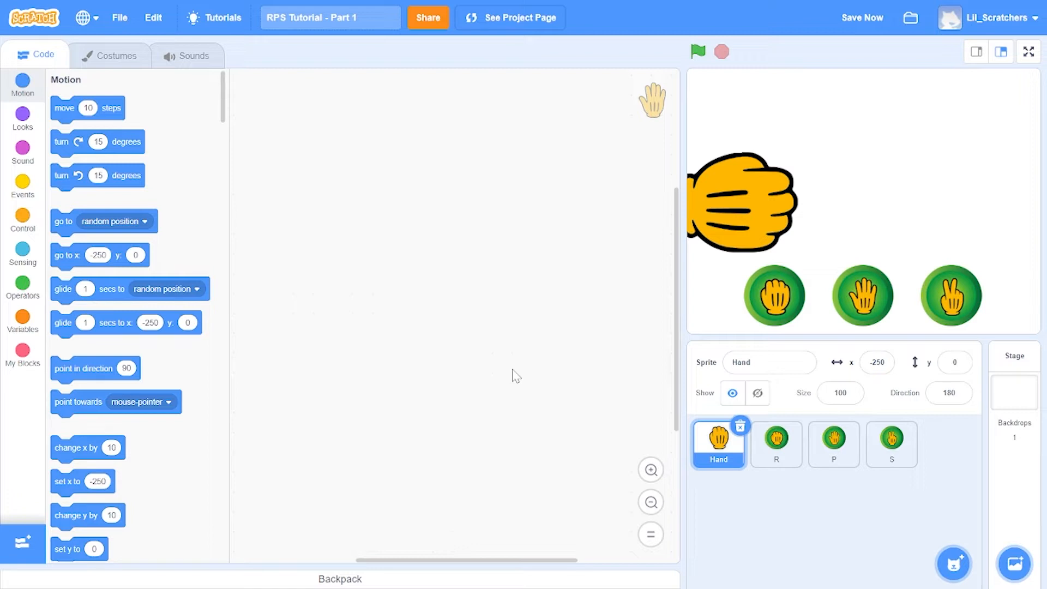
pyautogui.moveTo(8, 12)
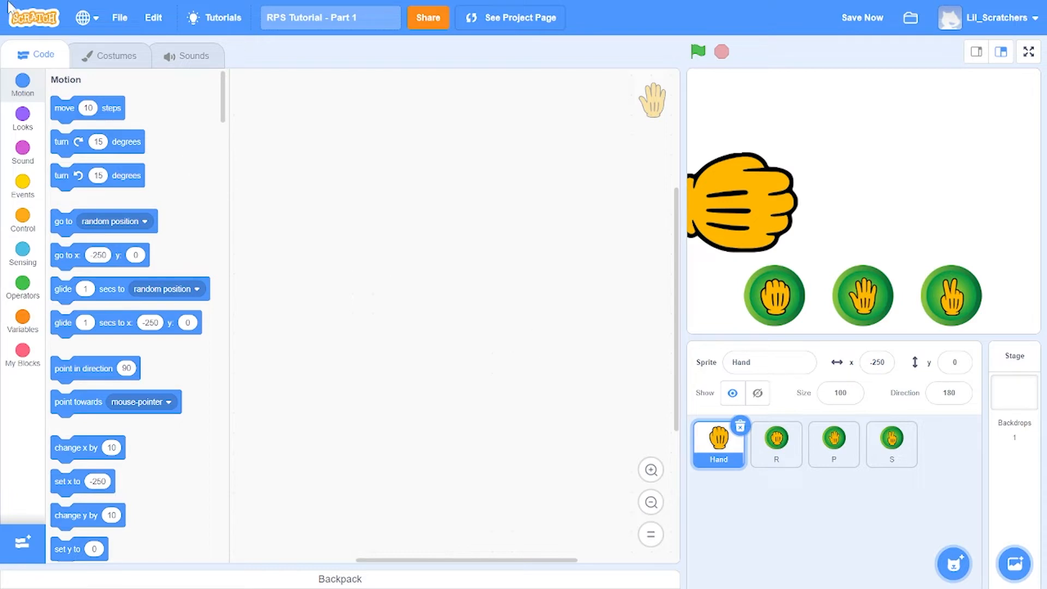
# Step: Switch the Hand sprite's costume to Scissors and go back to its empty script area
pyautogui.click(110, 55)
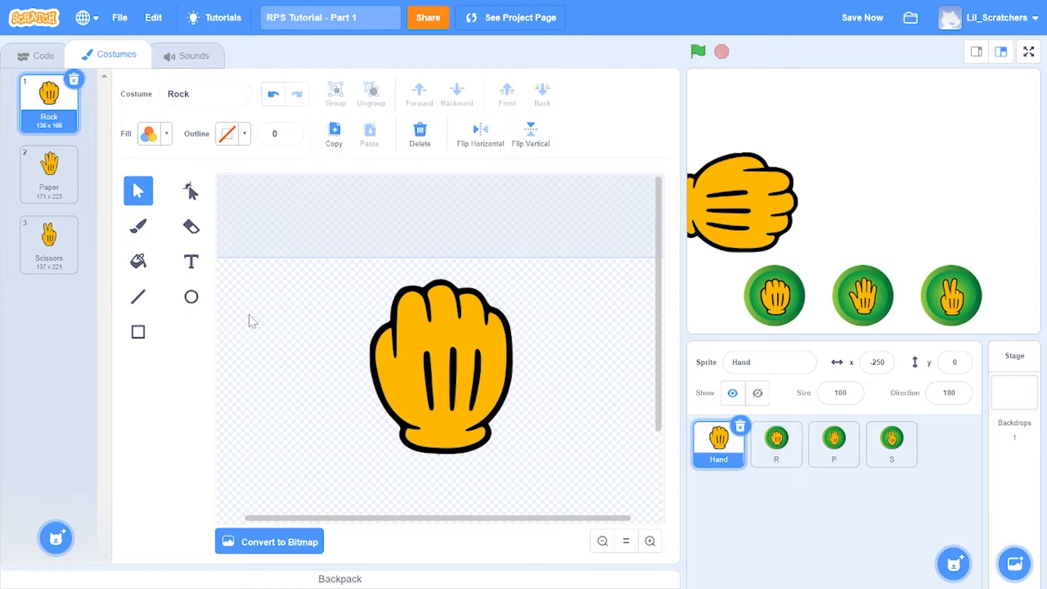
pyautogui.moveTo(48, 175)
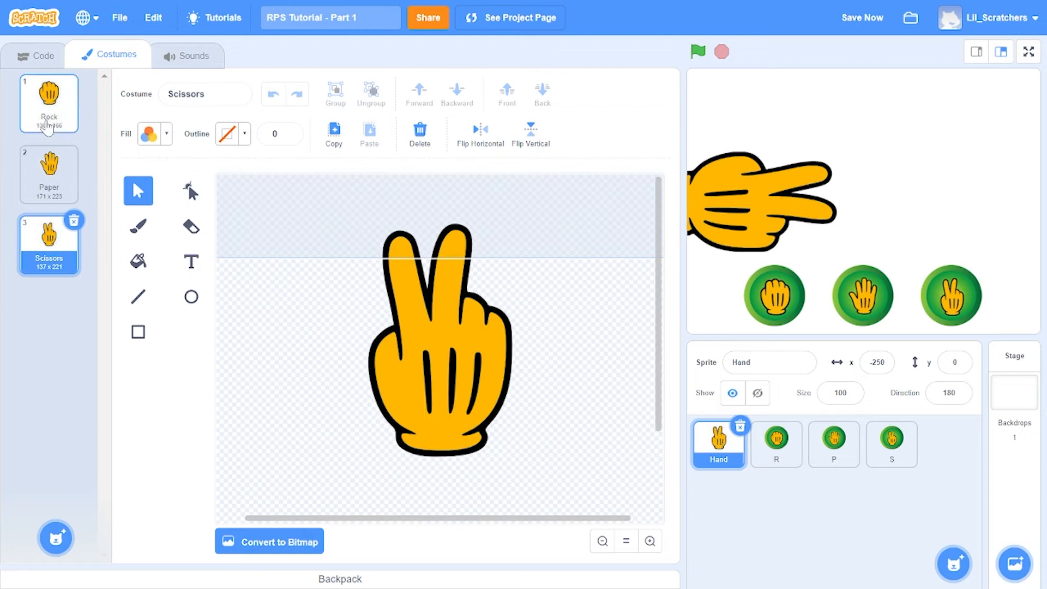
pyautogui.click(36, 55)
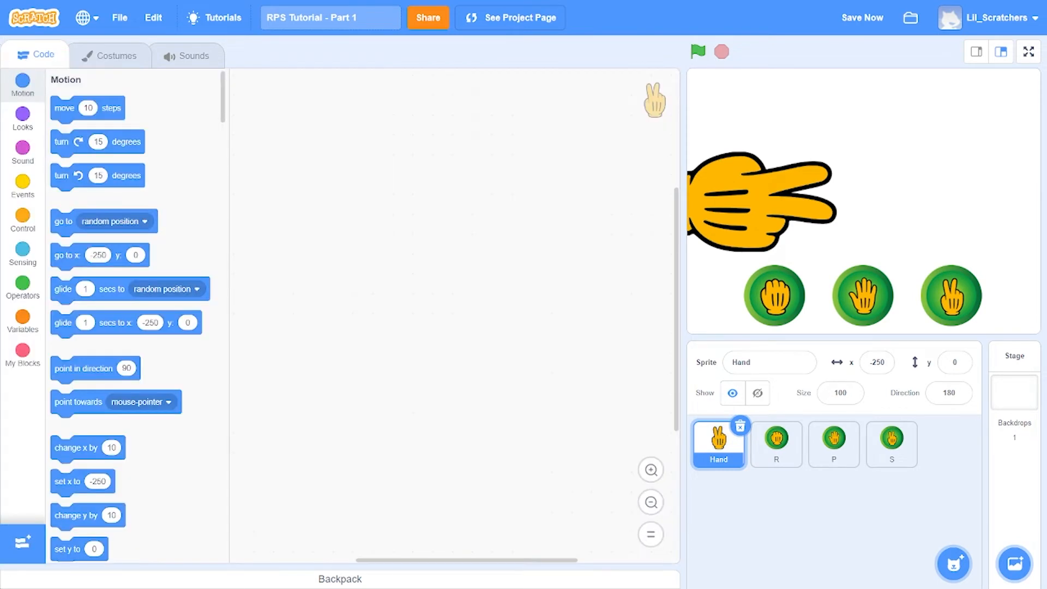
# Step: Add a green-flag script sending the Hand to x -250, y 0, pointing in direction 180
pyautogui.click(22, 185)
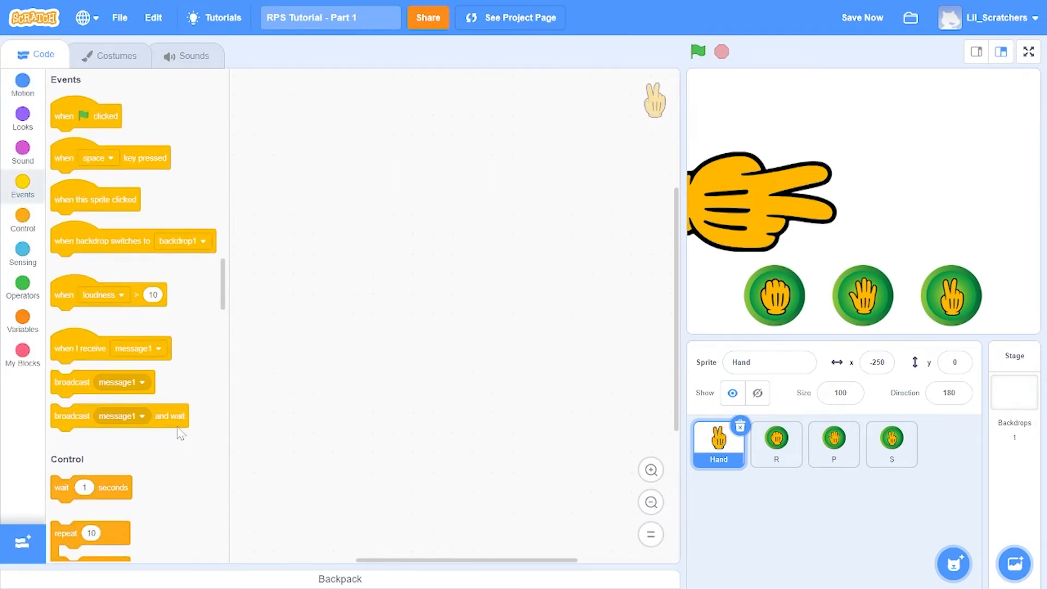
pyautogui.moveTo(133, 148)
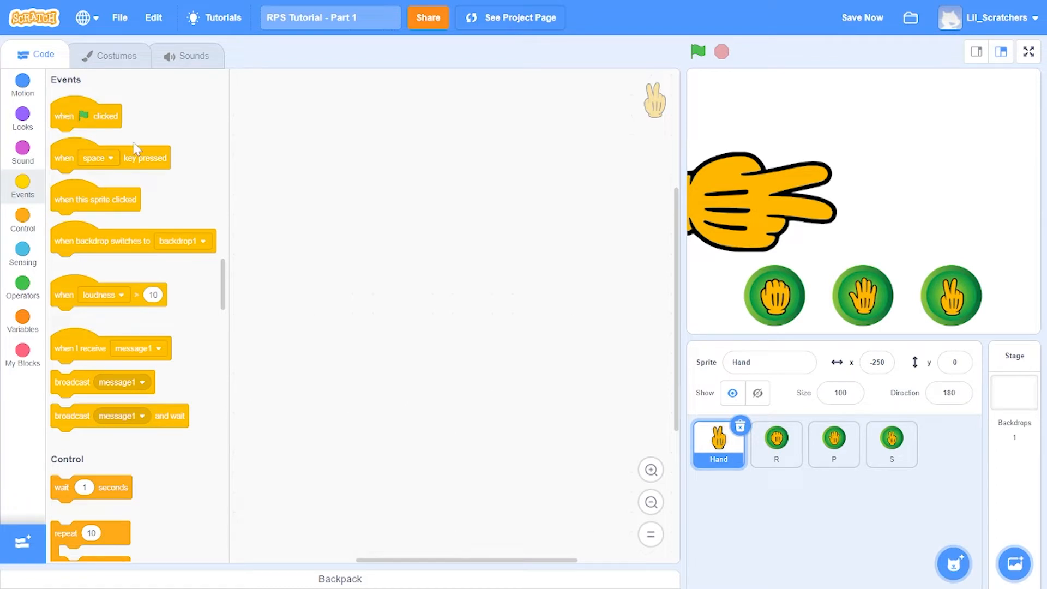
pyautogui.moveTo(85, 116); pyautogui.dragTo(391, 210)
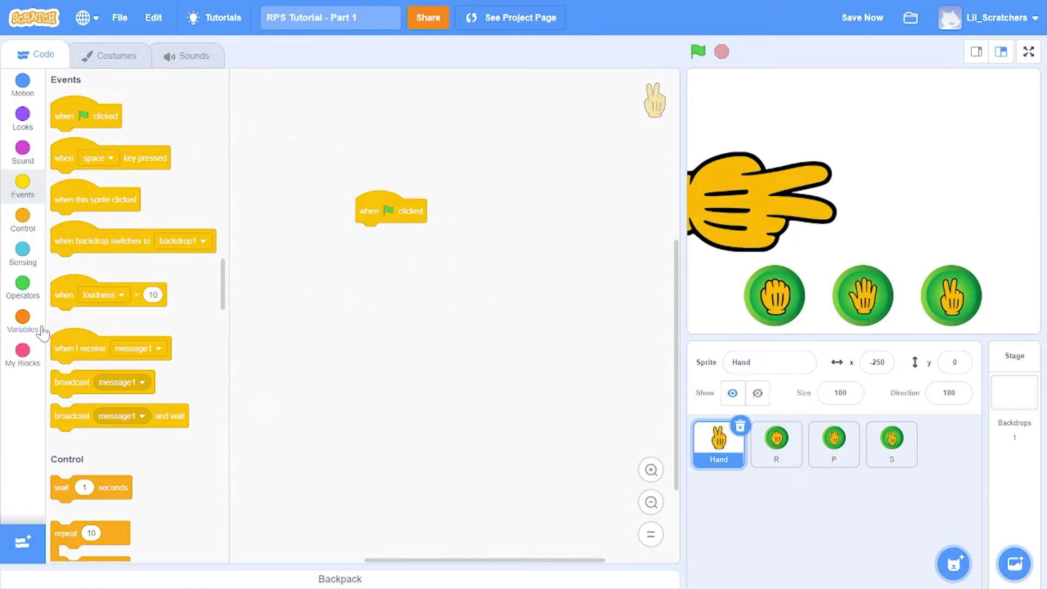
pyautogui.click(22, 85)
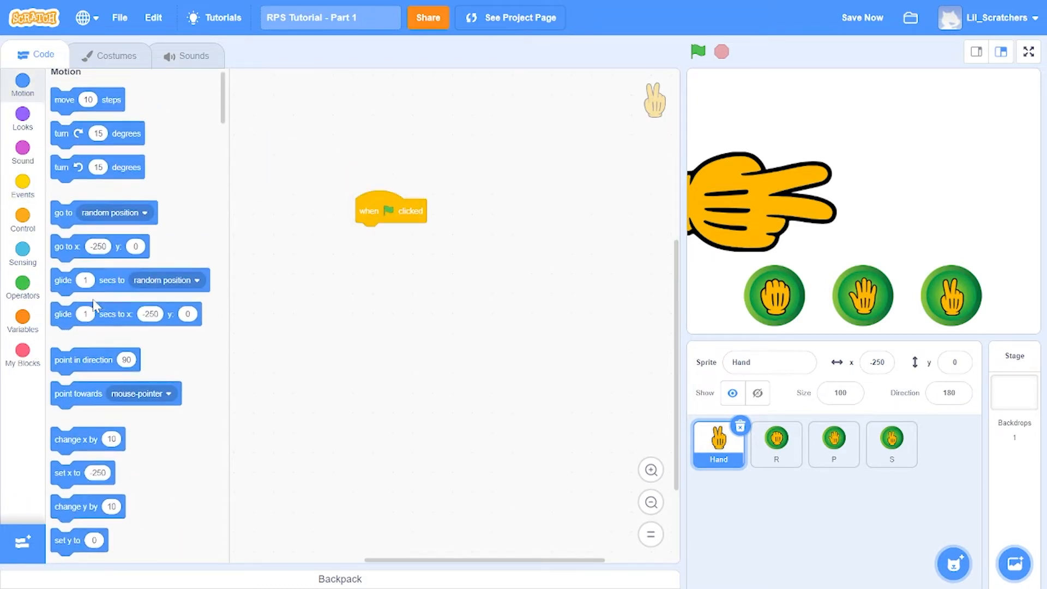
pyautogui.moveTo(99, 246); pyautogui.dragTo(403, 235)
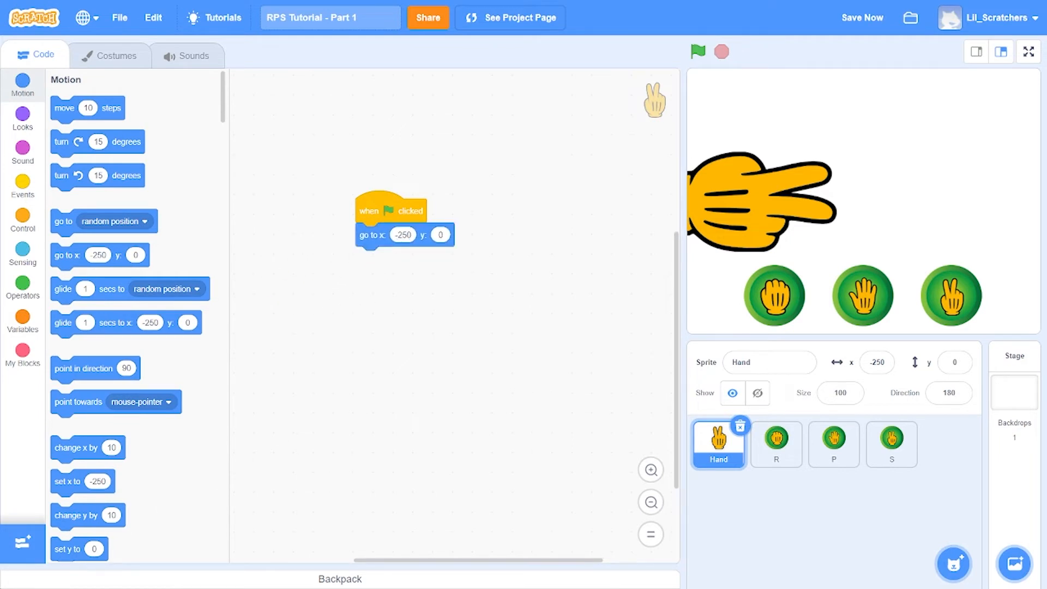
pyautogui.moveTo(562, 523)
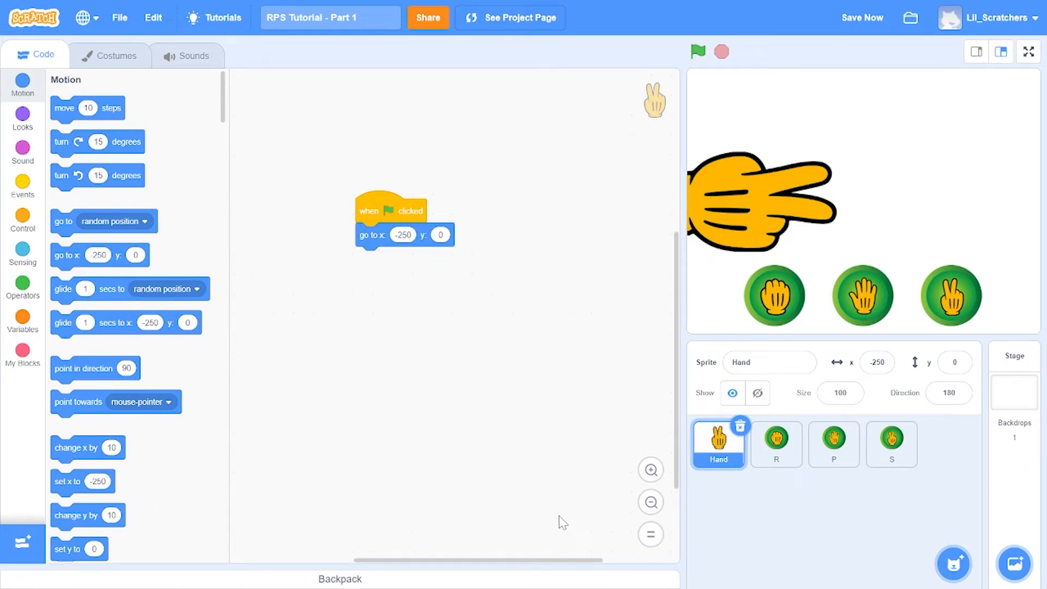
pyautogui.moveTo(113, 388)
pyautogui.write('180')
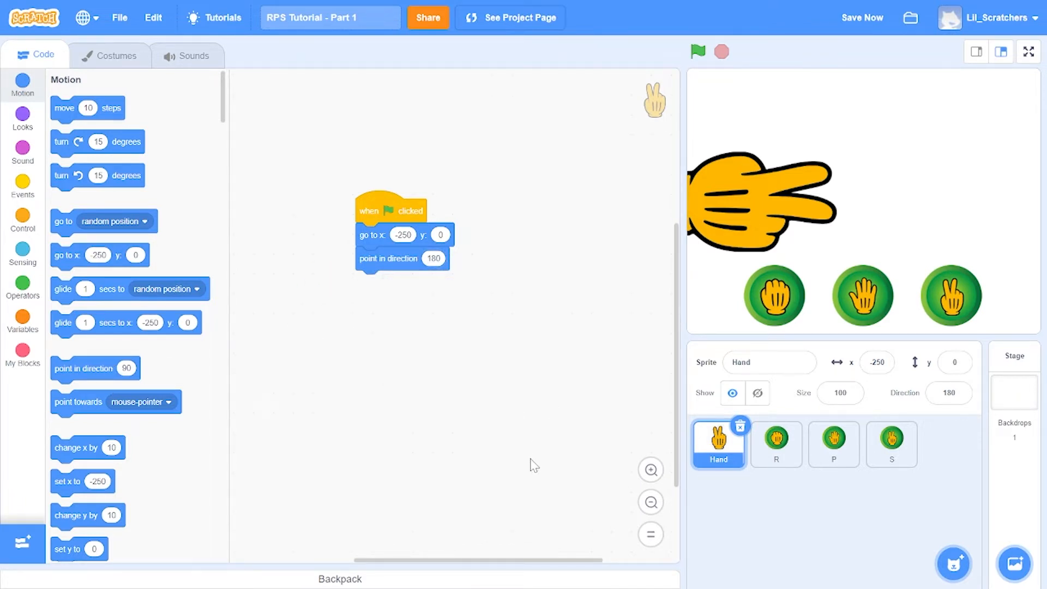
pyautogui.moveTo(511, 477)
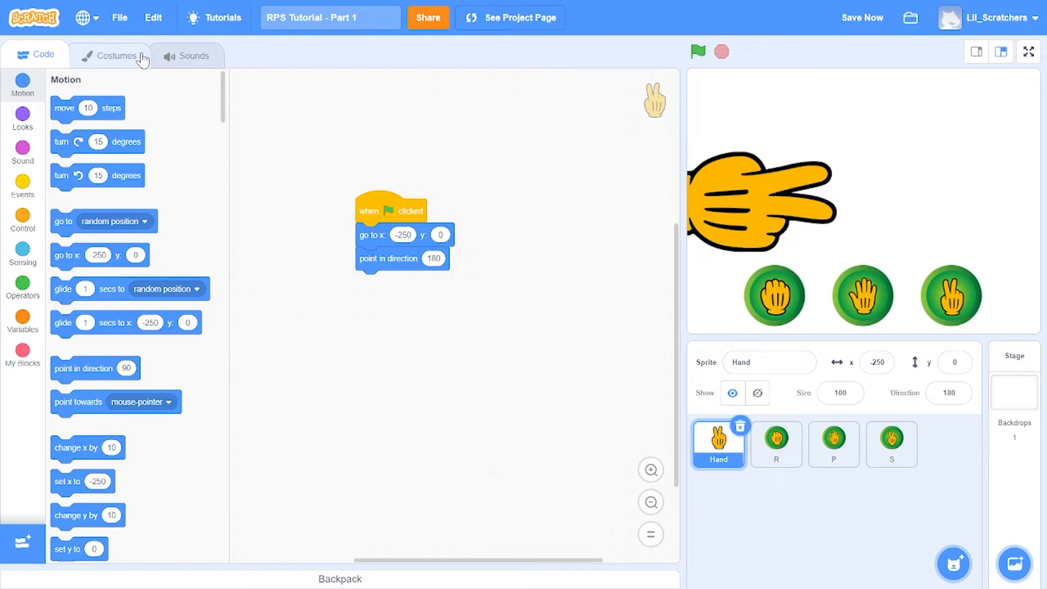
pyautogui.click(109, 55)
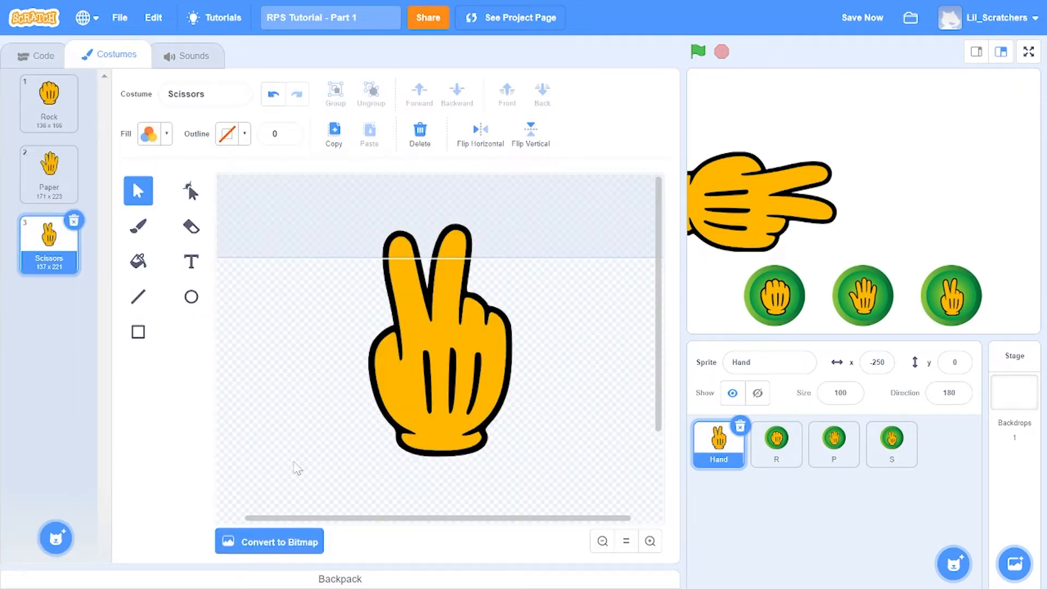
pyautogui.moveTo(197, 399)
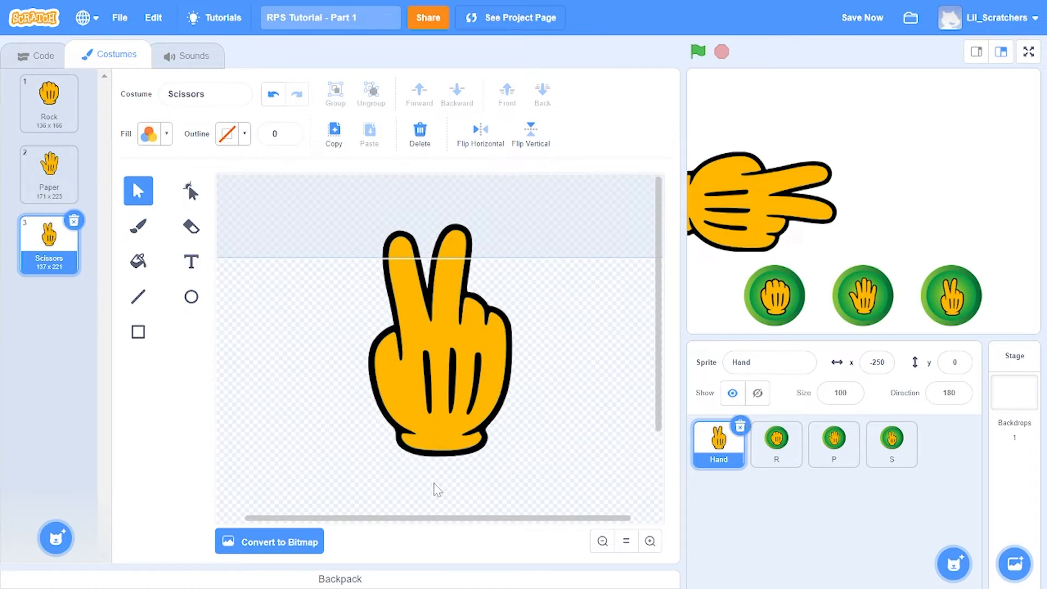
pyautogui.moveTo(271, 386)
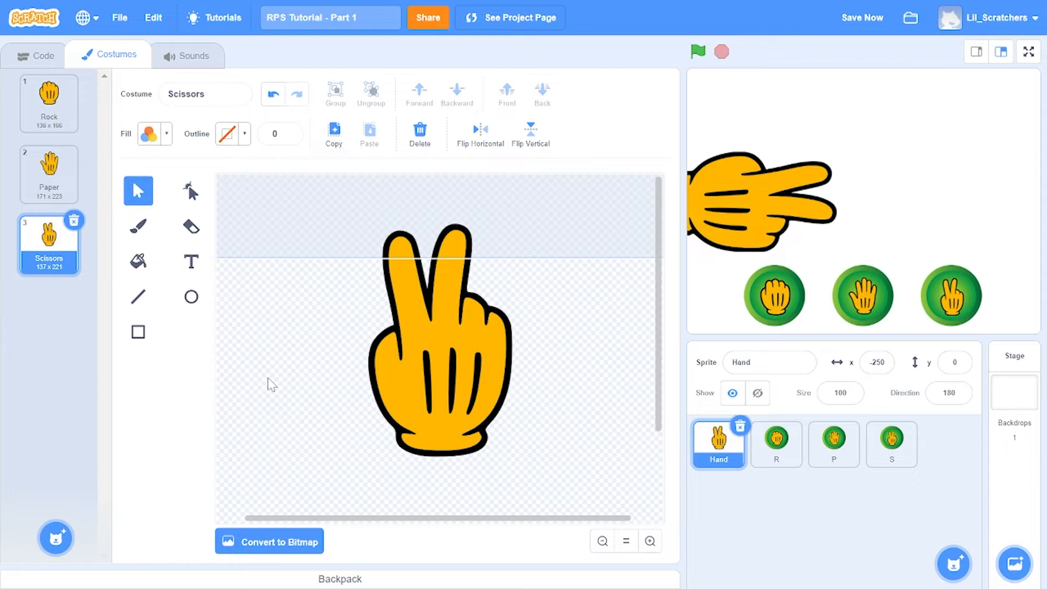
pyautogui.moveTo(90, 59)
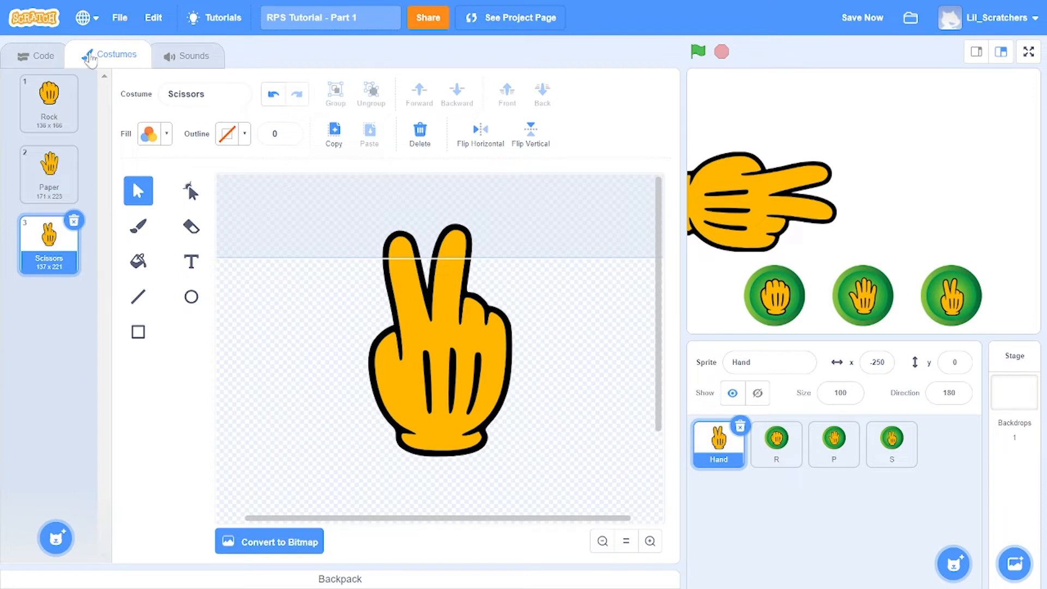
pyautogui.click(42, 55)
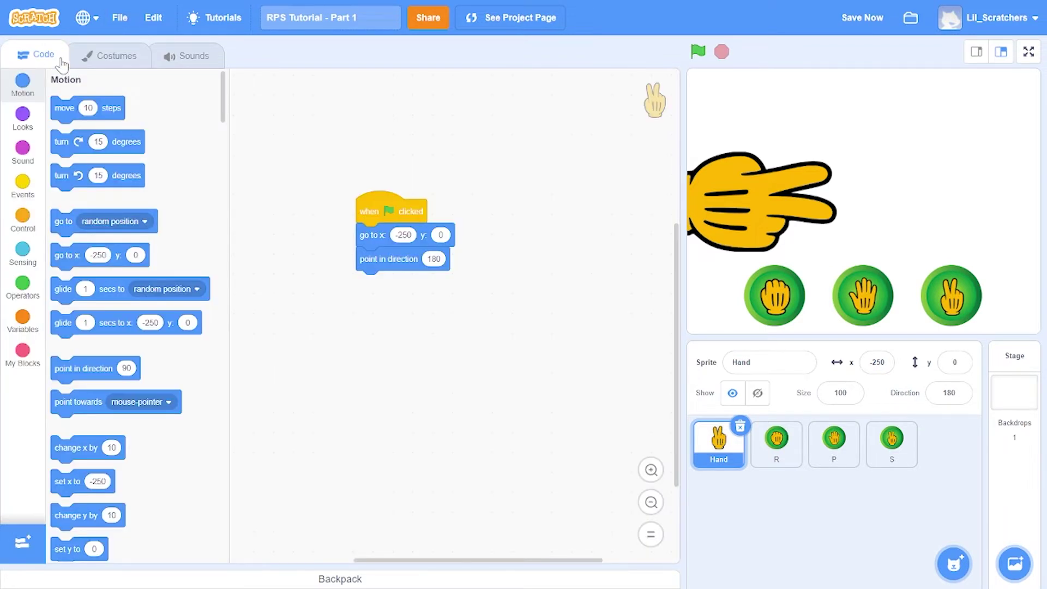
# Step: Append 'switch costume to Rock' and 'set RPS to R' to the Hand's start script
pyautogui.click(21, 119)
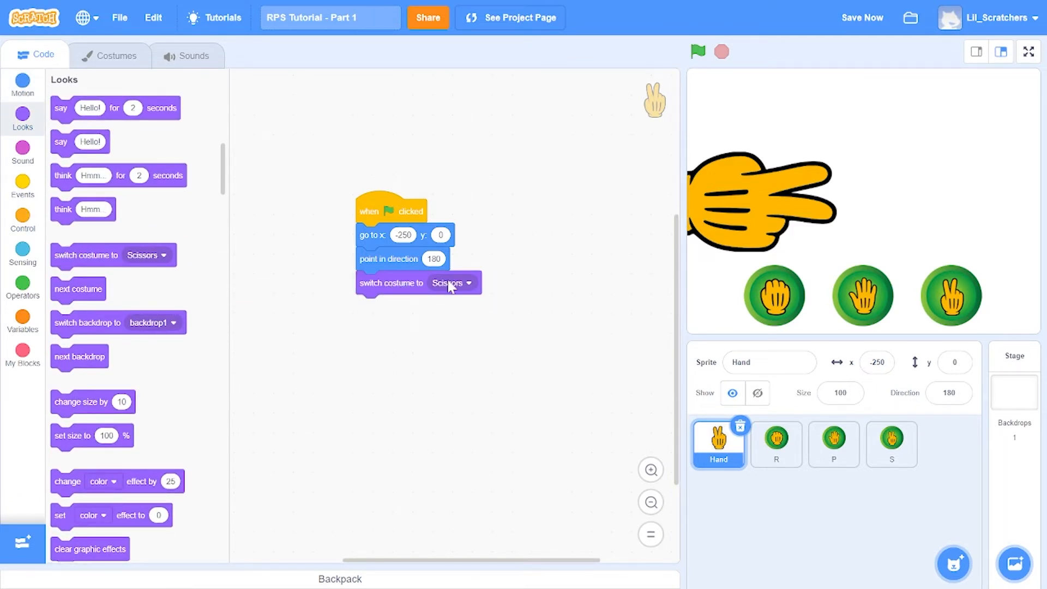
pyautogui.click(471, 283)
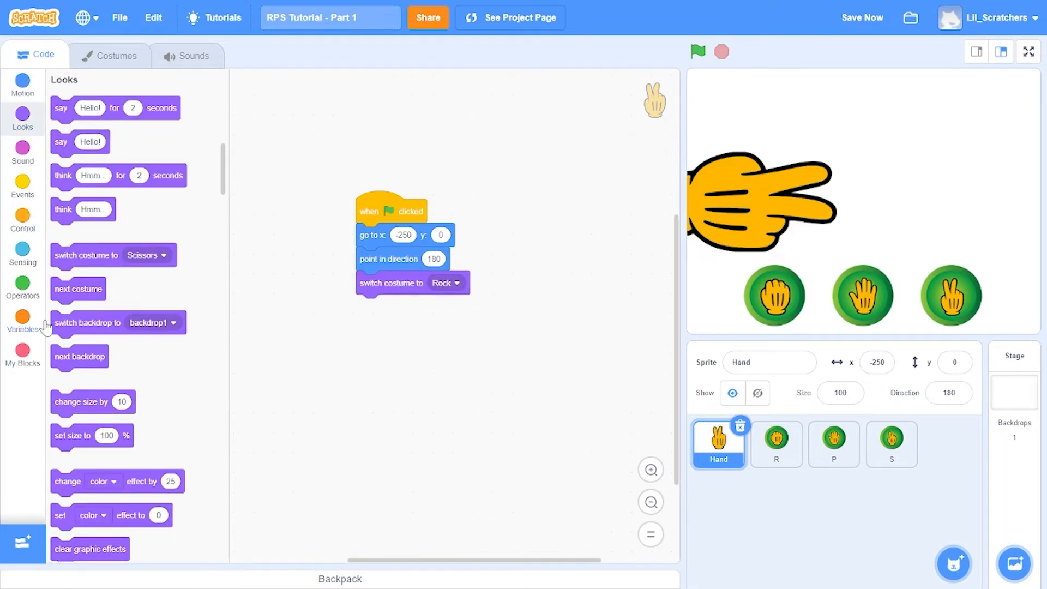
pyautogui.click(22, 321)
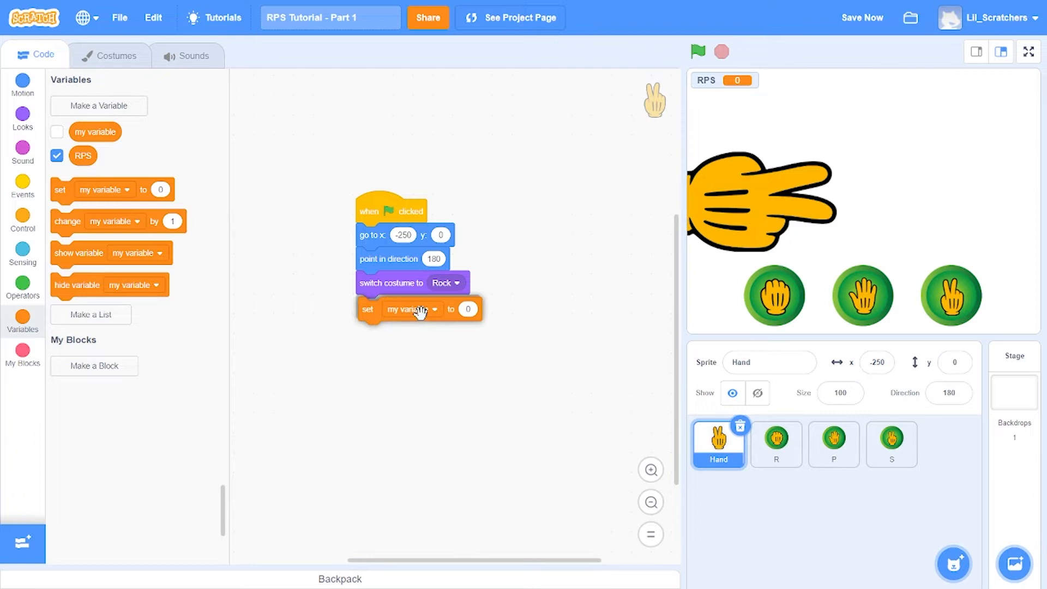
pyautogui.click(437, 309)
pyautogui.write('R')
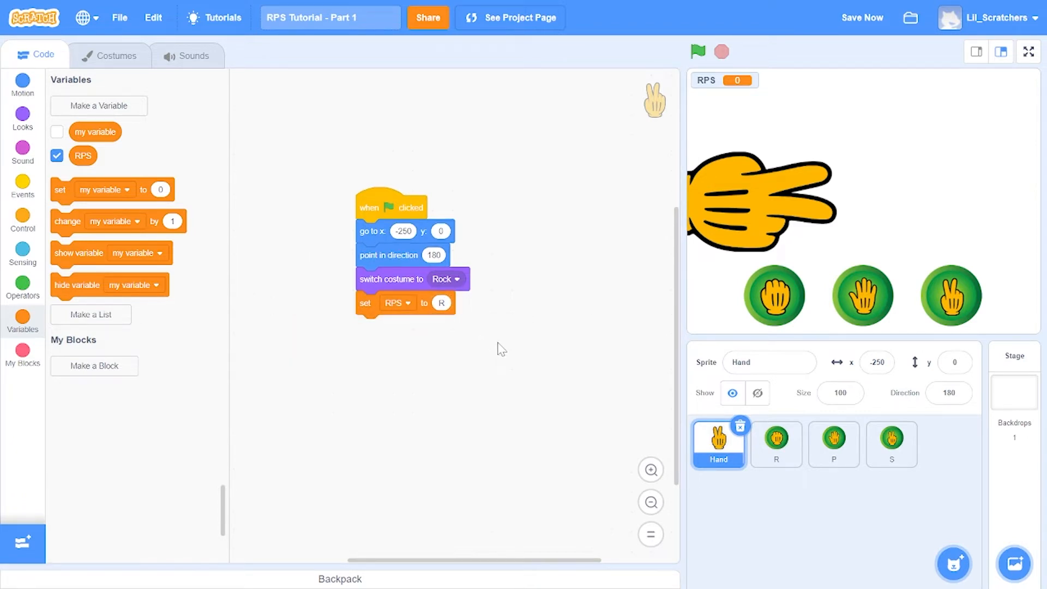
pyautogui.moveTo(473, 456)
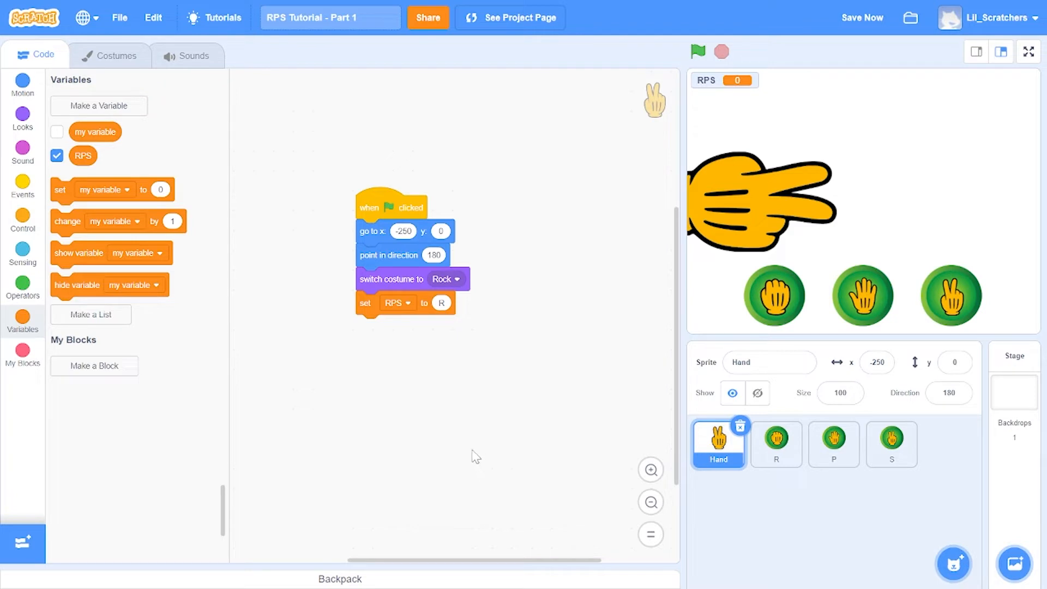
# Step: On the R sprite, build a forever if-else setting brightness -10 while touching mouse-pointer
pyautogui.click(775, 444)
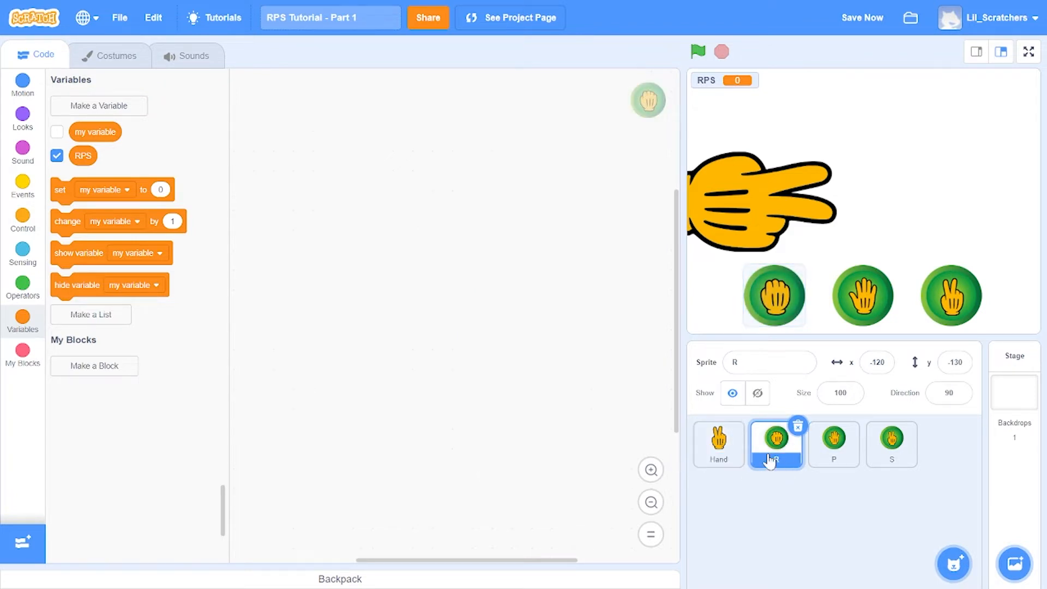
pyautogui.moveTo(718, 458)
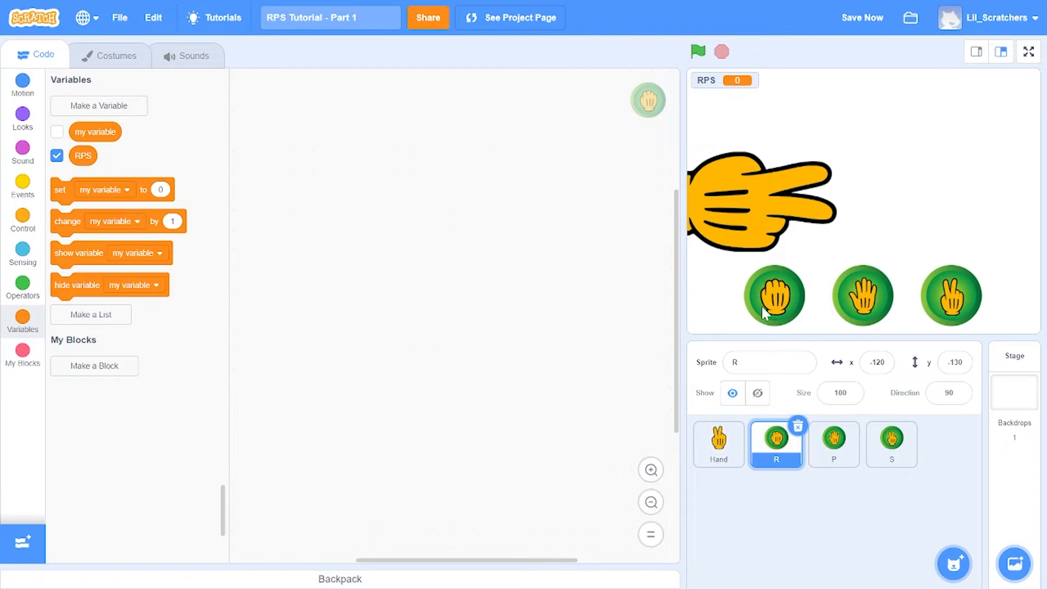
pyautogui.moveTo(45, 217)
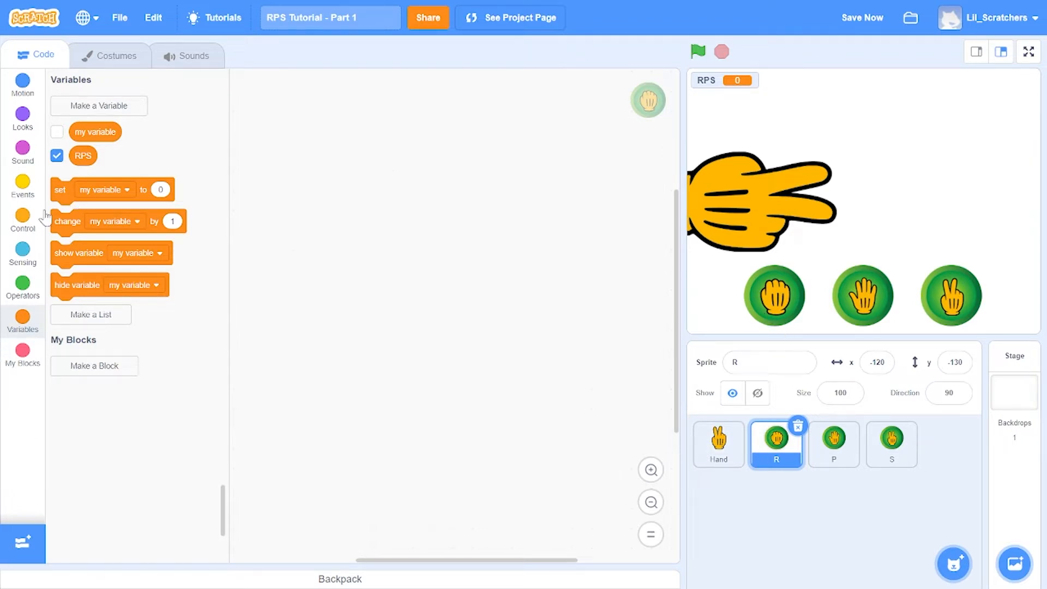
pyautogui.click(22, 185)
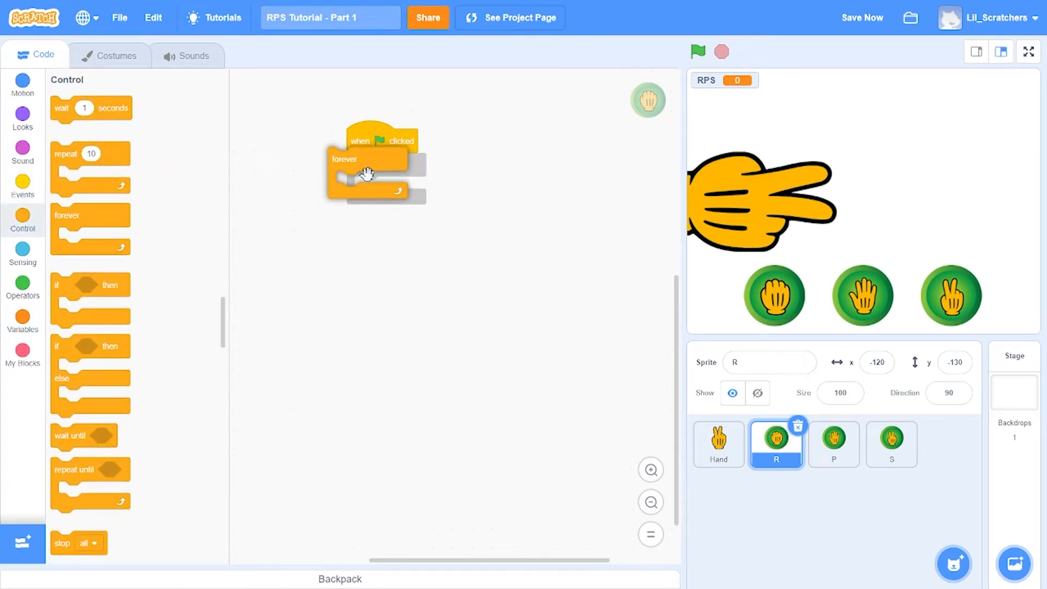
pyautogui.moveTo(90, 361); pyautogui.dragTo(387, 193)
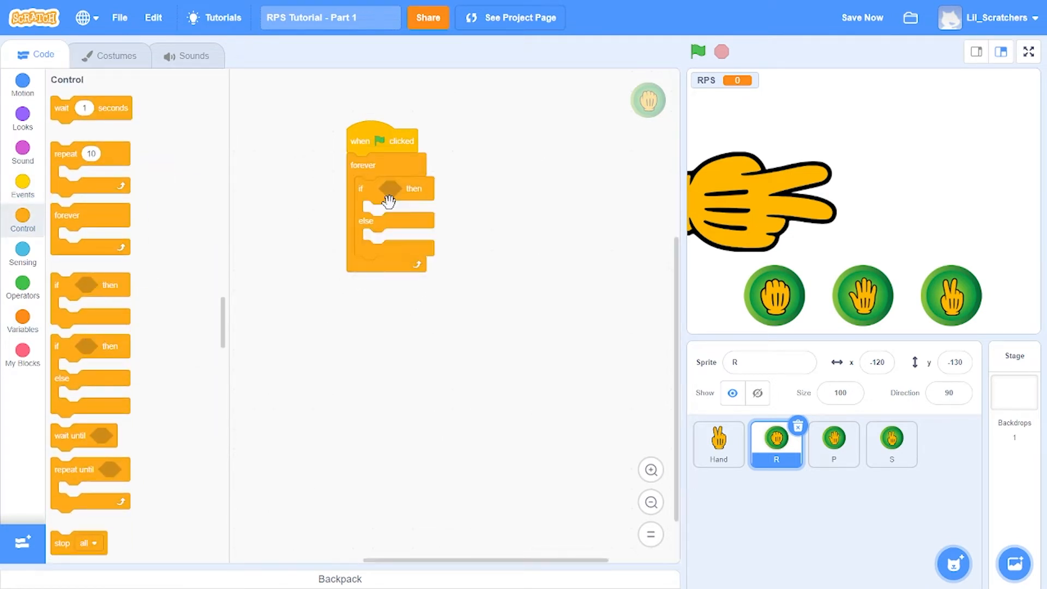
pyautogui.click(22, 253)
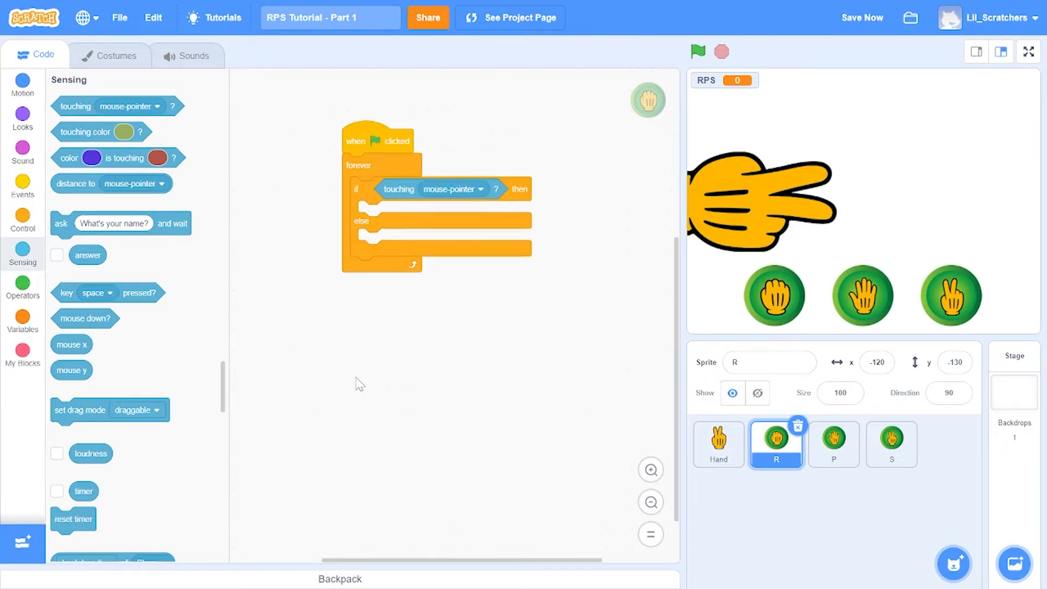
pyautogui.click(22, 117)
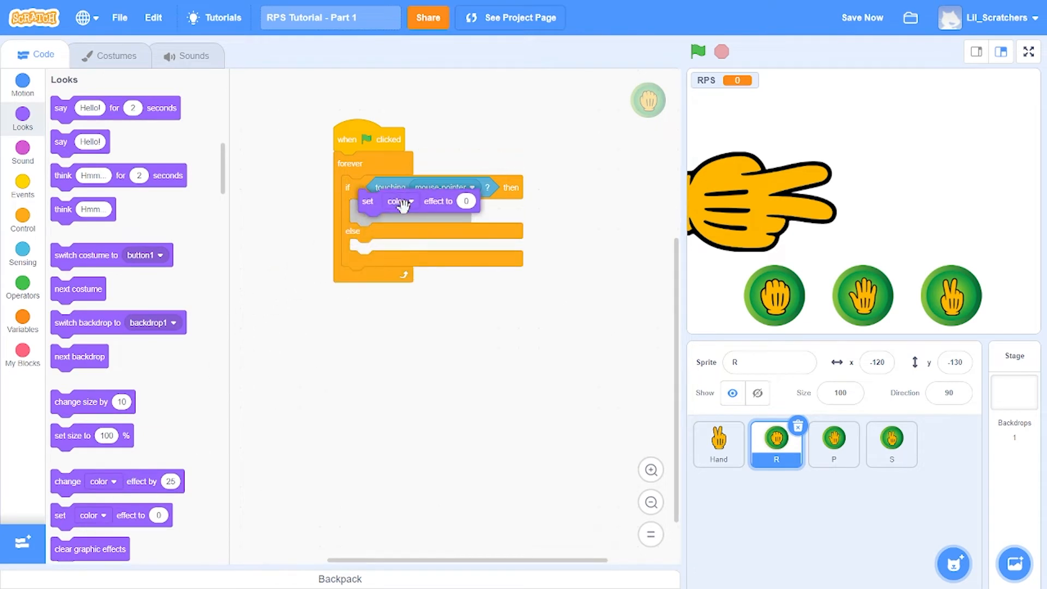
pyautogui.click(401, 202)
pyautogui.write('-10')
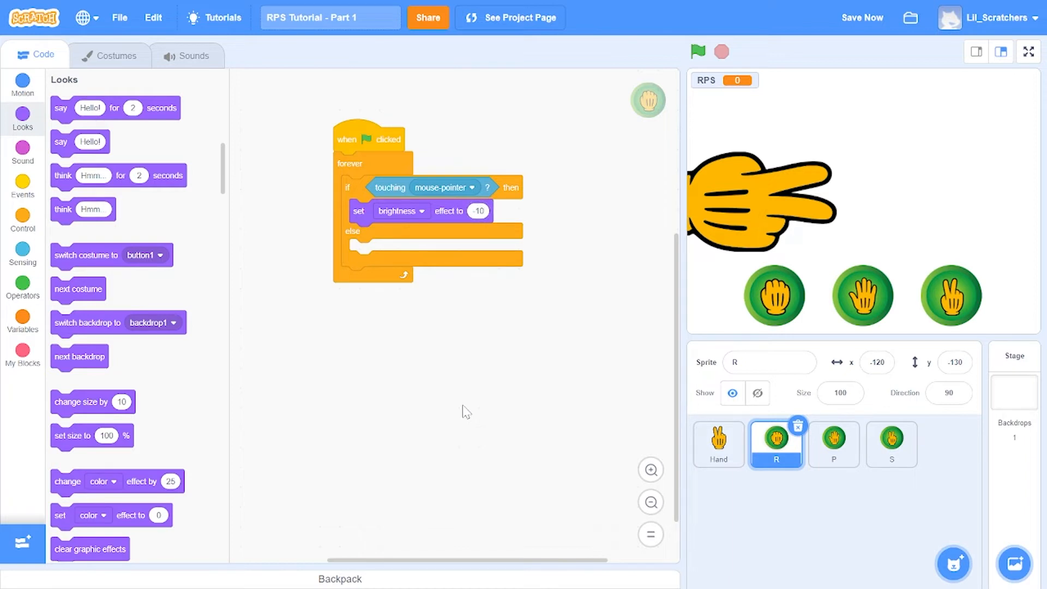
pyautogui.moveTo(32, 241)
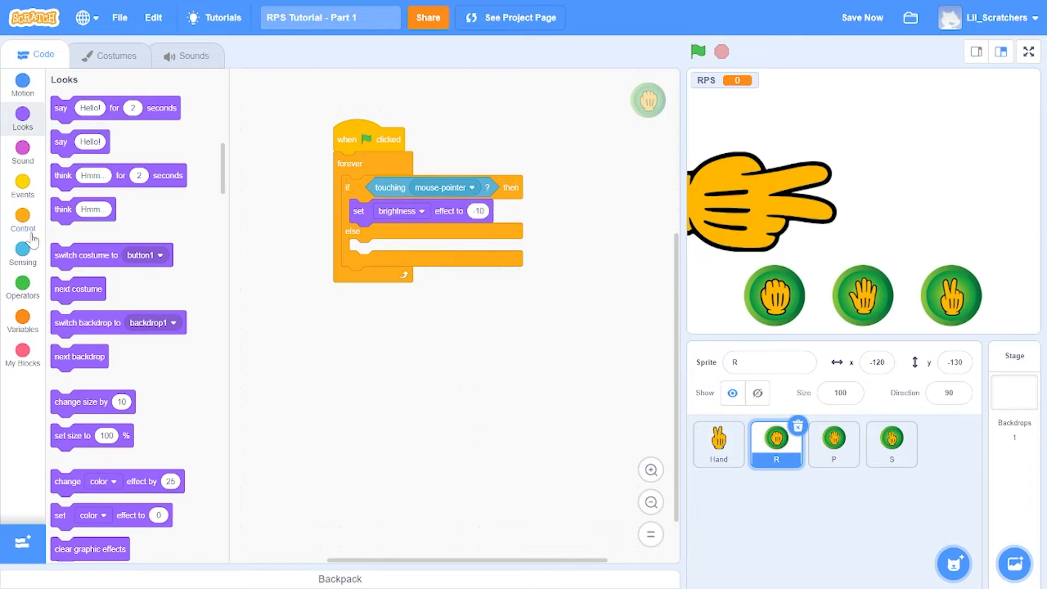
# Step: After mouse down and release, set RPS to R and broadcast a new Chosen message
pyautogui.click(23, 221)
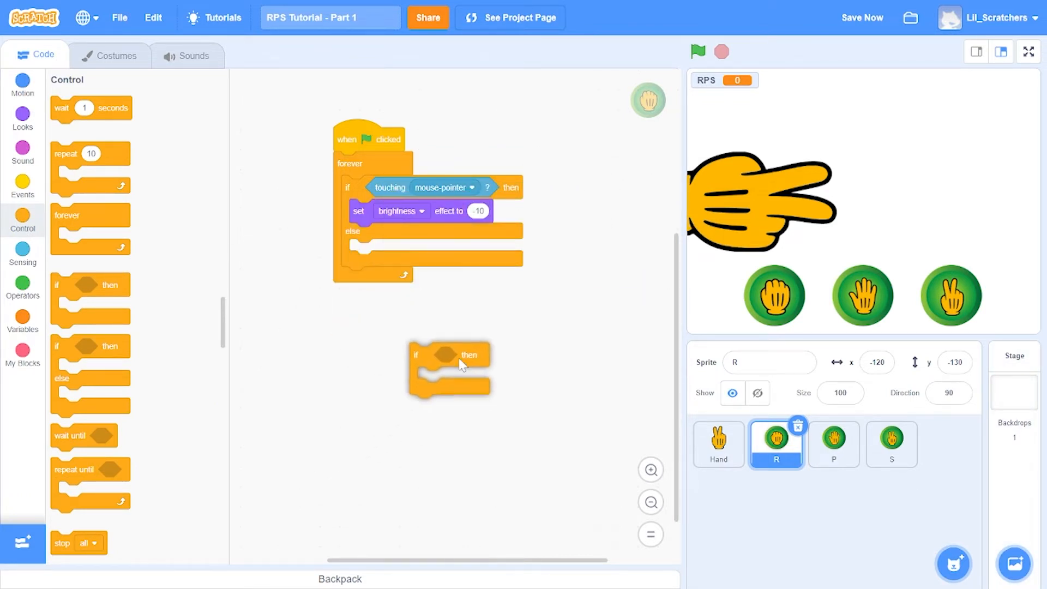
pyautogui.moveTo(447, 354); pyautogui.dragTo(393, 234)
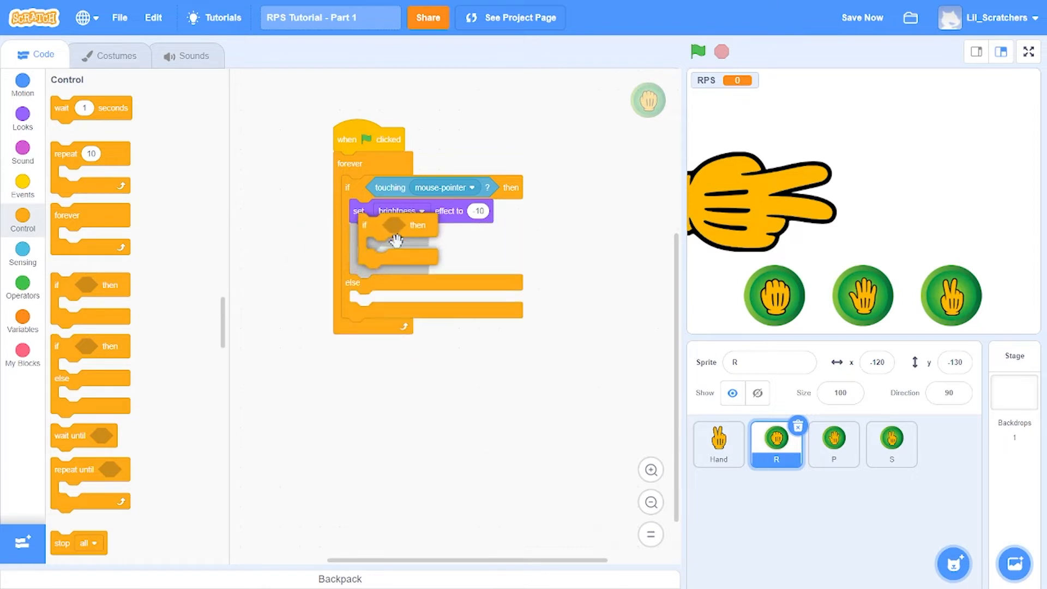
pyautogui.click(22, 253)
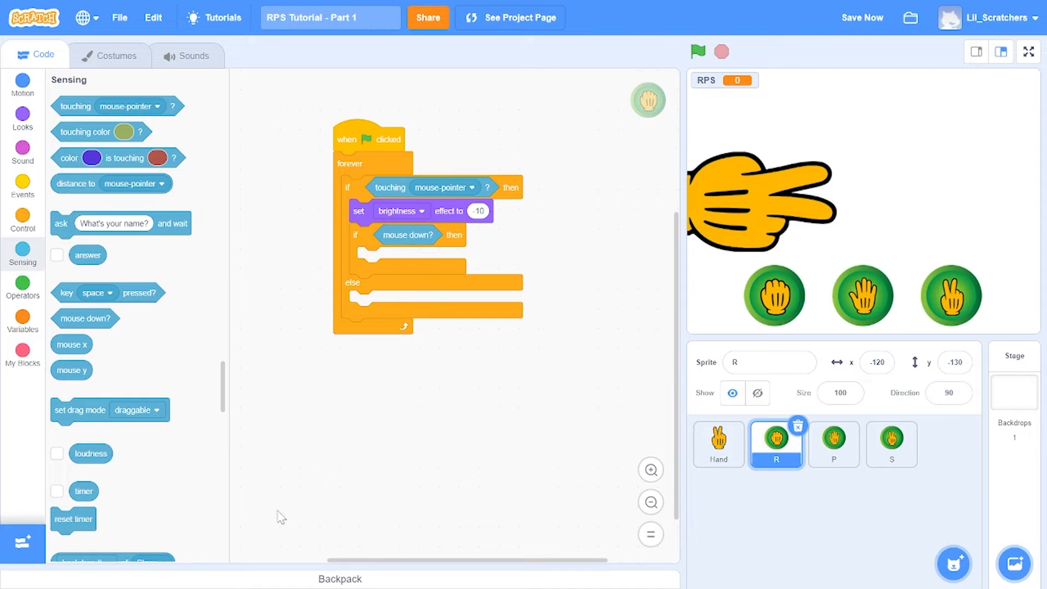
pyautogui.click(862, 18)
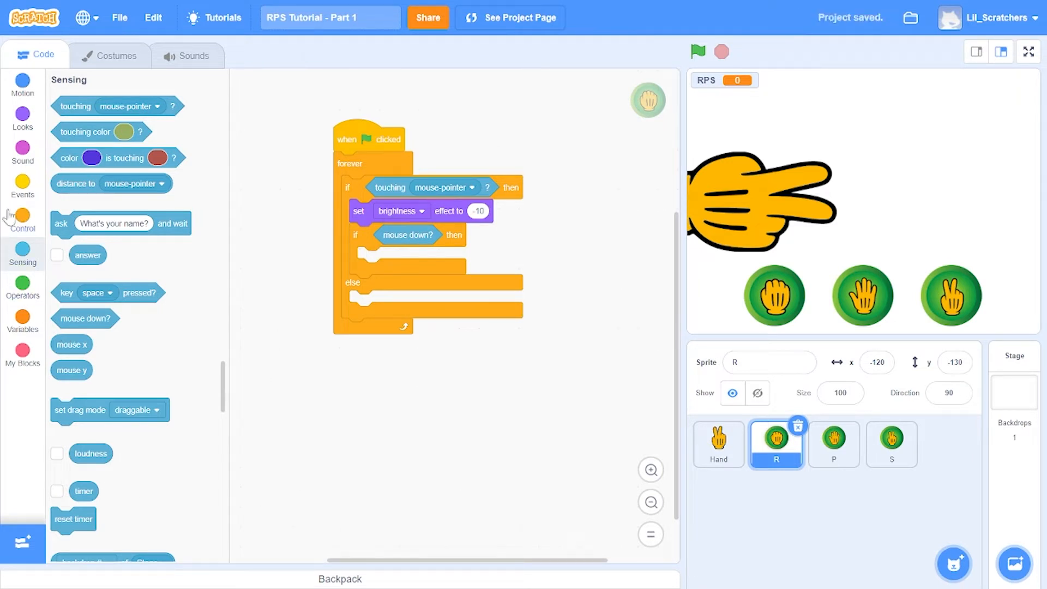
pyautogui.click(22, 218)
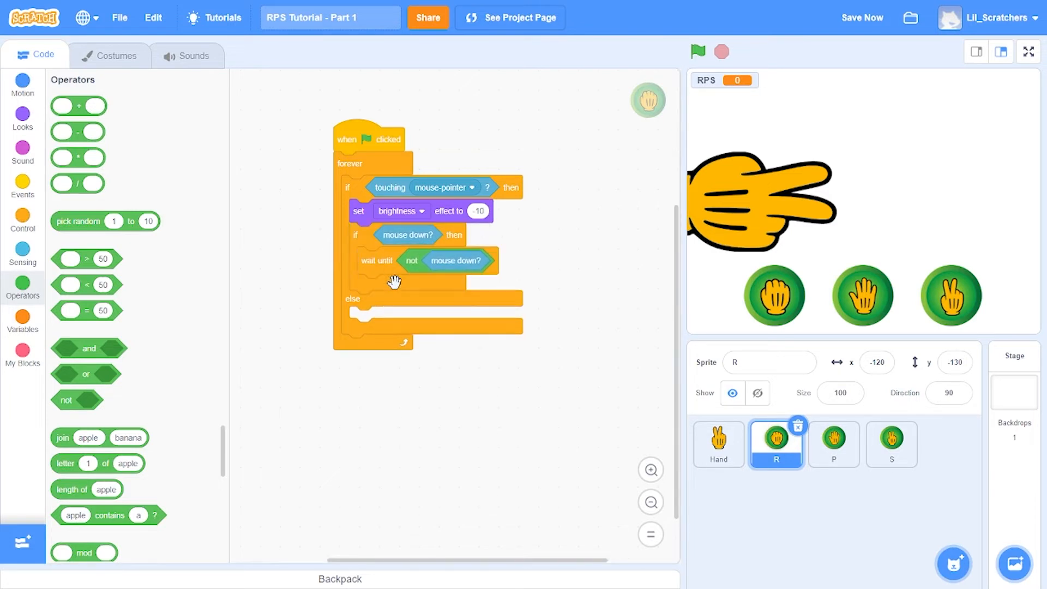
pyautogui.click(22, 319)
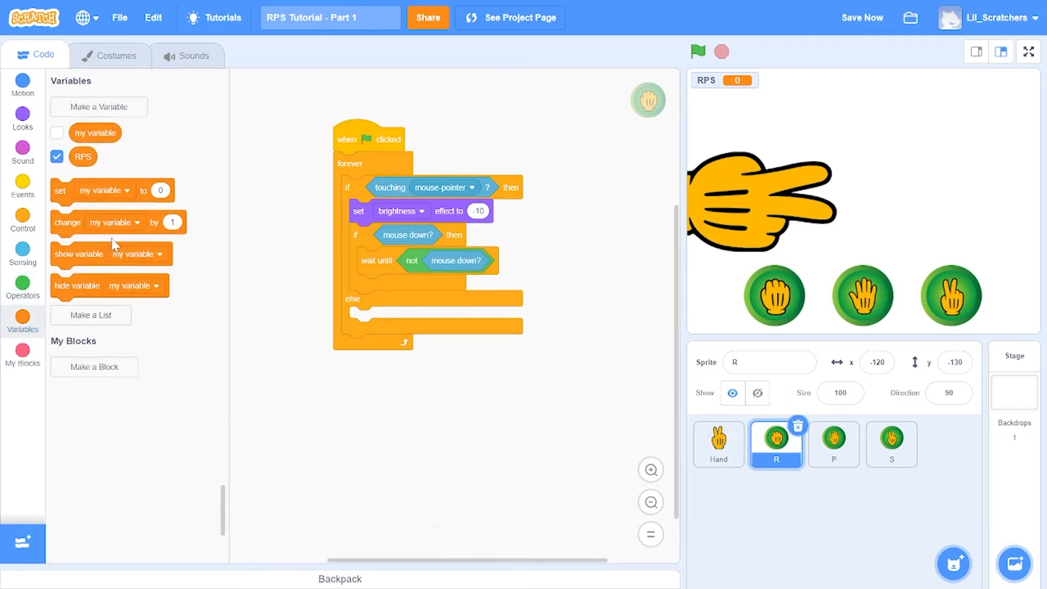
pyautogui.click(411, 286)
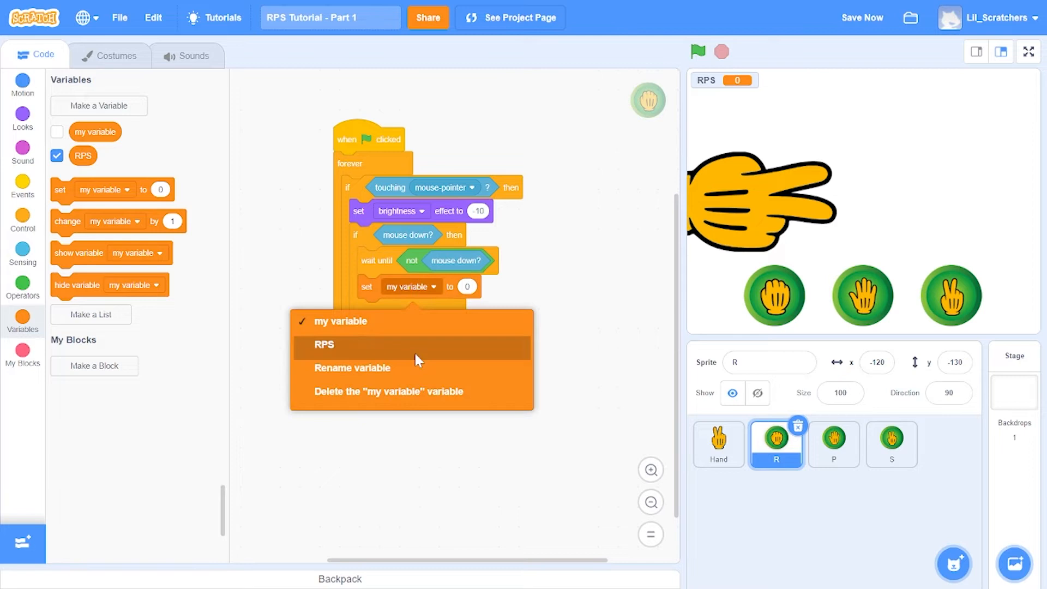
pyautogui.click(323, 345)
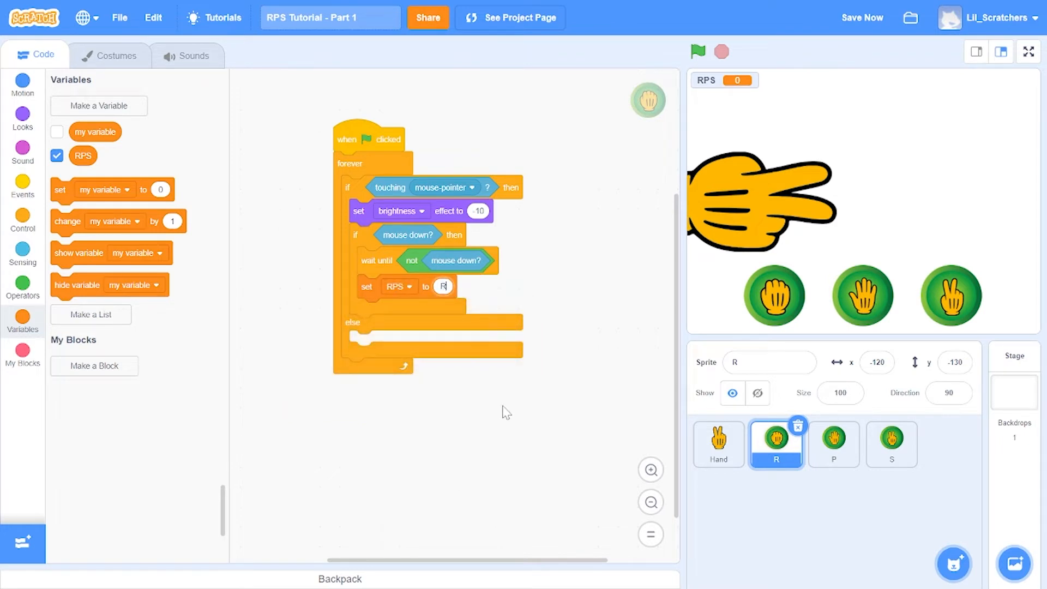
pyautogui.click(22, 220)
pyautogui.write('C')
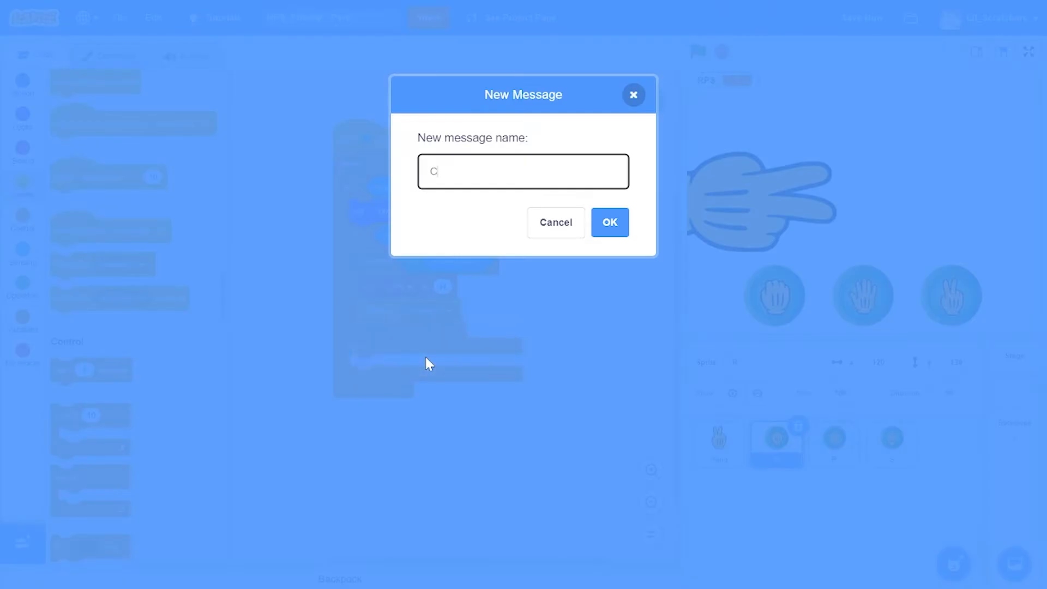
pyautogui.click(609, 223)
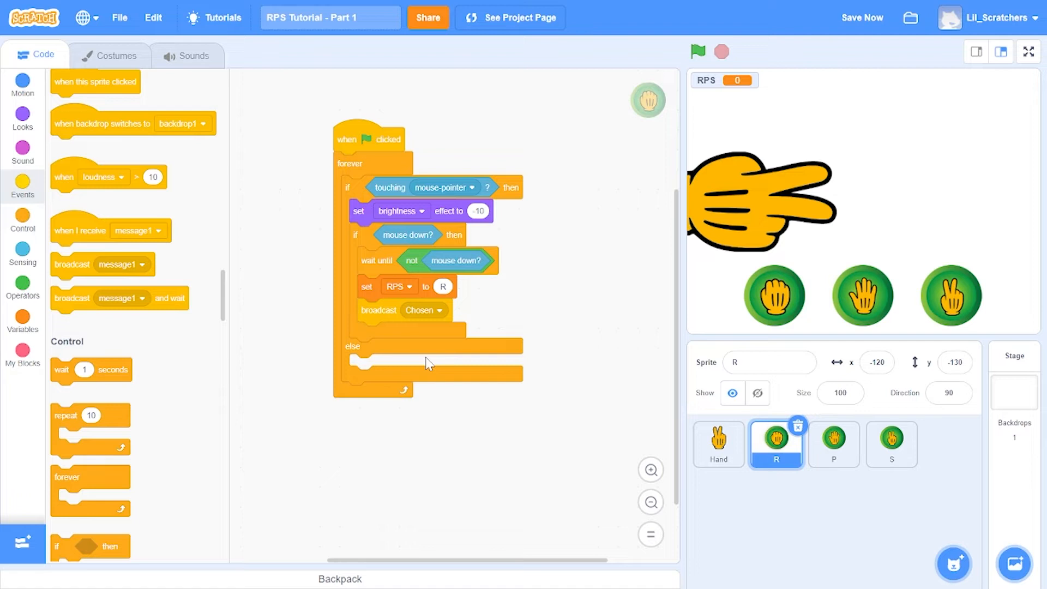
pyautogui.moveTo(337, 388)
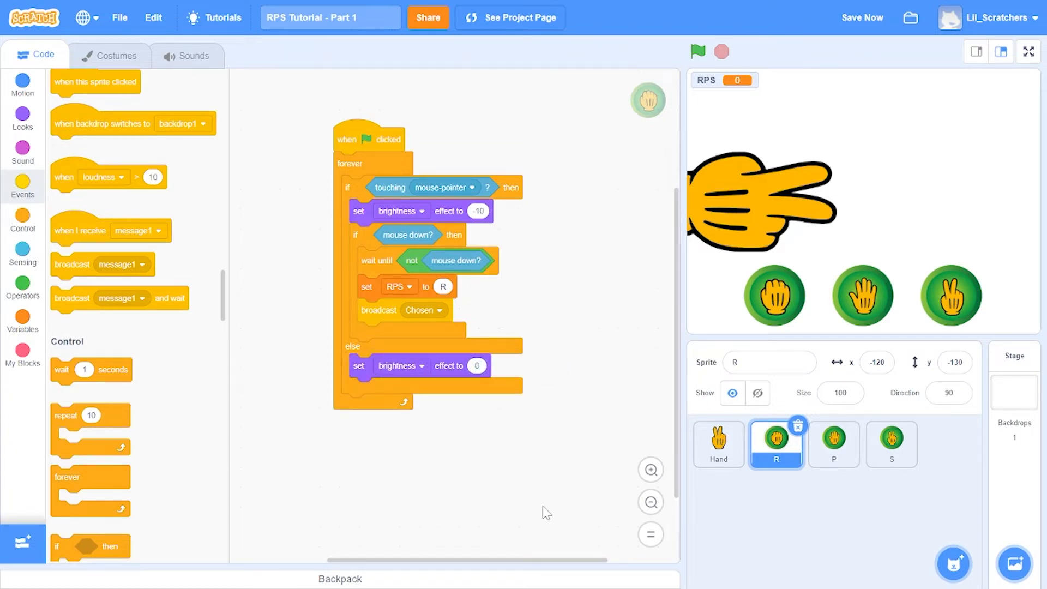
pyautogui.moveTo(484, 576)
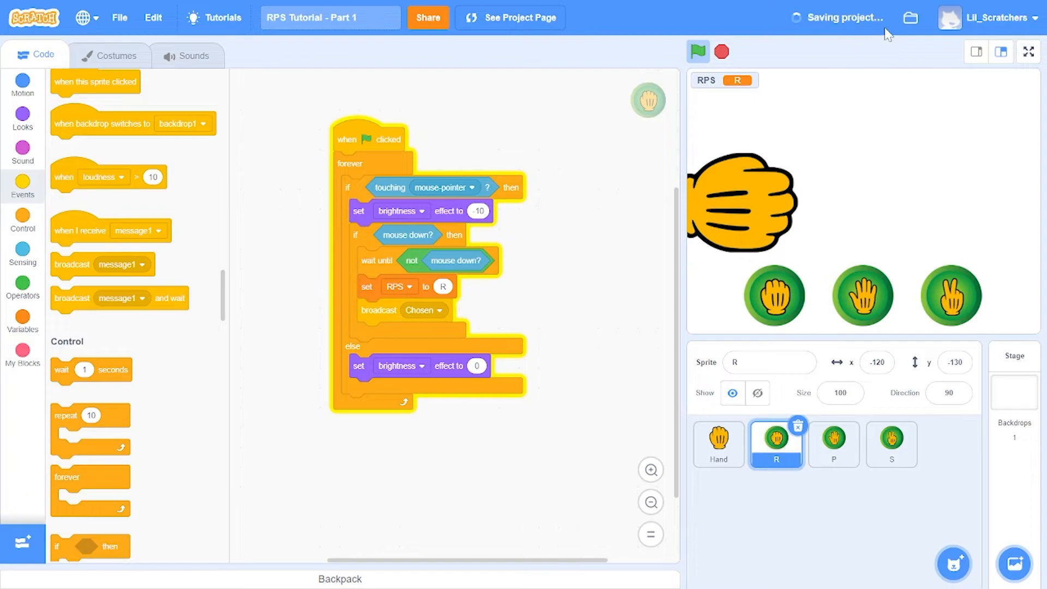
pyautogui.click(1027, 51)
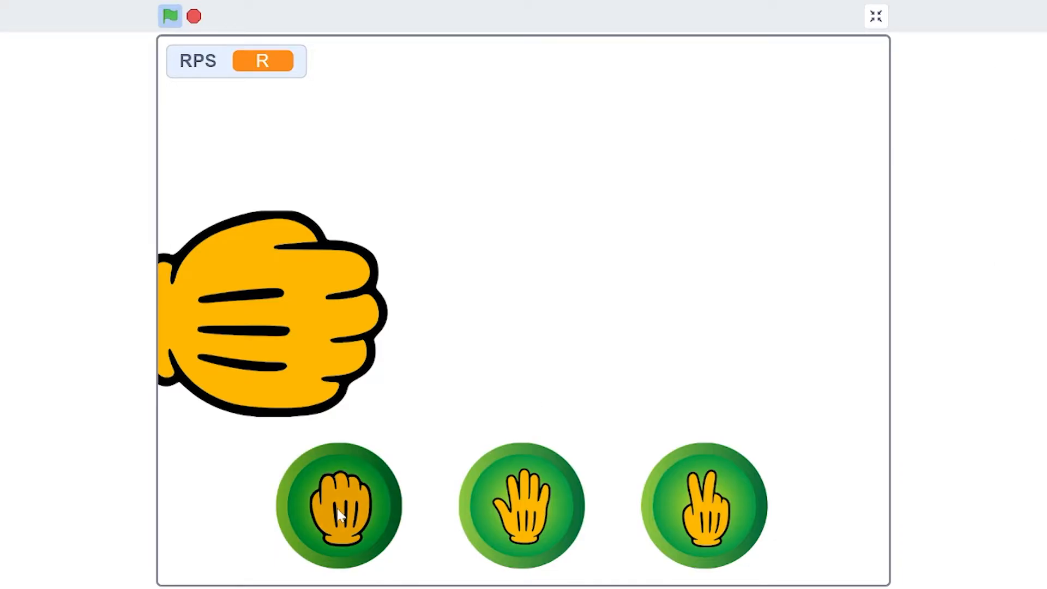
pyautogui.moveTo(380, 541)
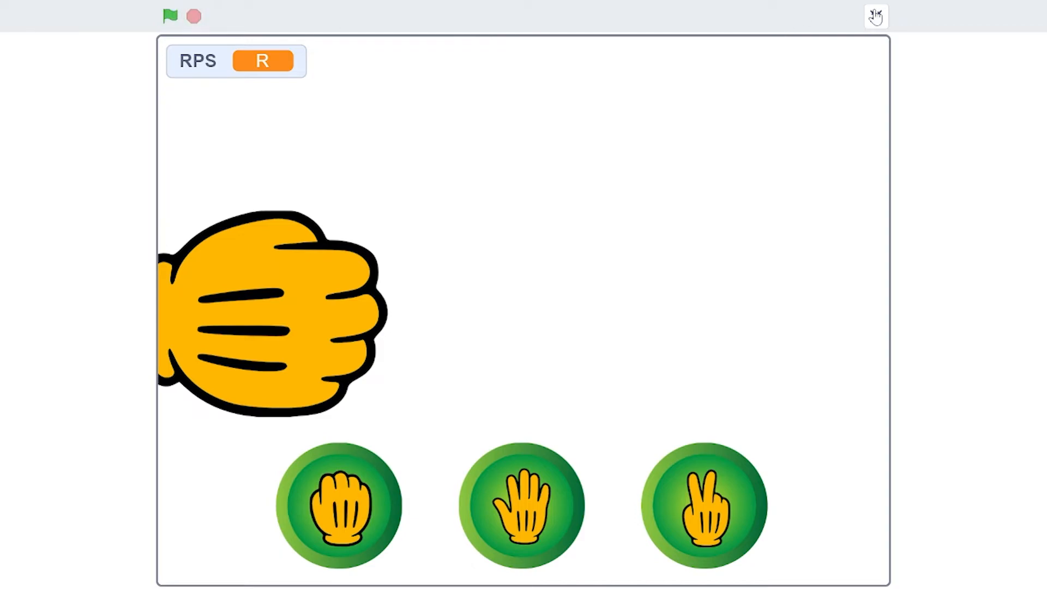
pyautogui.click(874, 16)
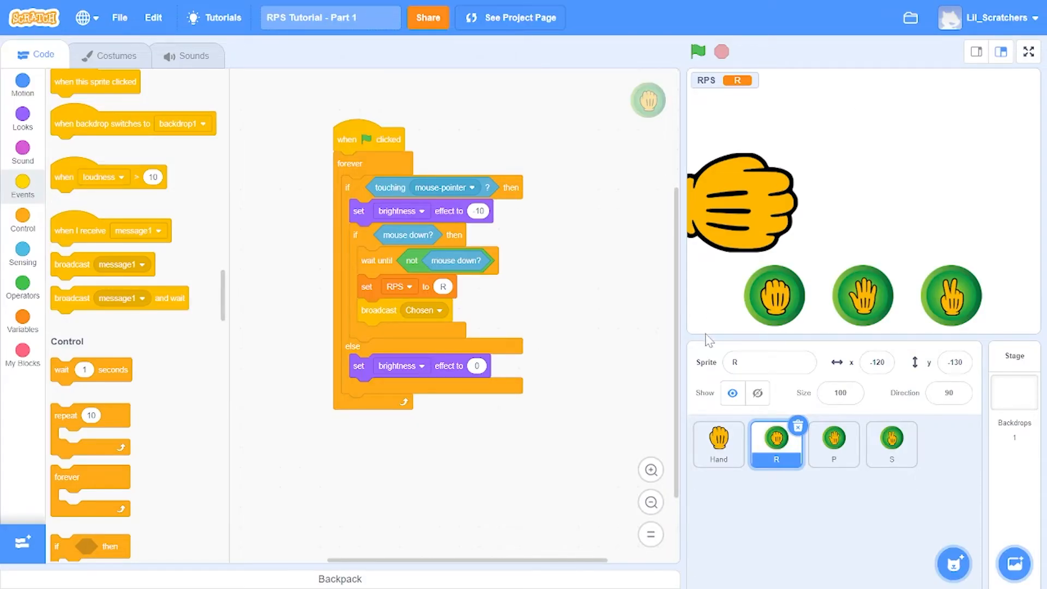
pyautogui.moveTo(868, 463)
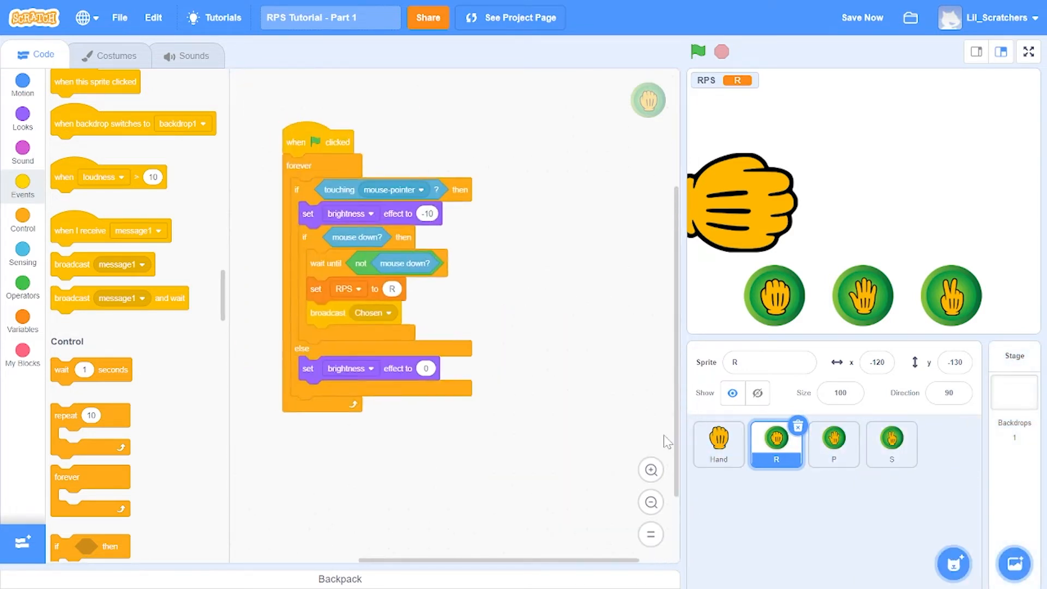
# Step: Give sprites P and S the R script with RPS set to P and S, then save
pyautogui.click(833, 444)
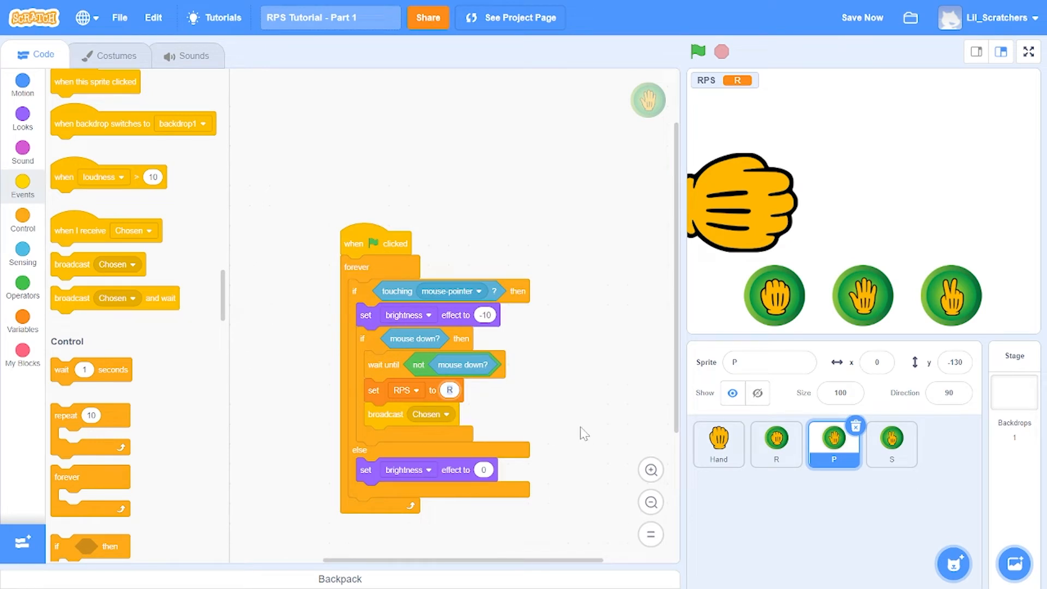
pyautogui.moveTo(652, 450)
pyautogui.write('P')
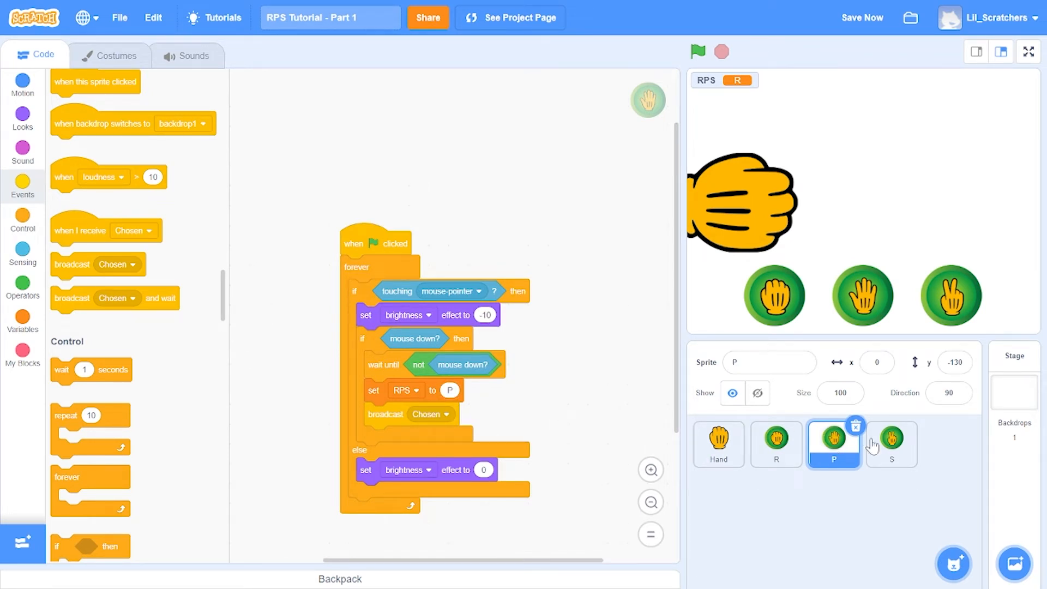
pyautogui.click(890, 444)
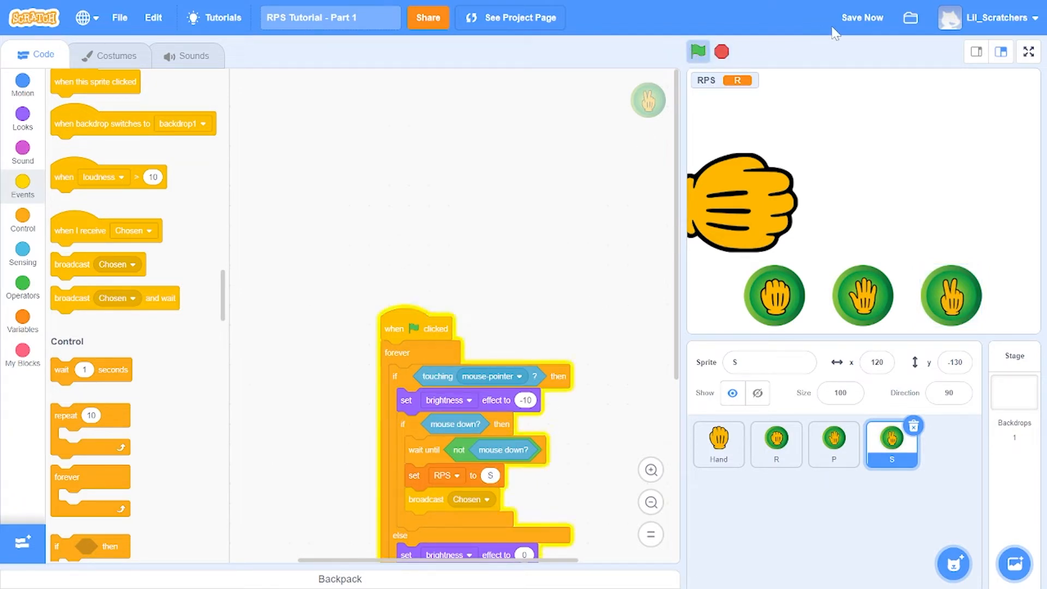
pyautogui.click(862, 18)
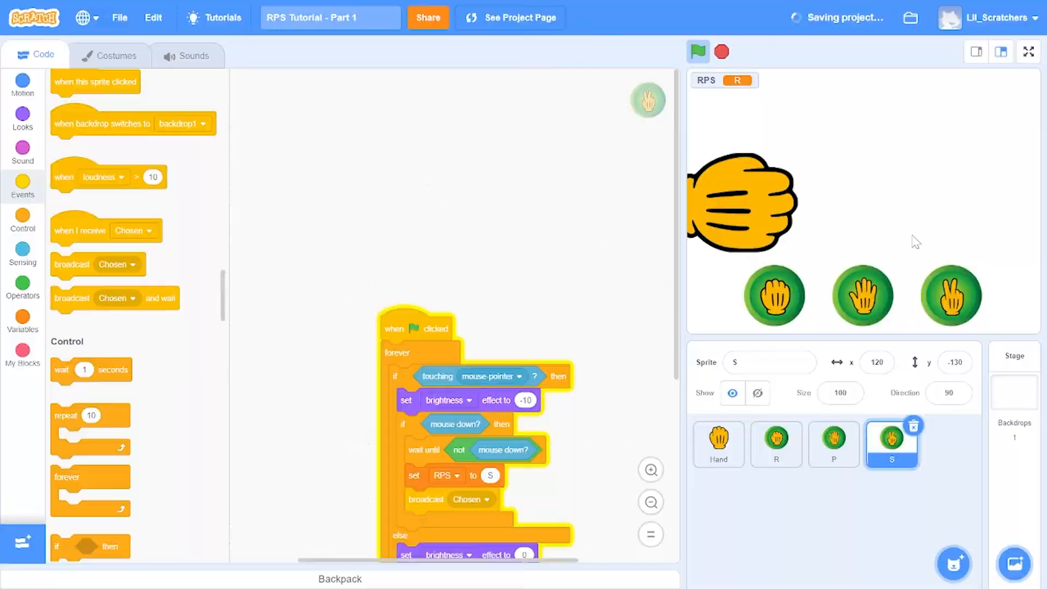
# Step: Test the choice buttons on the full-screen stage, ending with RPS on S
pyautogui.click(1028, 51)
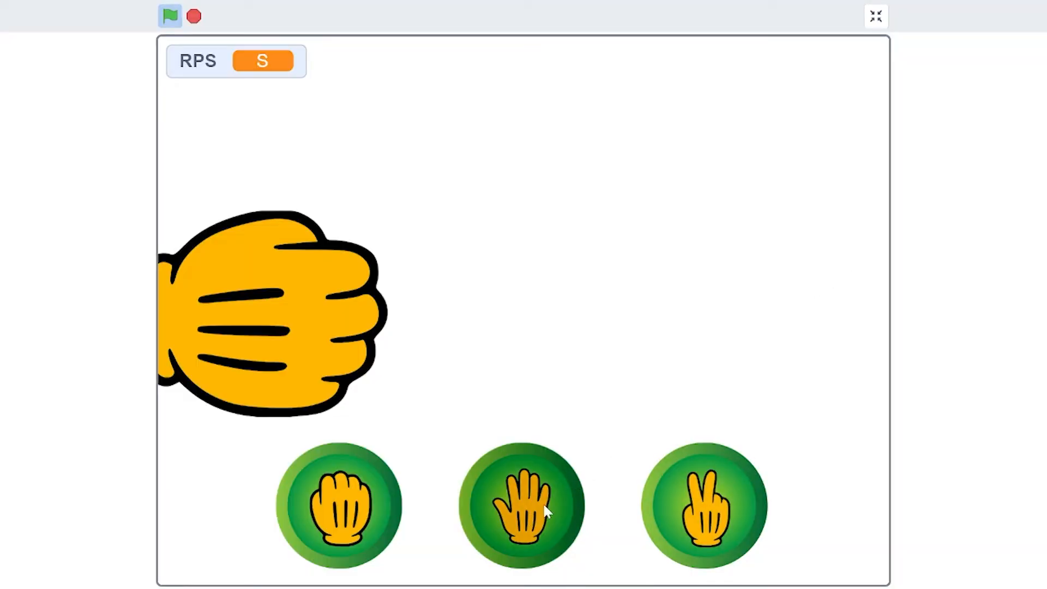
pyautogui.click(521, 504)
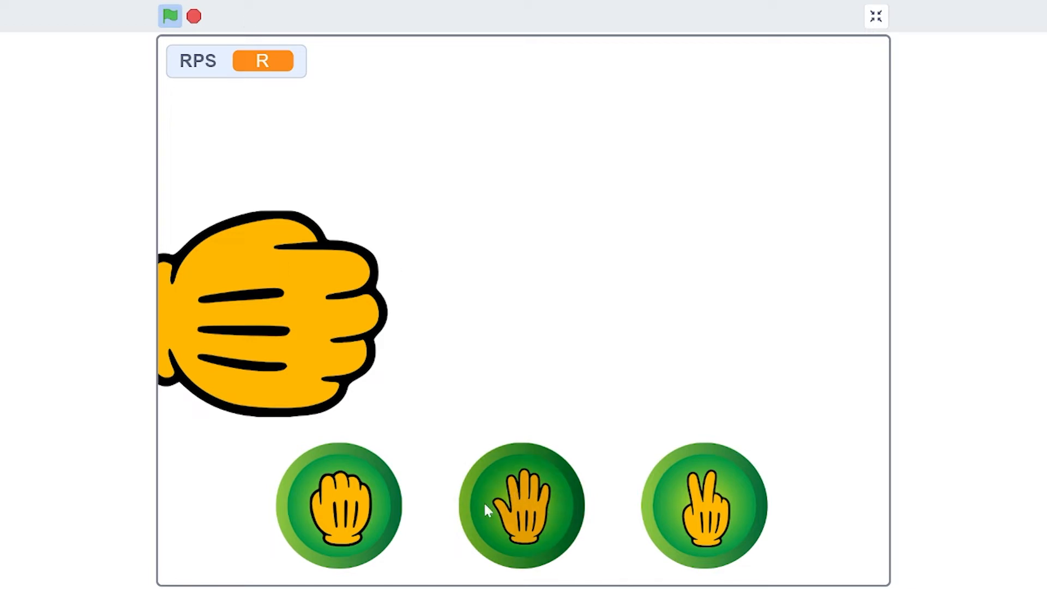
pyautogui.click(521, 505)
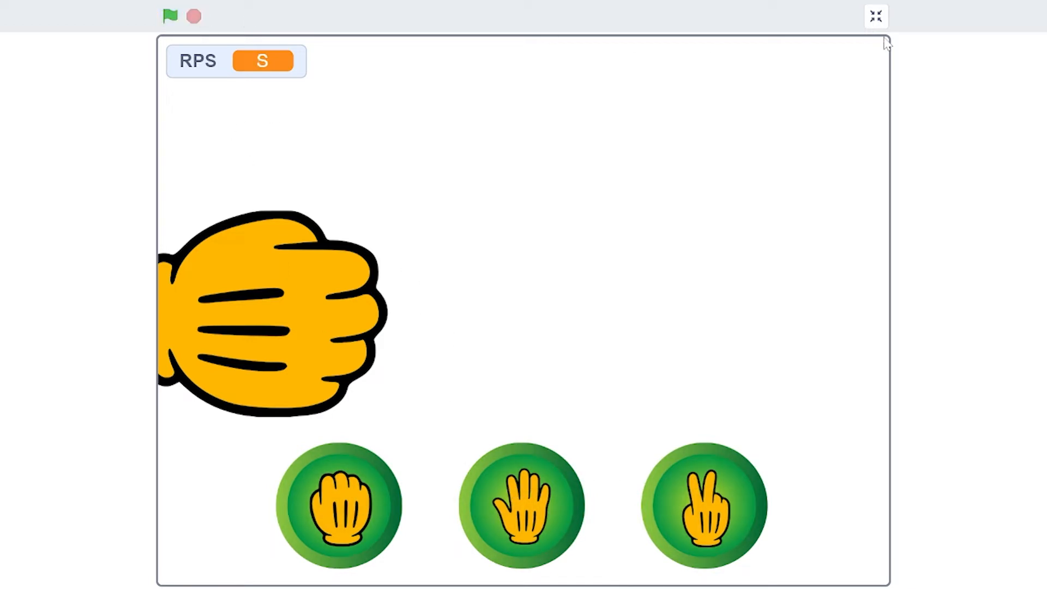
pyautogui.click(875, 15)
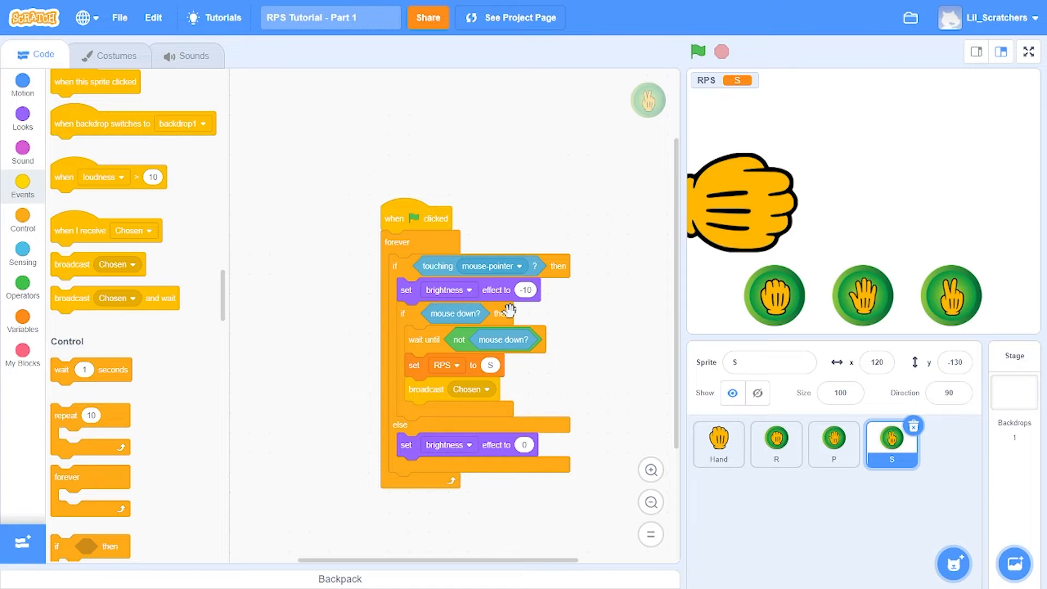
pyautogui.moveTo(593, 383)
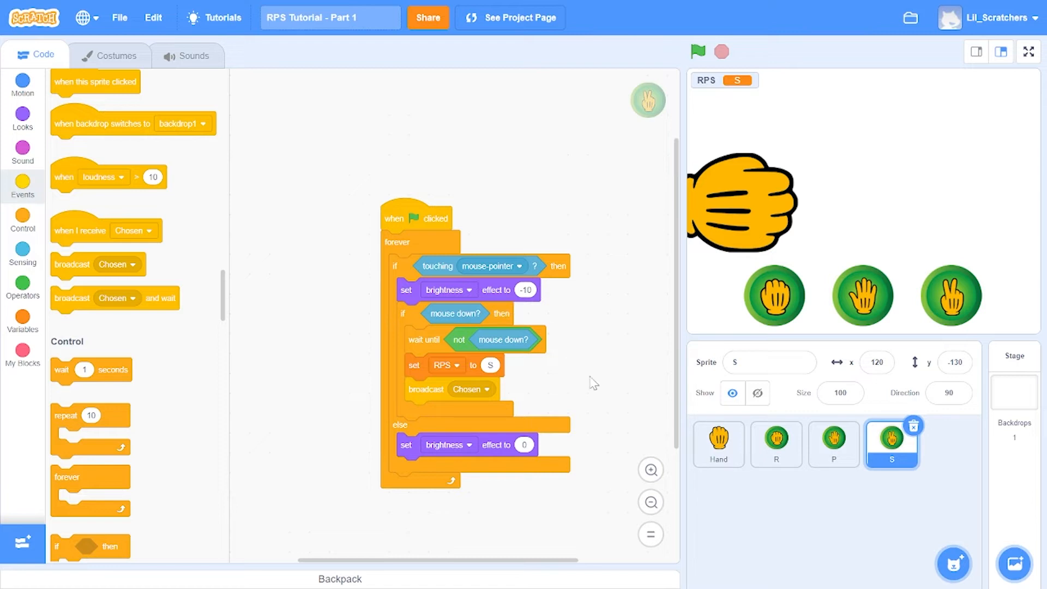
# Step: On Hand, add 'when I receive Chosen' repeating 3 times: nine 10° turns, nine -10° turns
pyautogui.click(718, 444)
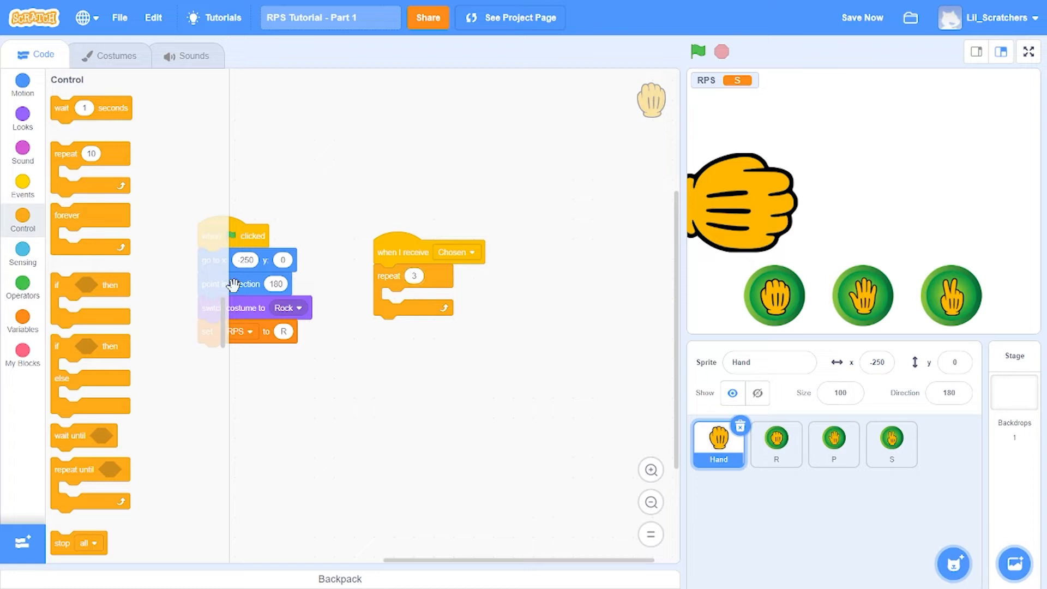
pyautogui.click(21, 254)
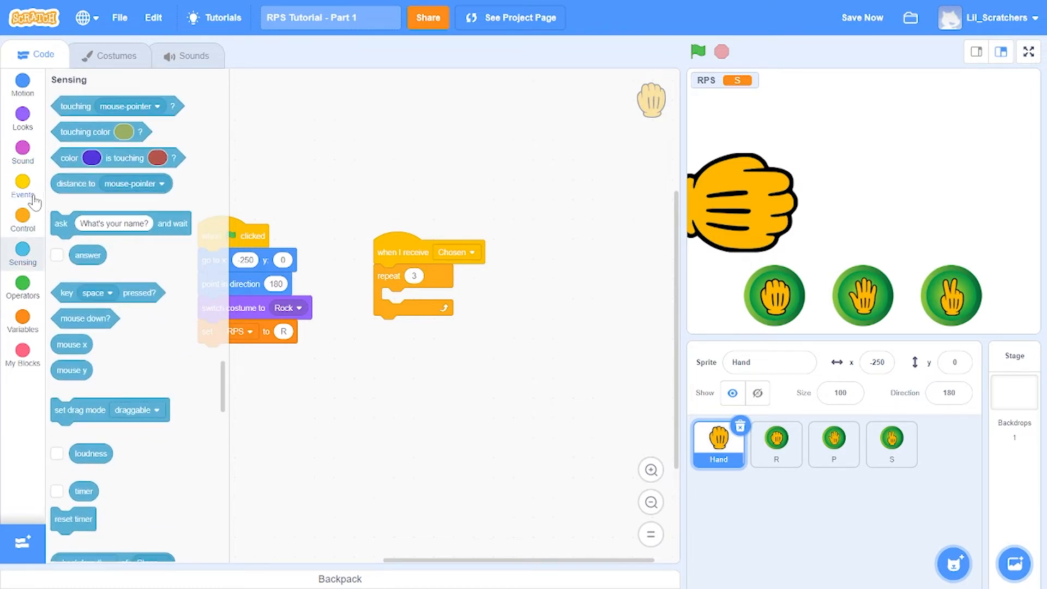
pyautogui.click(23, 217)
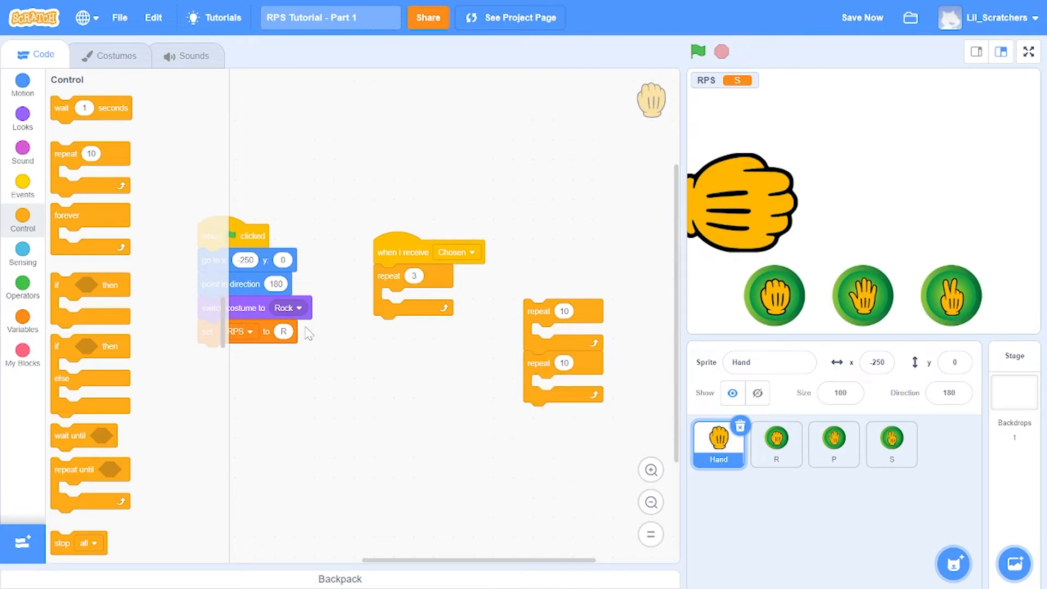
pyautogui.click(22, 85)
pyautogui.write('-10')
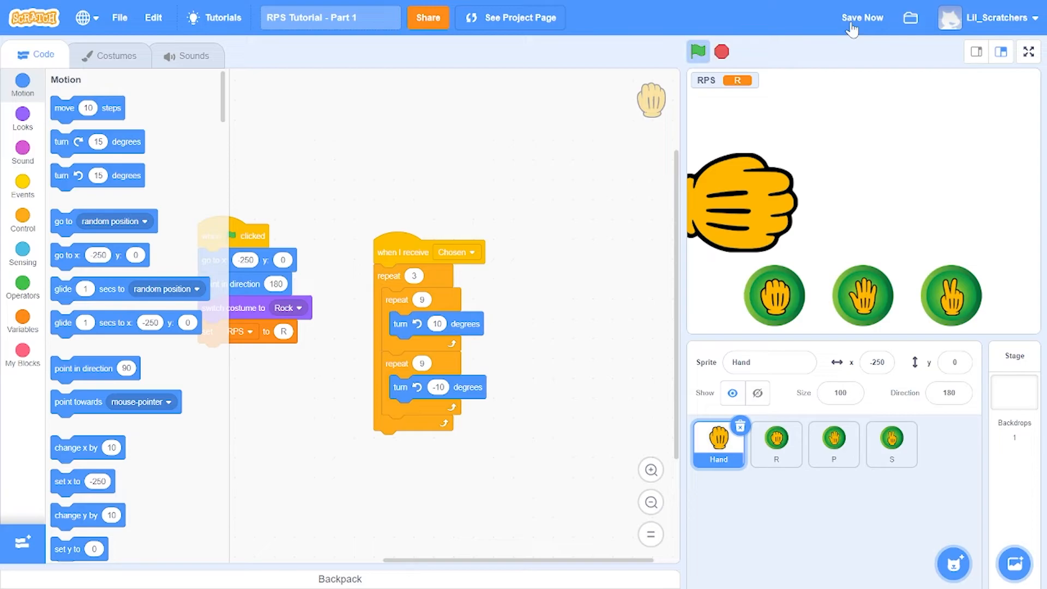
pyautogui.click(1028, 51)
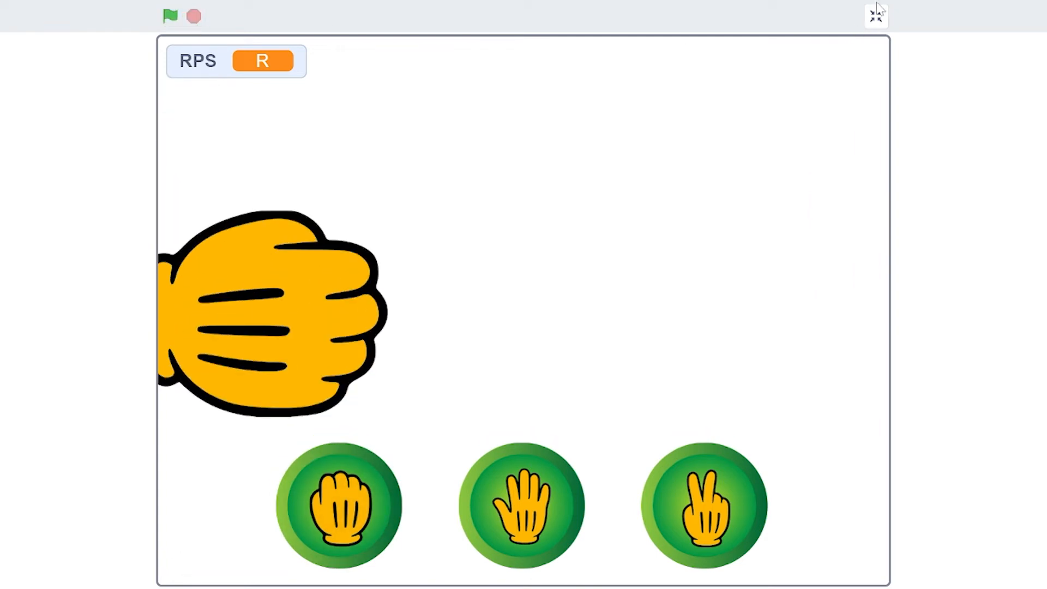
pyautogui.click(875, 15)
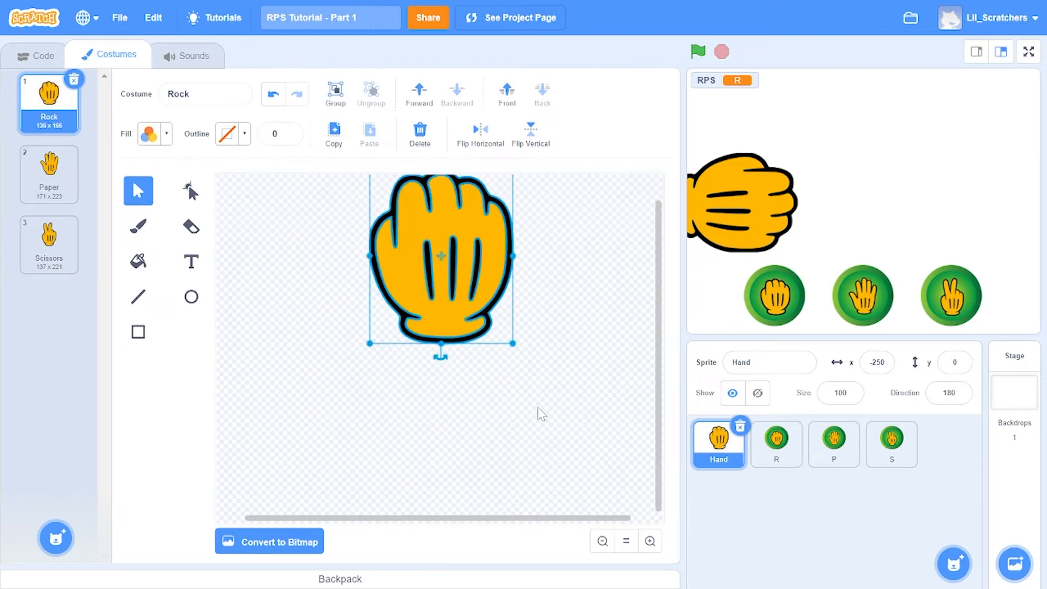
pyautogui.moveTo(467, 307)
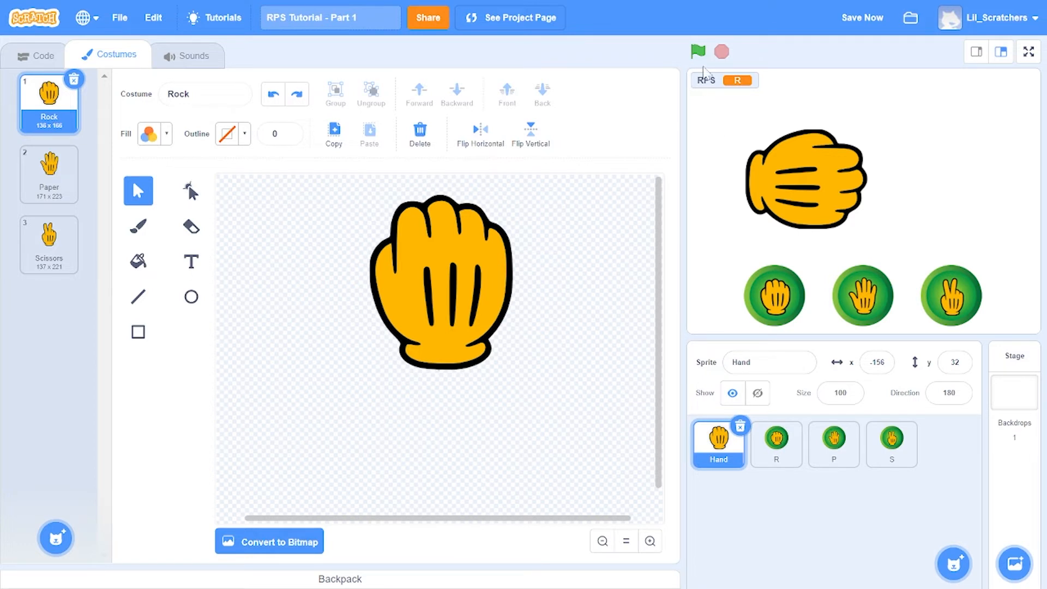
pyautogui.click(697, 52)
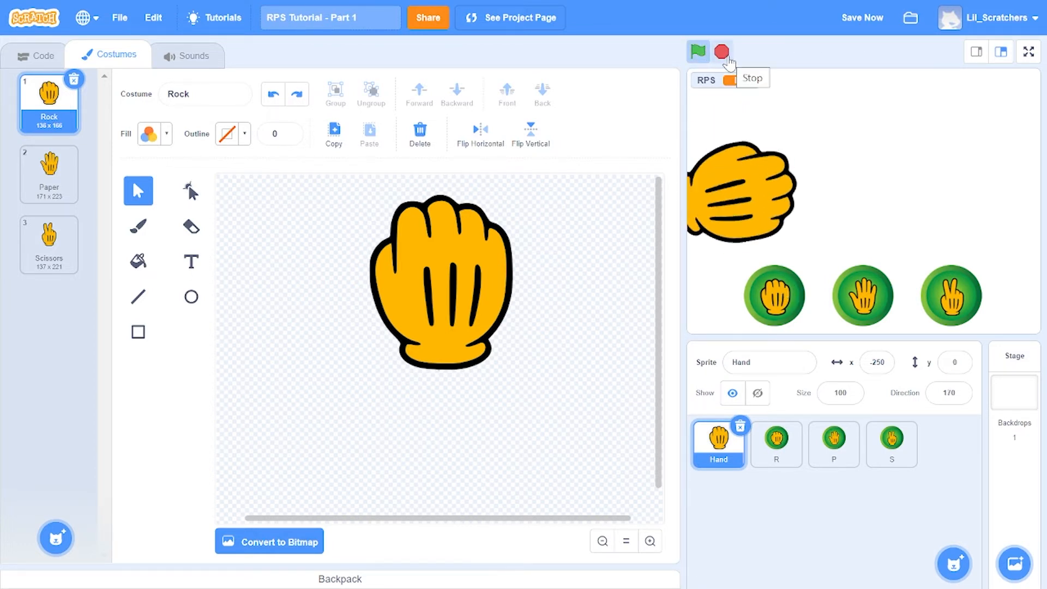
pyautogui.click(35, 55)
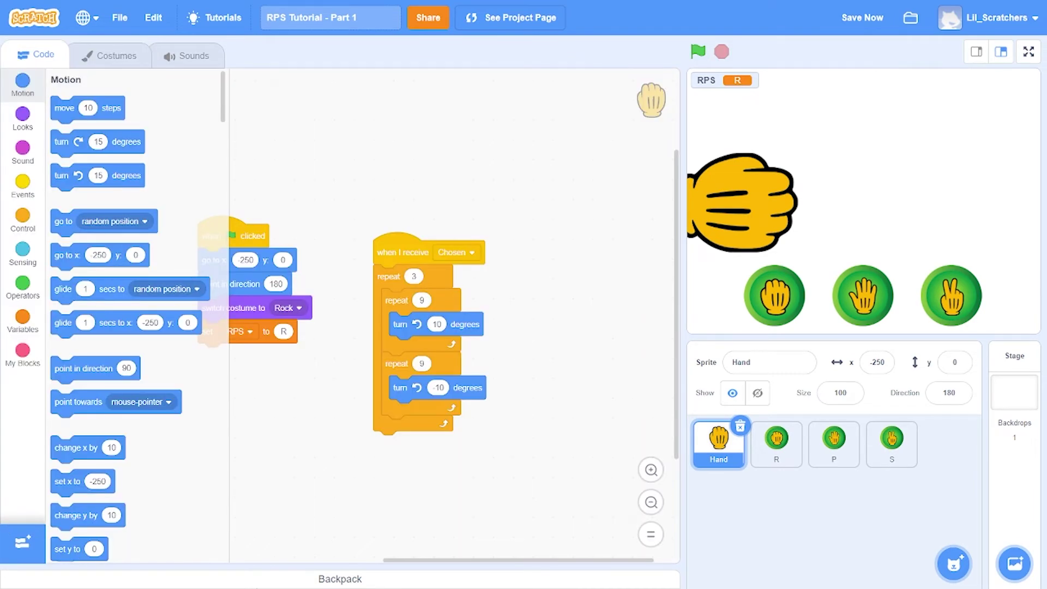
# Step: Below the repeat, add a set RPS block and a forever with 'if RPS = R/P/S' checks
pyautogui.click(22, 320)
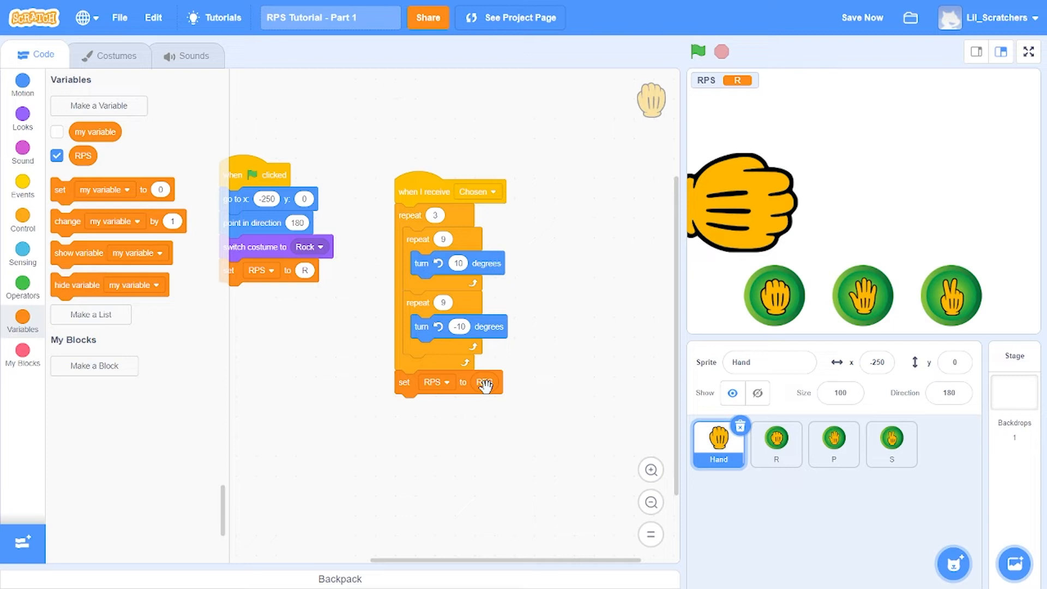
pyautogui.click(21, 250)
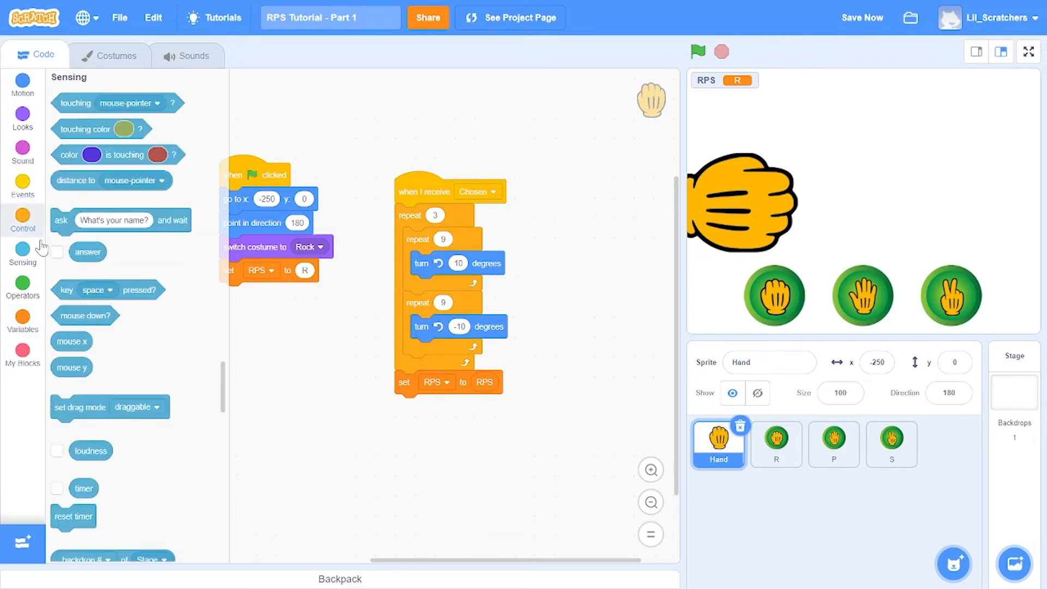
pyautogui.click(23, 221)
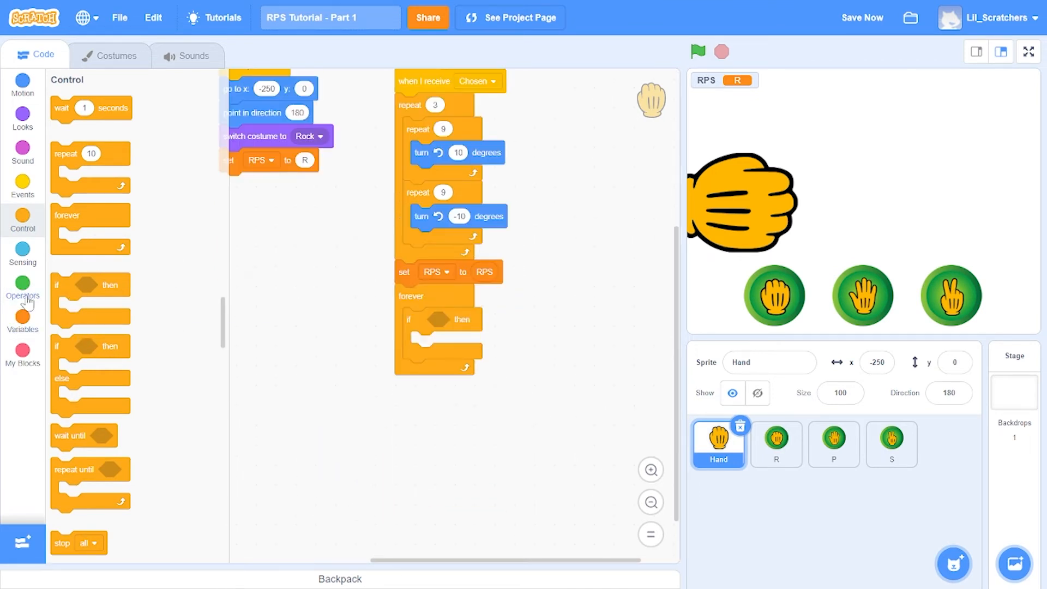
pyautogui.click(22, 284)
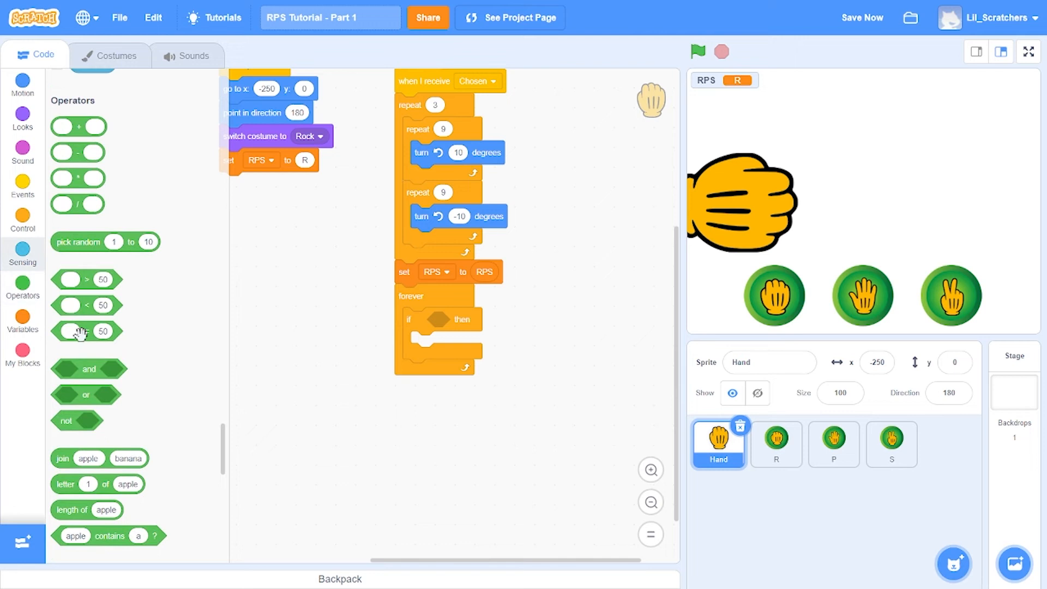
pyautogui.click(22, 321)
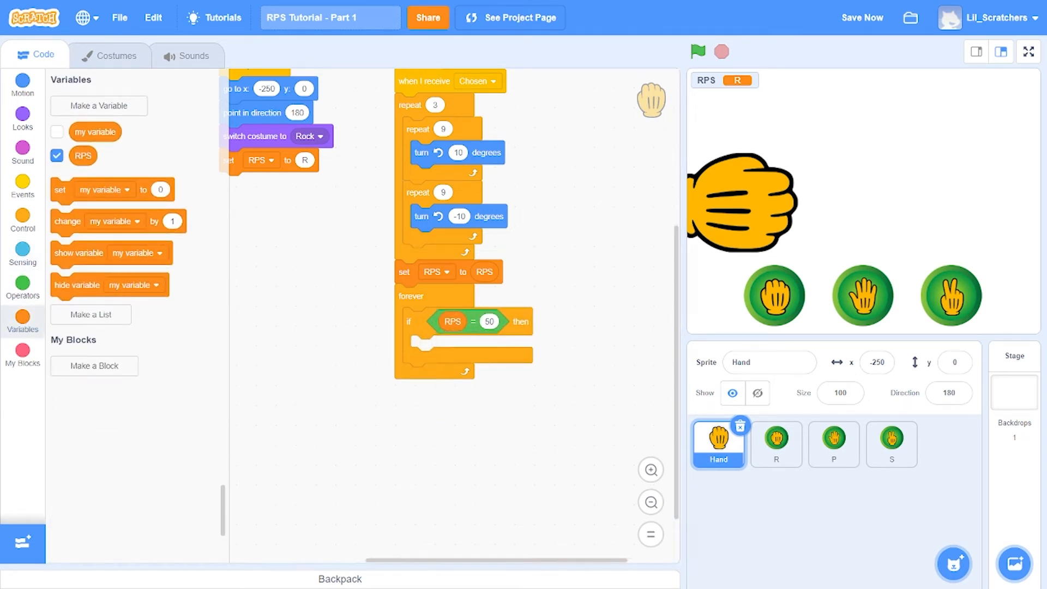
pyautogui.moveTo(595, 400)
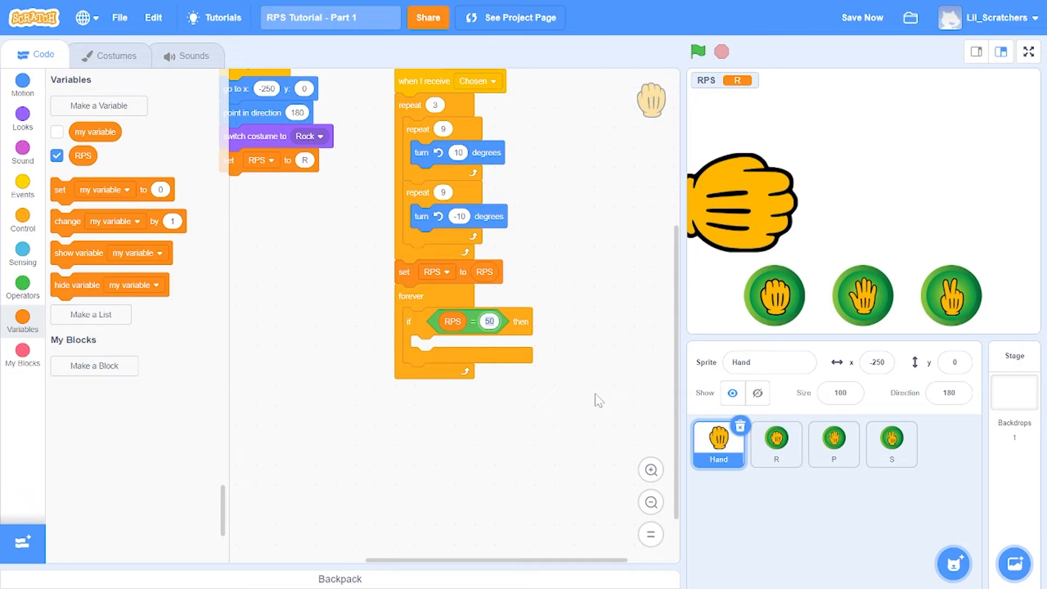
# Step: Inside the checks, switch the costume to Rock, Paper and Scissors respectively
pyautogui.click(22, 220)
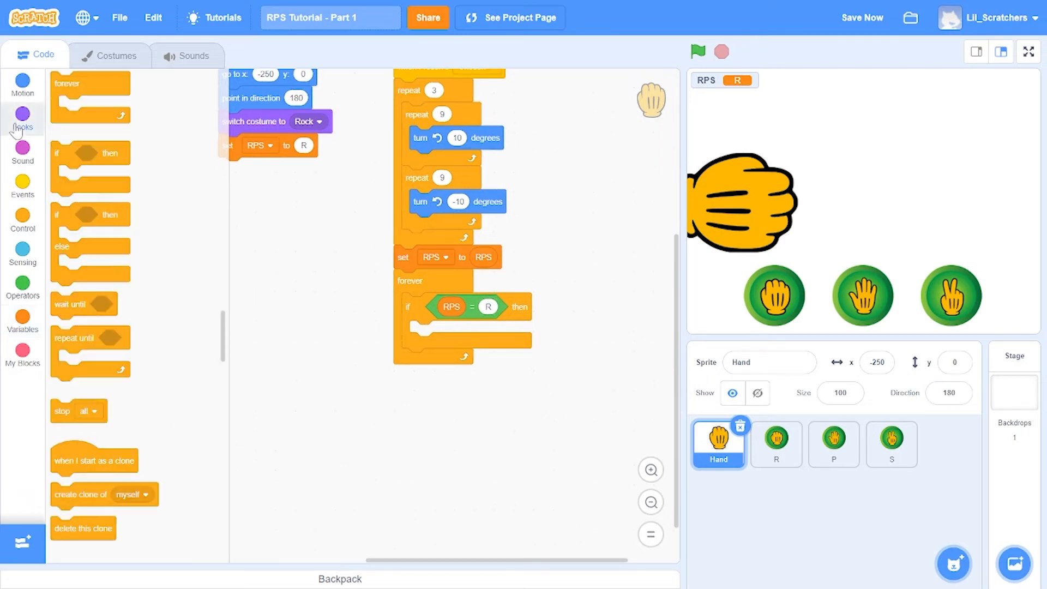
pyautogui.click(22, 118)
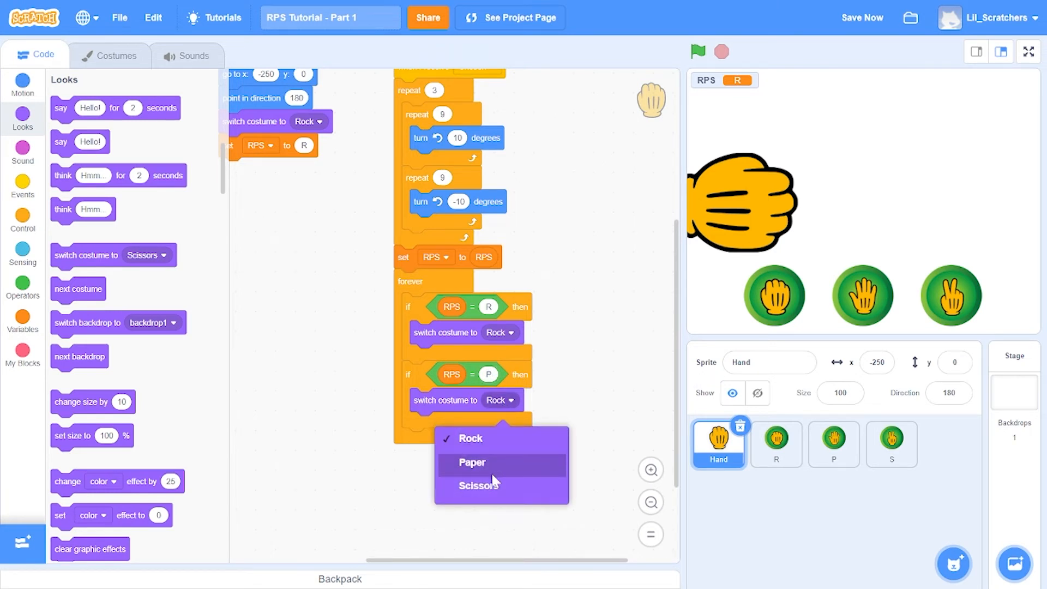
pyautogui.click(472, 462)
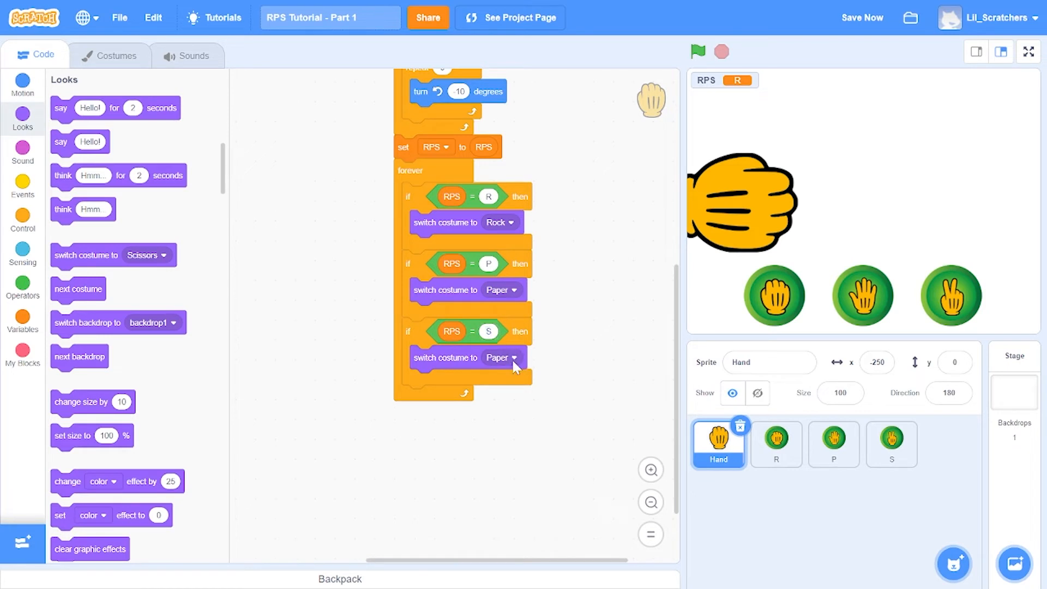
pyautogui.click(502, 358)
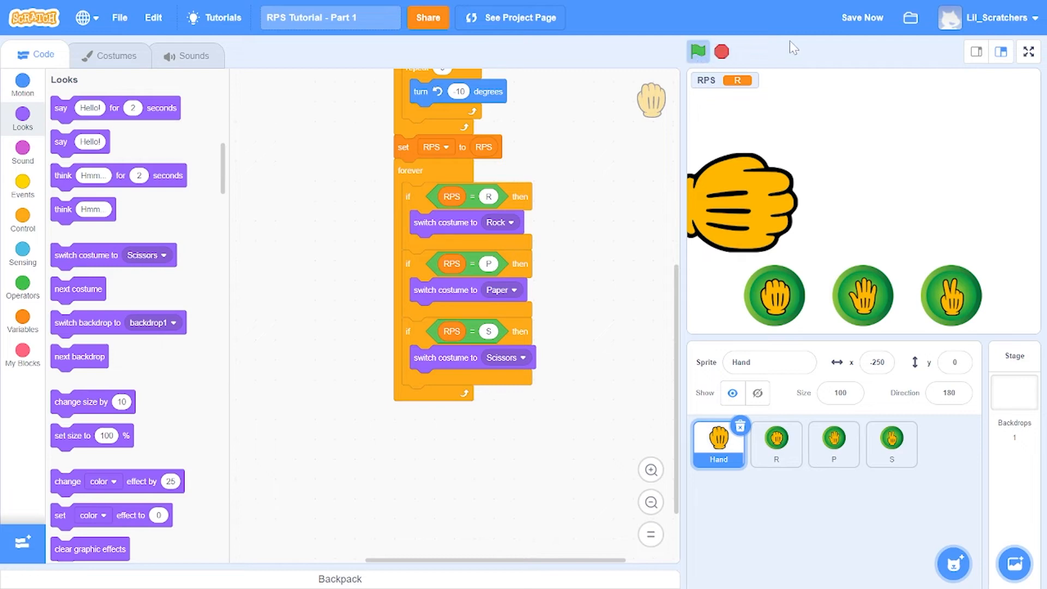
pyautogui.click(1027, 51)
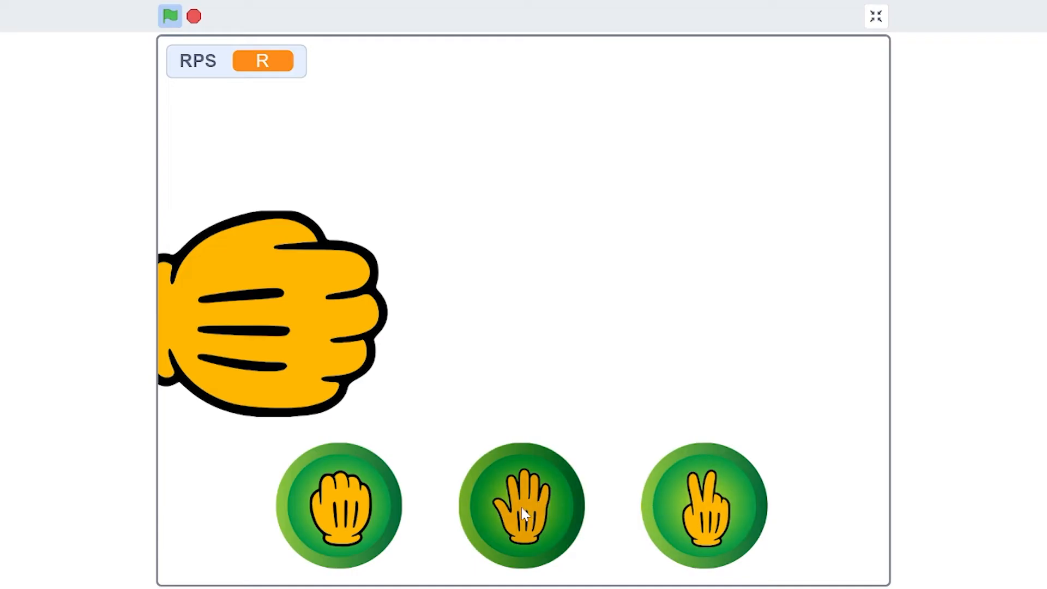
# Step: Play-test by picking Paper, Scissors, Rock, Paper, then Scissors, and stop the game
pyautogui.click(521, 506)
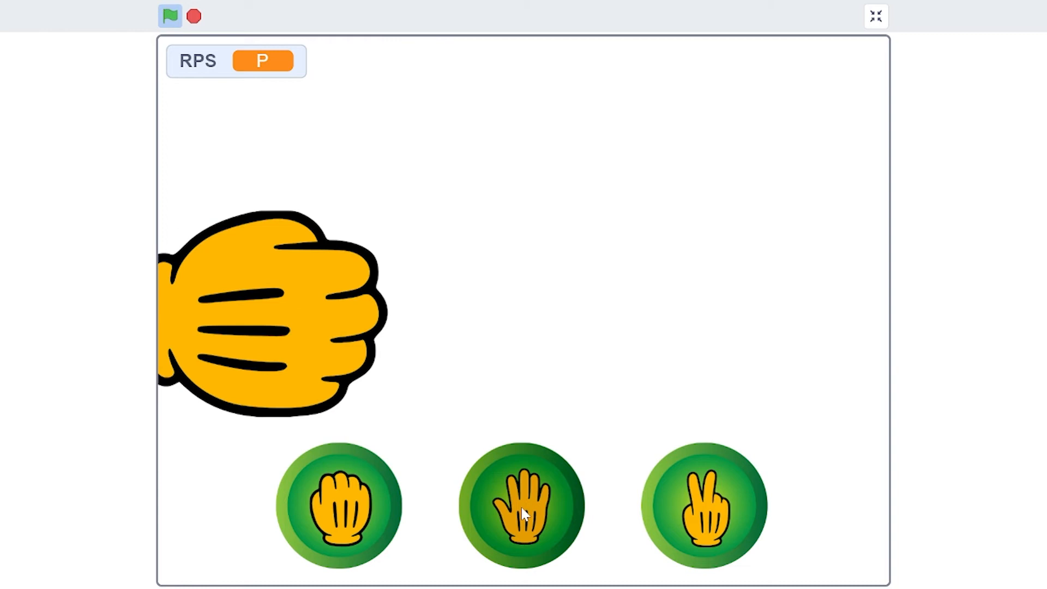
pyautogui.click(705, 504)
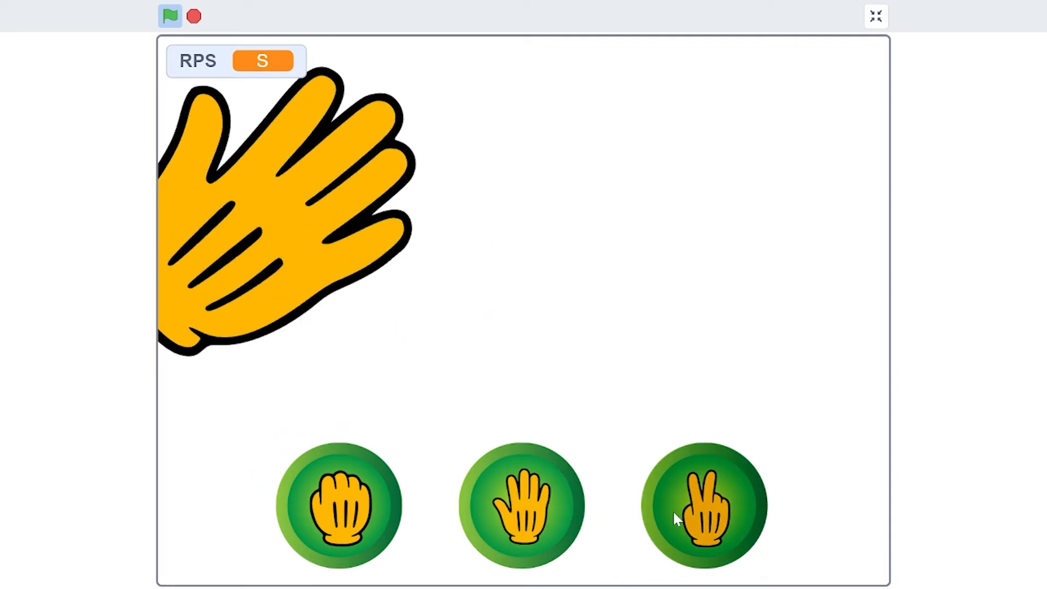
pyautogui.click(339, 506)
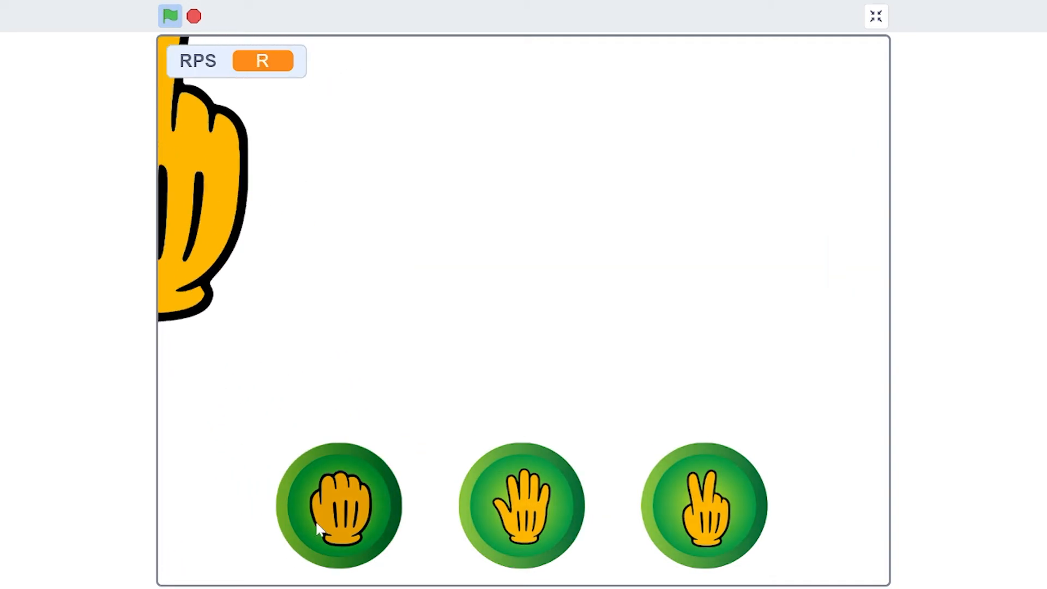
pyautogui.click(523, 505)
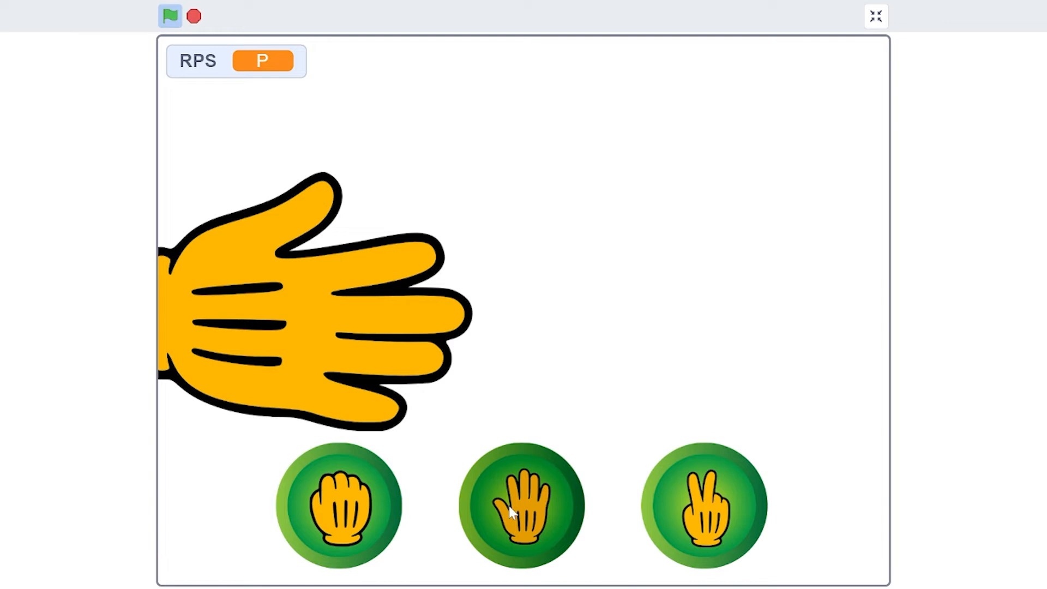
pyautogui.moveTo(703, 508)
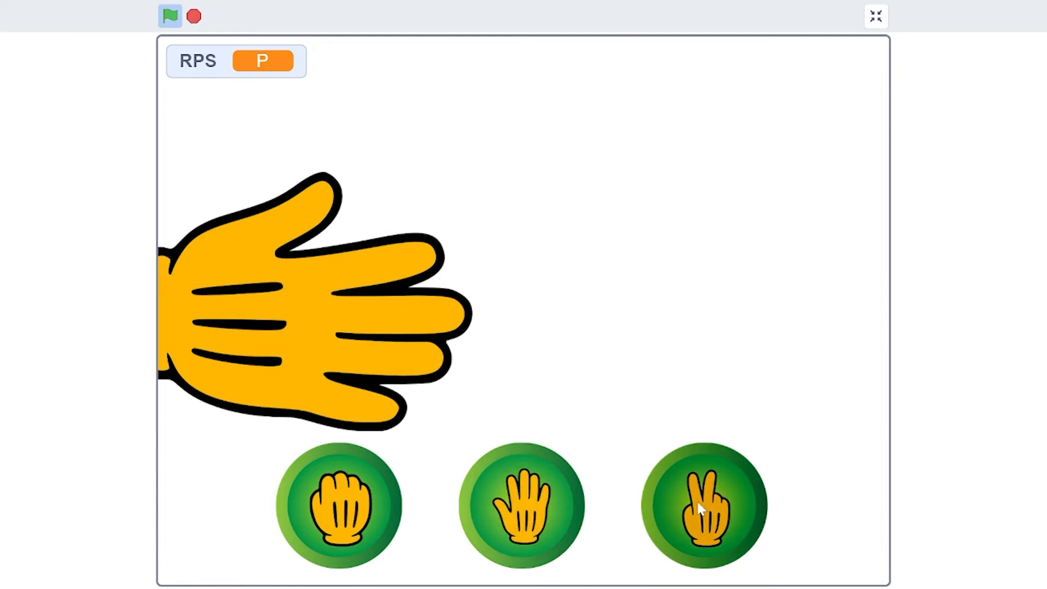
pyautogui.click(704, 506)
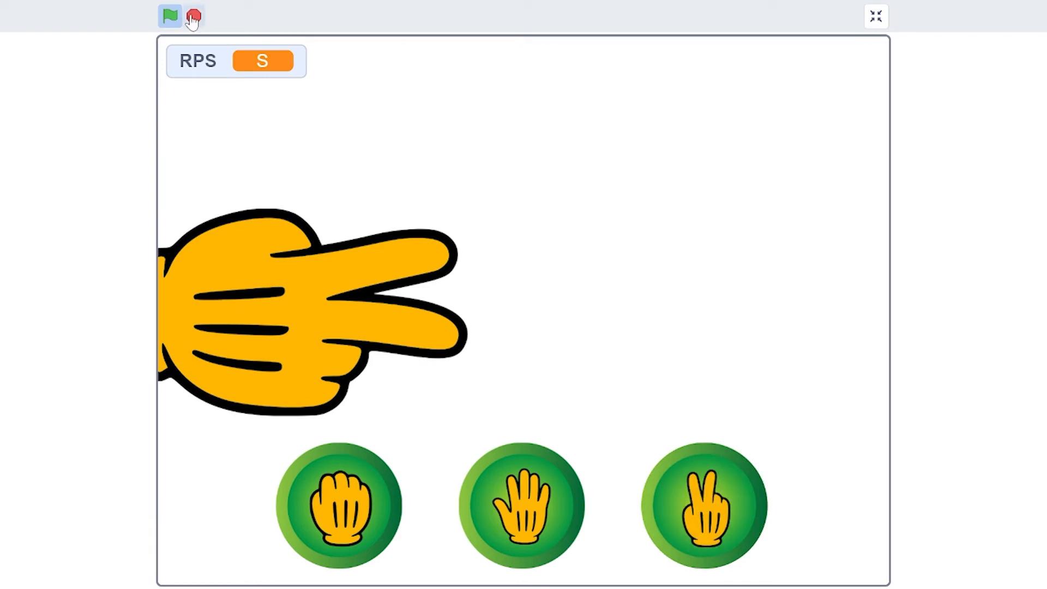
pyautogui.click(876, 16)
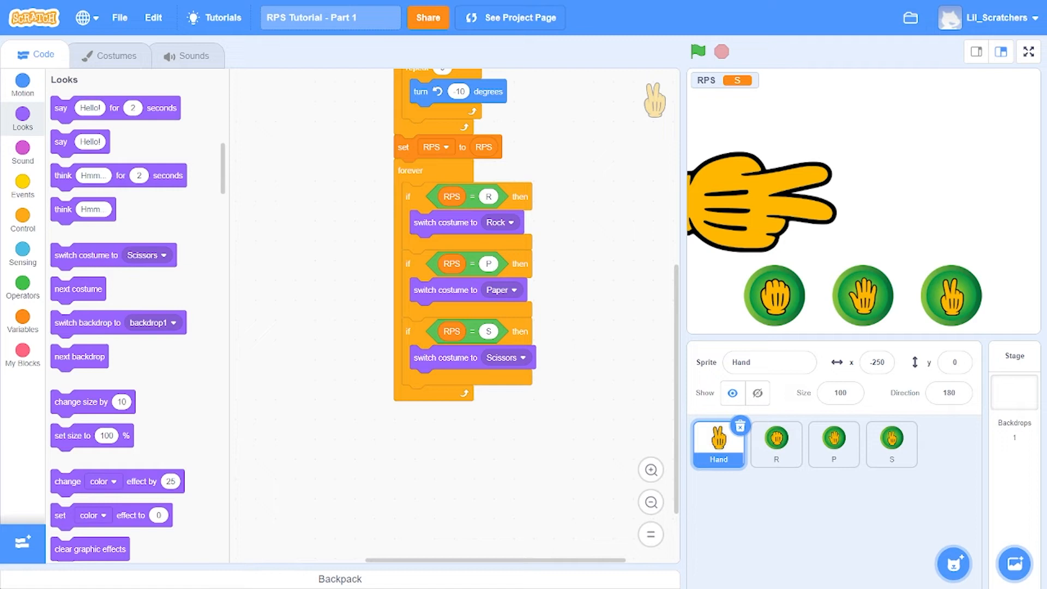
# Step: Make the Rock button's second set RPS block set RPS to R, then test with the green flag
pyautogui.click(776, 444)
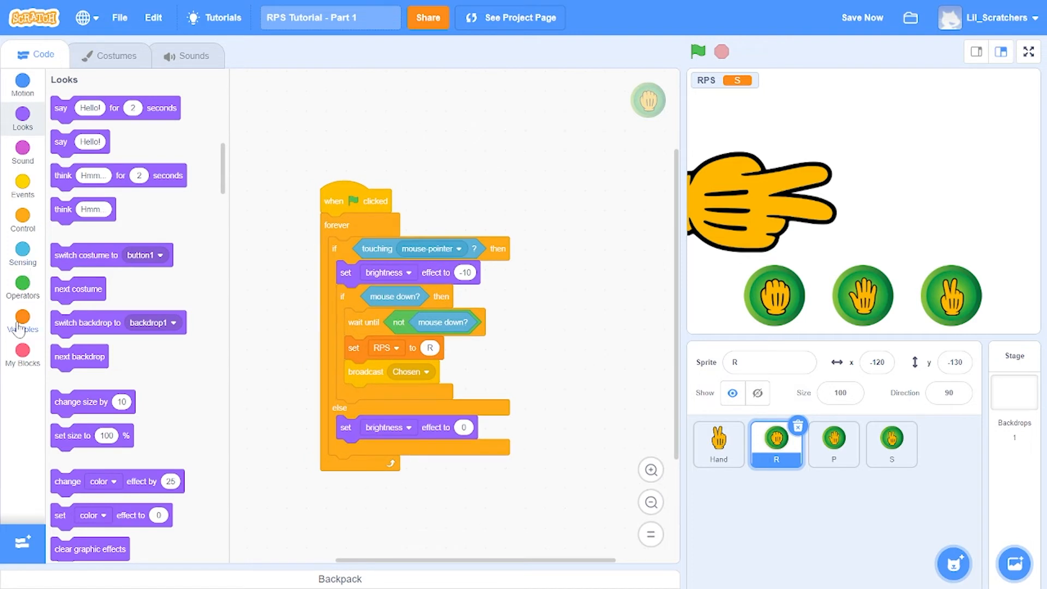
pyautogui.click(22, 321)
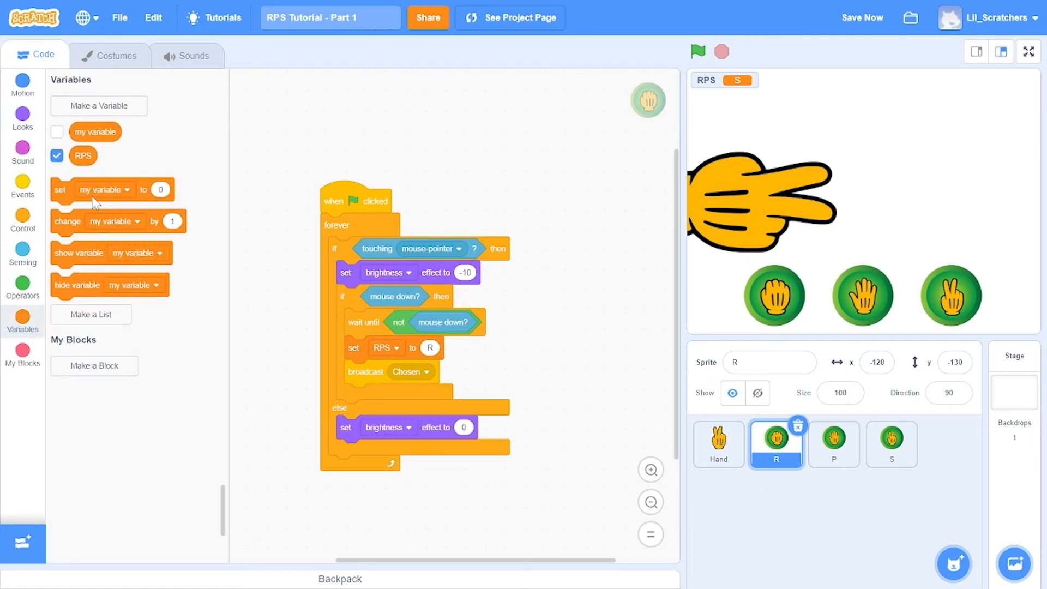
pyautogui.click(494, 161)
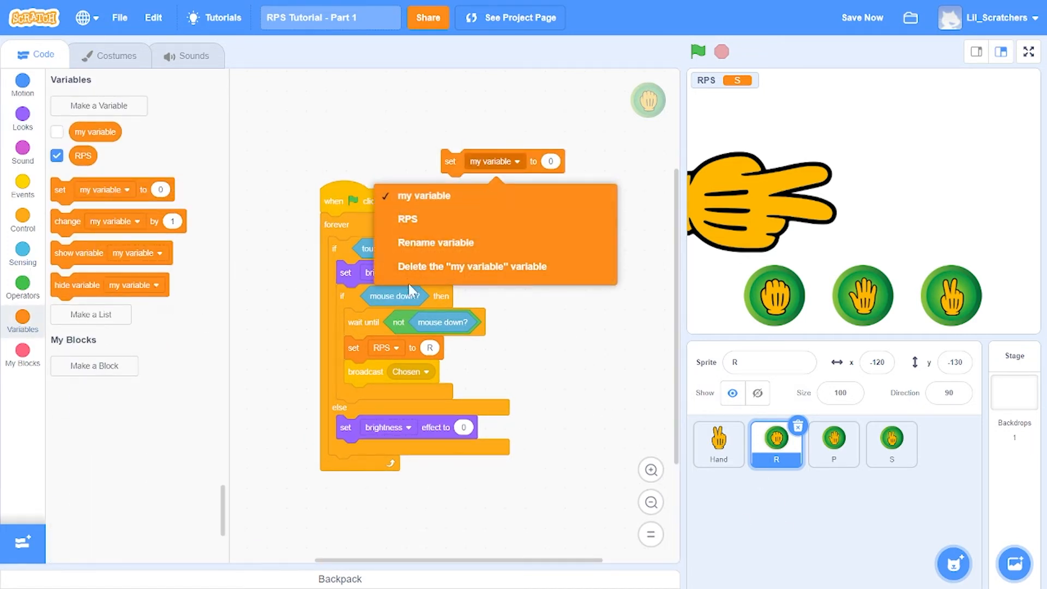
pyautogui.click(407, 219)
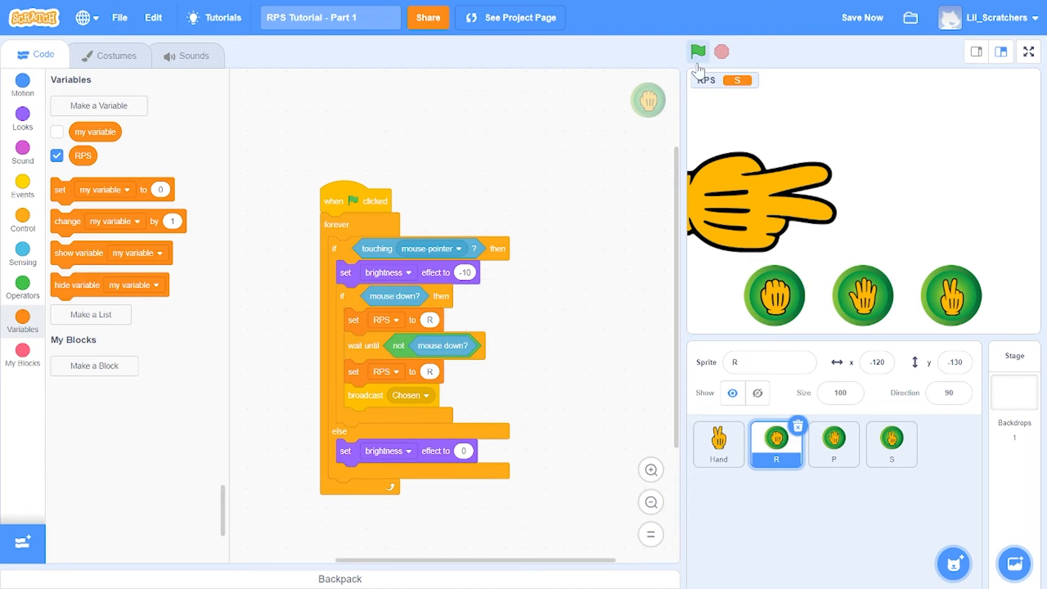
pyautogui.click(697, 52)
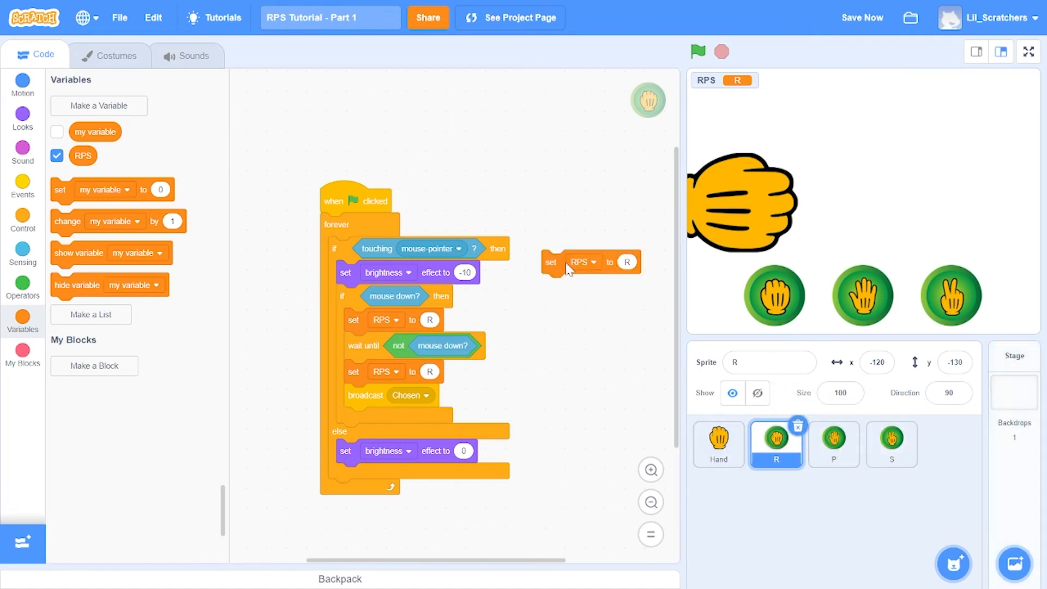
# Step: Set the P and S buttons' release blocks to P and S, and run the game full screen
pyautogui.click(833, 444)
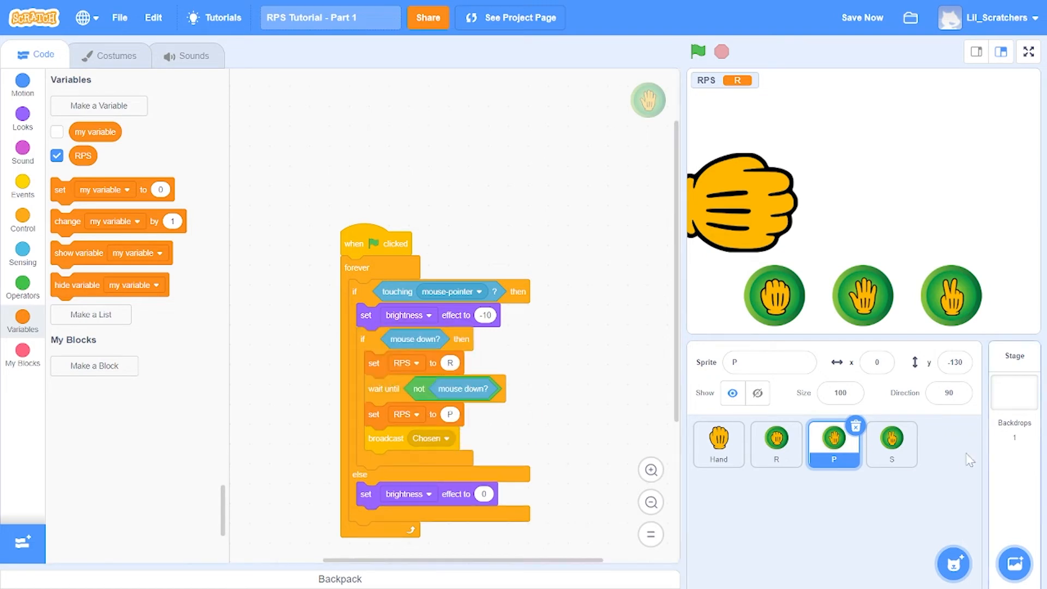
pyautogui.click(891, 444)
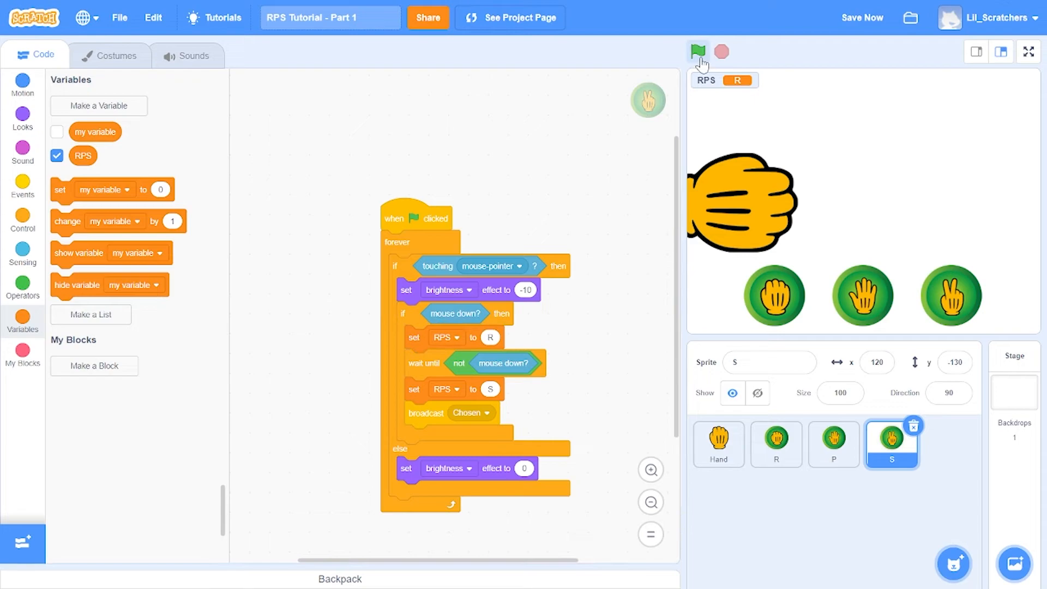
pyautogui.click(1028, 52)
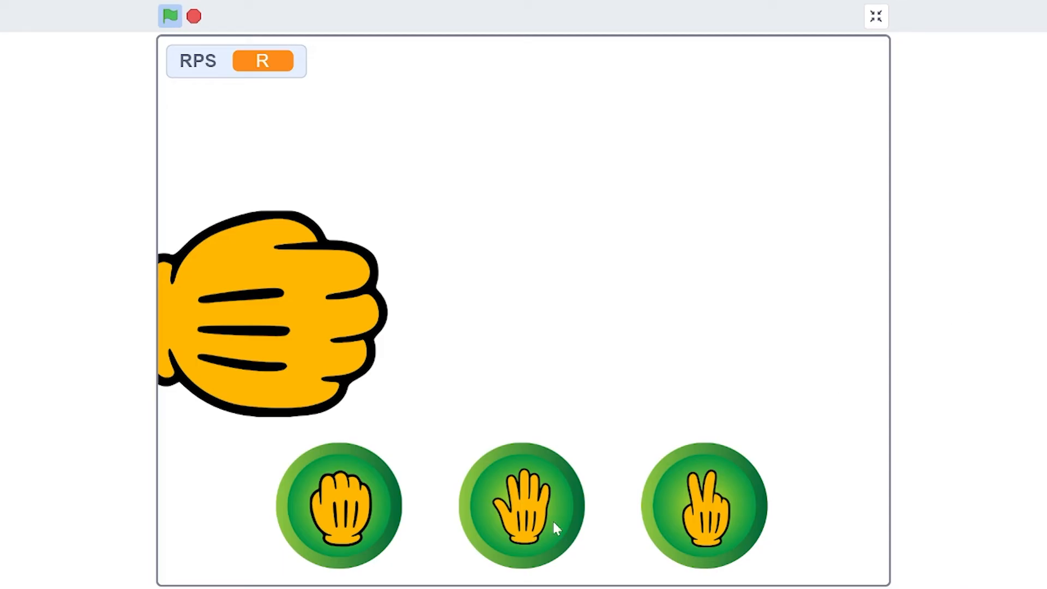
# Step: Try the Paper and Rock buttons to confirm the hand and RPS change, then exit full screen
pyautogui.click(523, 504)
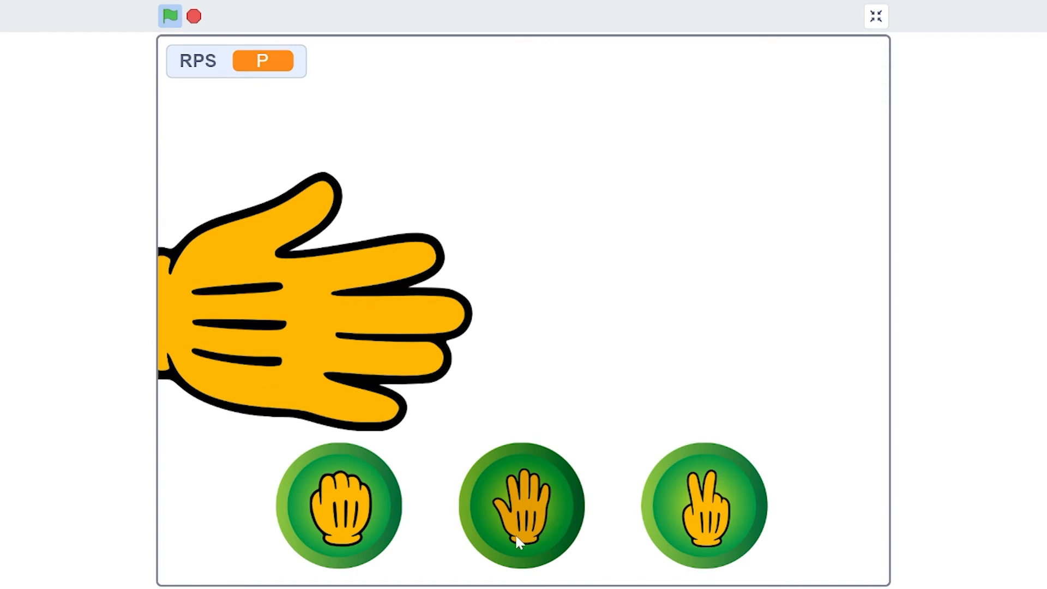
pyautogui.click(338, 504)
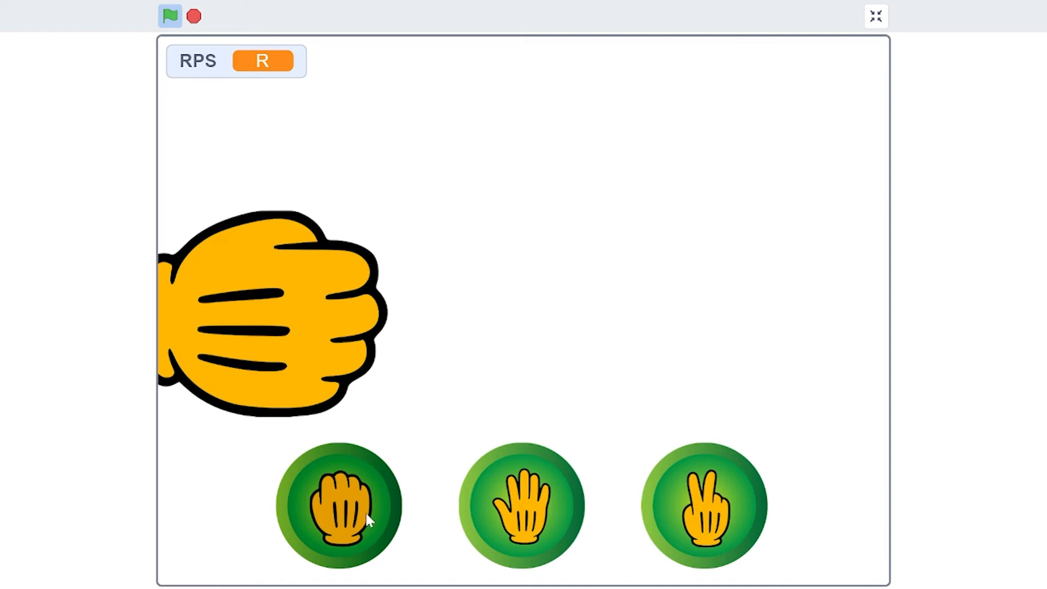
pyautogui.moveTo(607, 457)
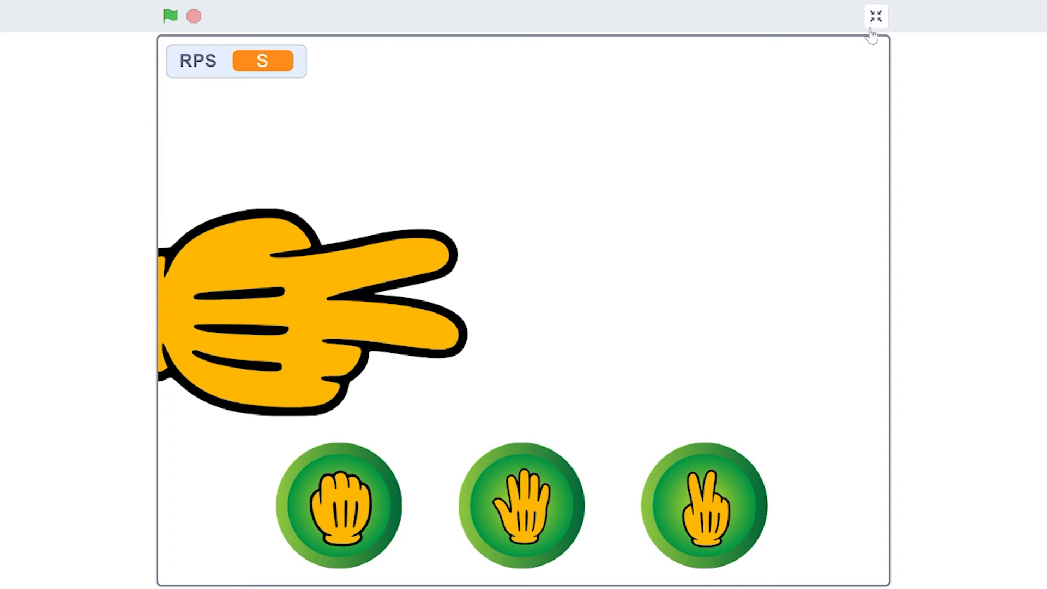
pyautogui.click(875, 16)
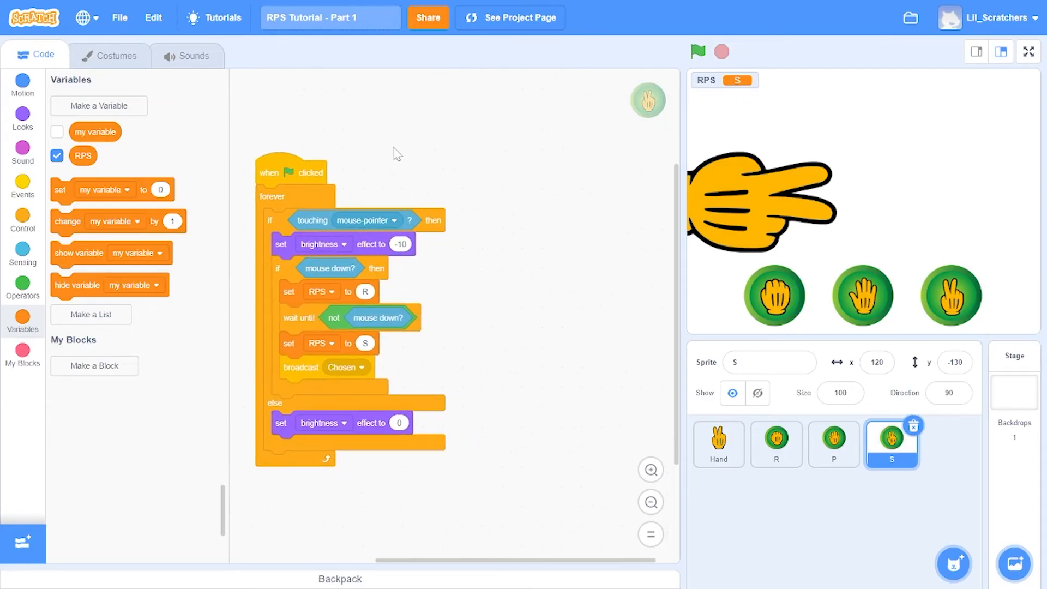
# Step: Create a custom Pick block for the first button and place it inside its forever loop
pyautogui.click(22, 352)
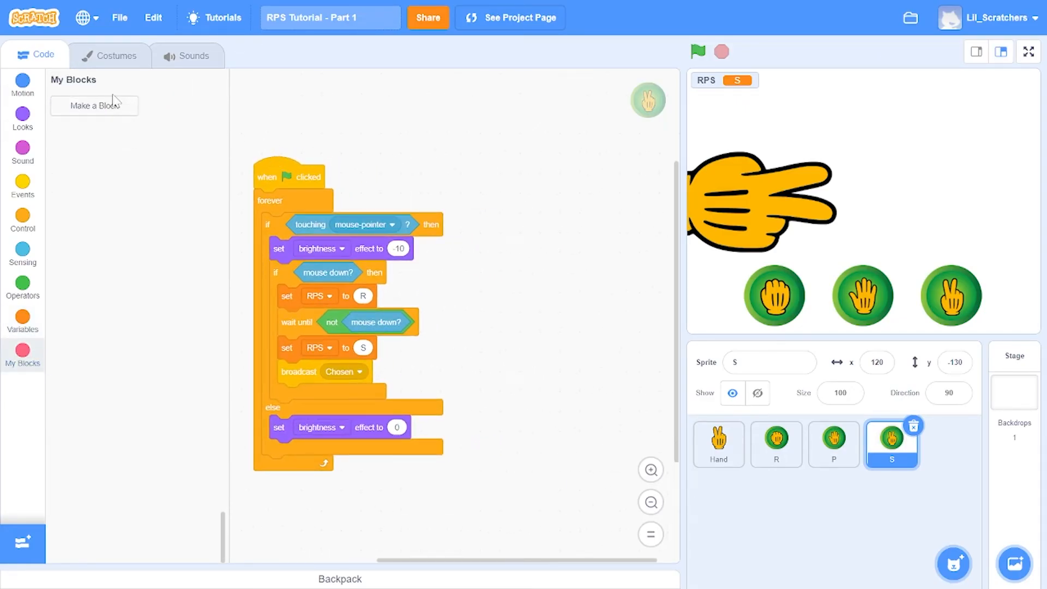
pyautogui.click(95, 105)
pyautogui.write('Pick')
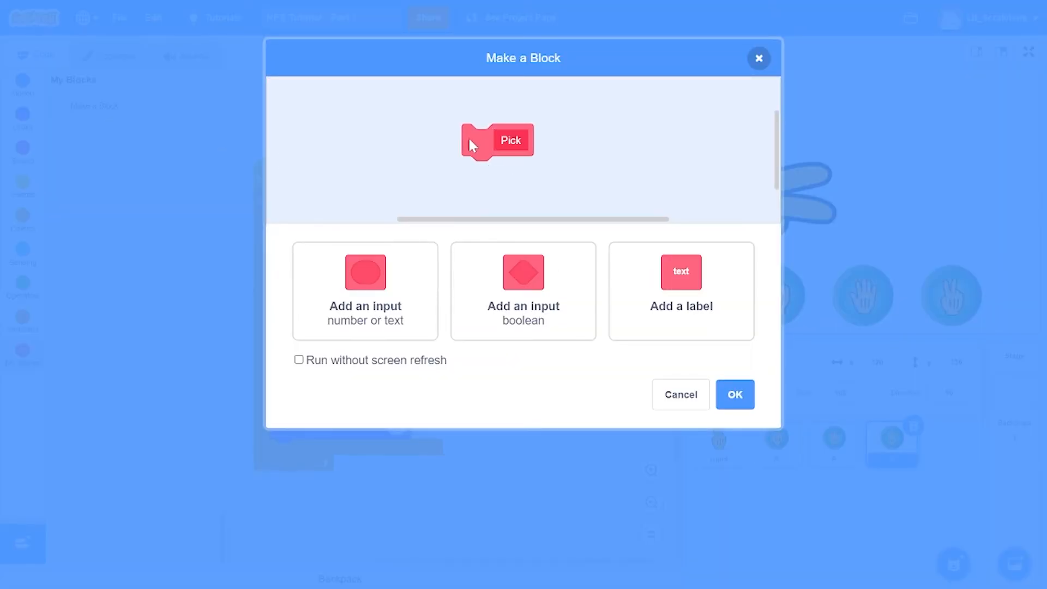
pyautogui.click(735, 394)
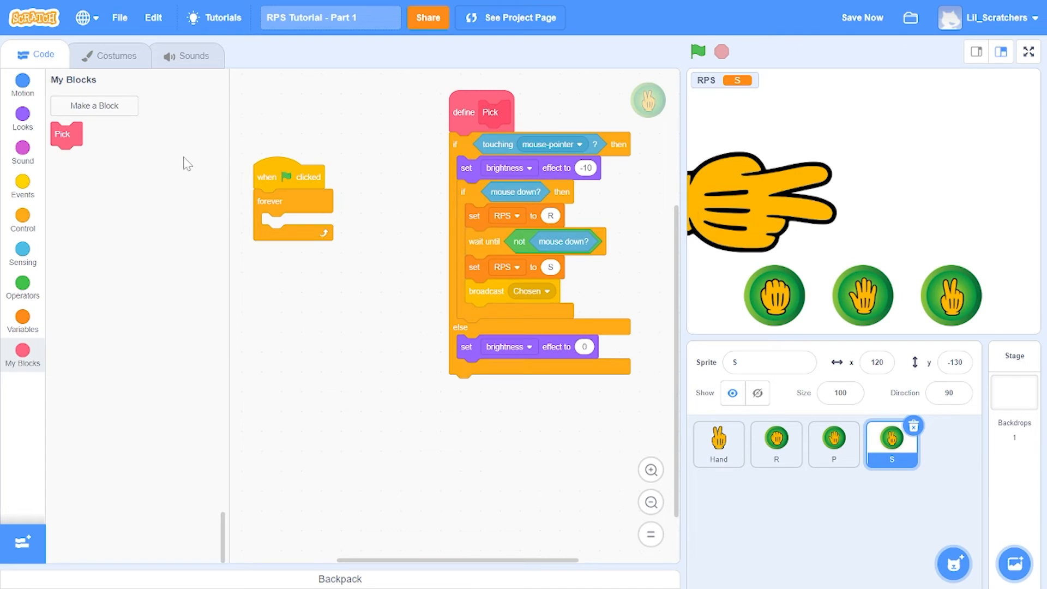
pyautogui.moveTo(66, 134); pyautogui.dragTo(274, 225)
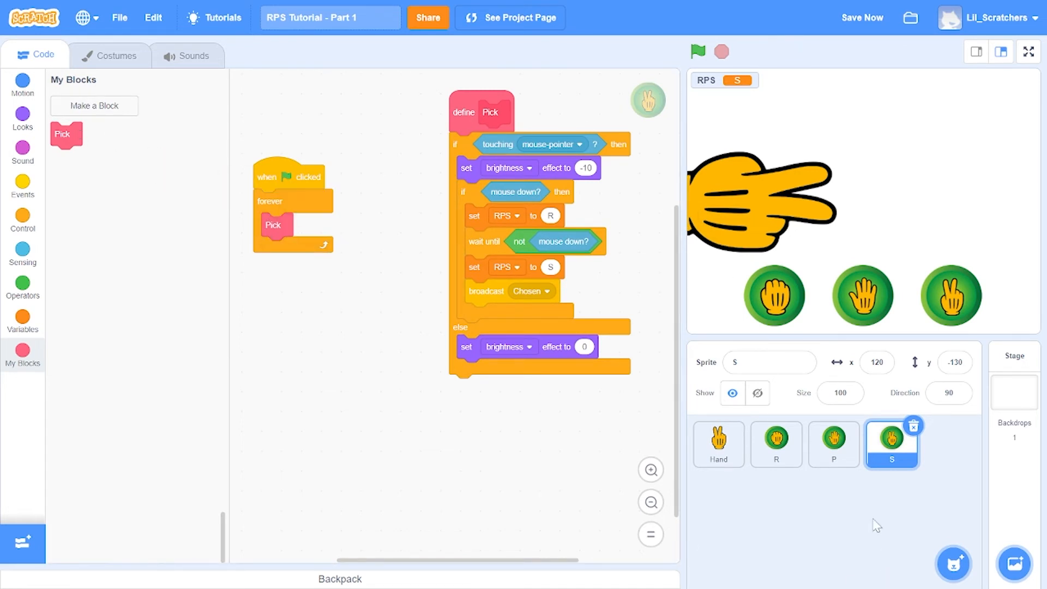
# Step: Create Pick blocks for the P and R buttons, then view the game full screen
pyautogui.click(94, 105)
pyautogui.write('Pick')
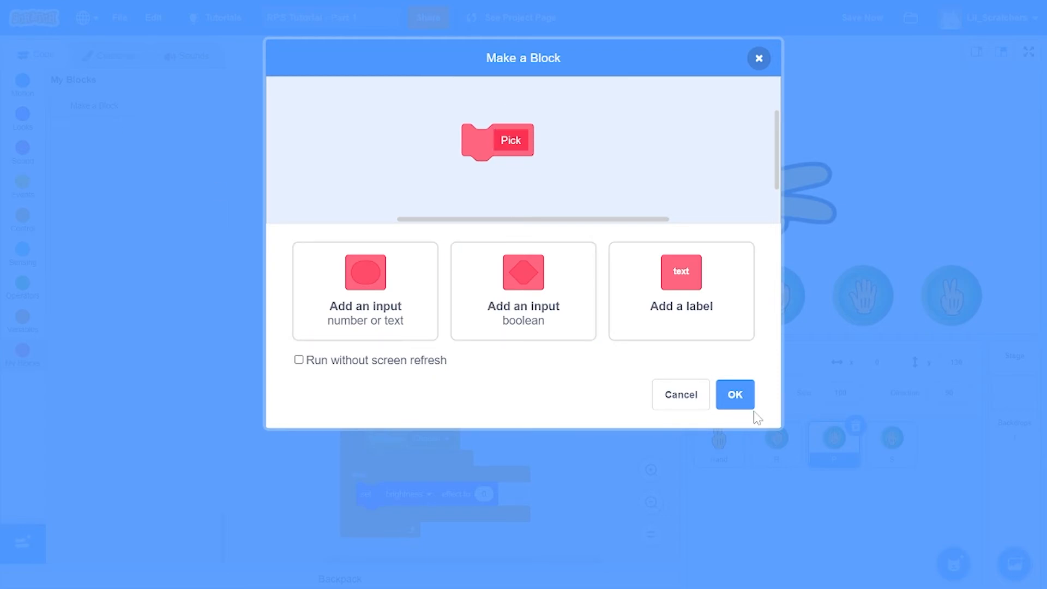
pyautogui.click(734, 394)
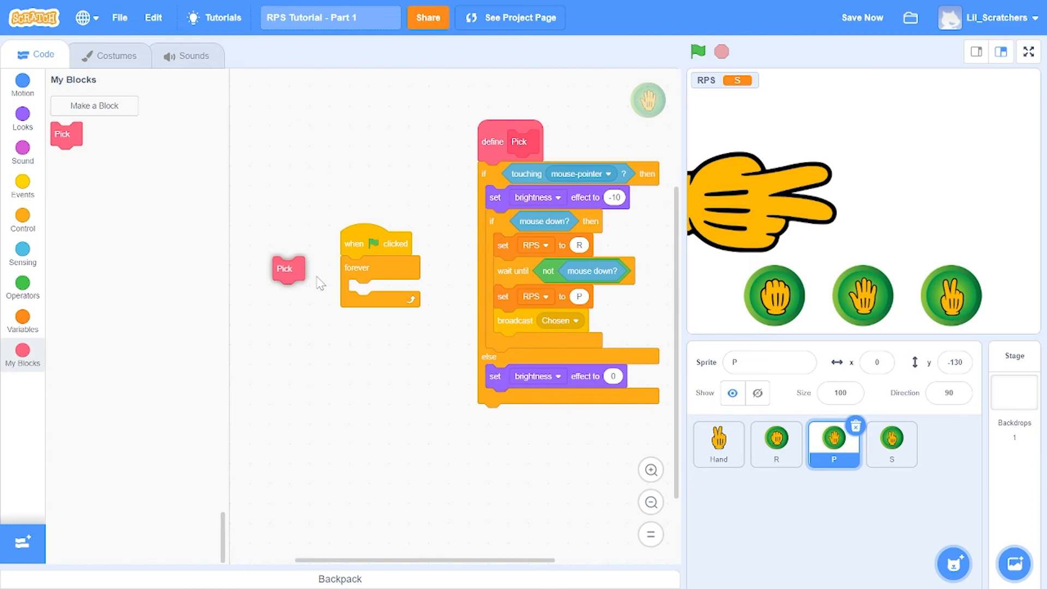
pyautogui.click(776, 444)
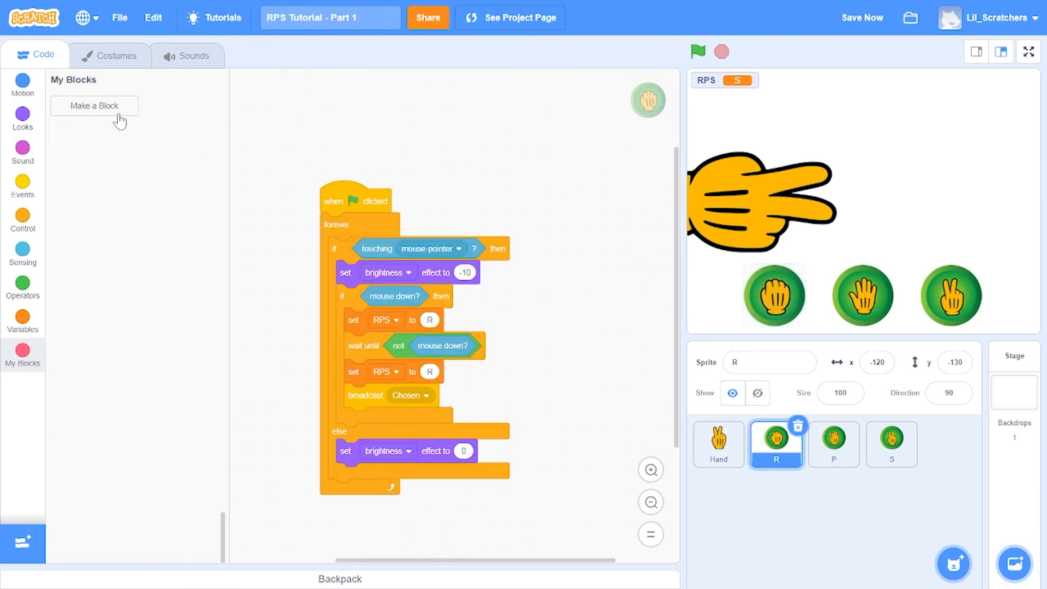
pyautogui.click(94, 106)
pyautogui.write('Pick')
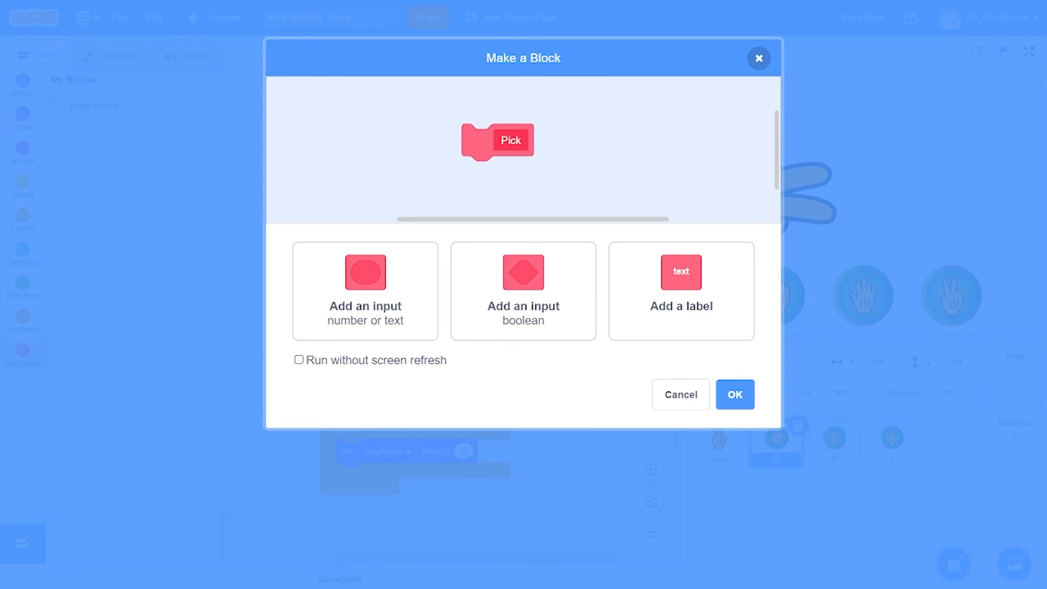
pyautogui.click(734, 395)
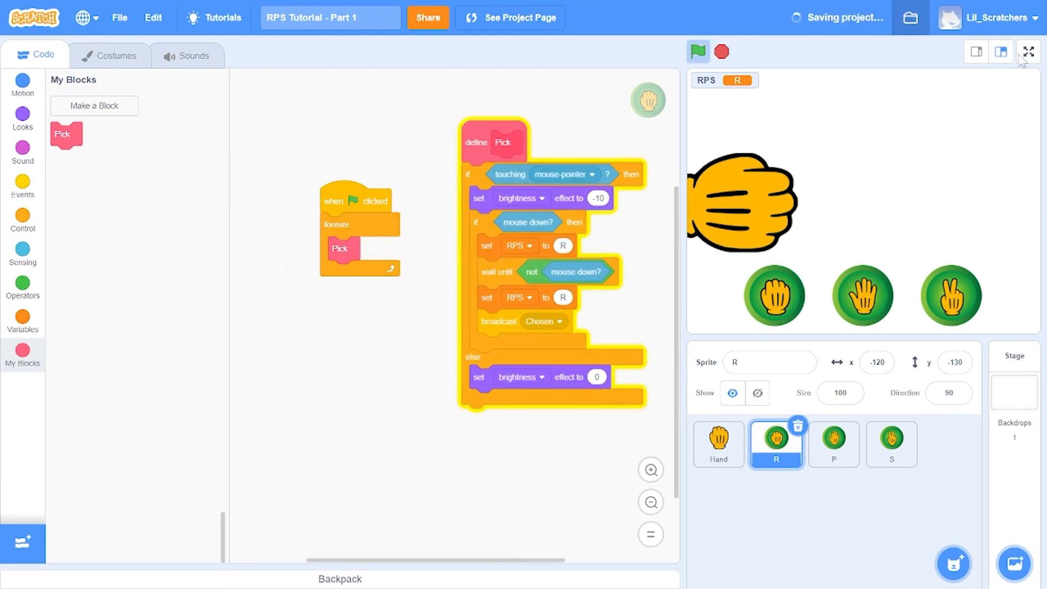
pyautogui.click(1027, 51)
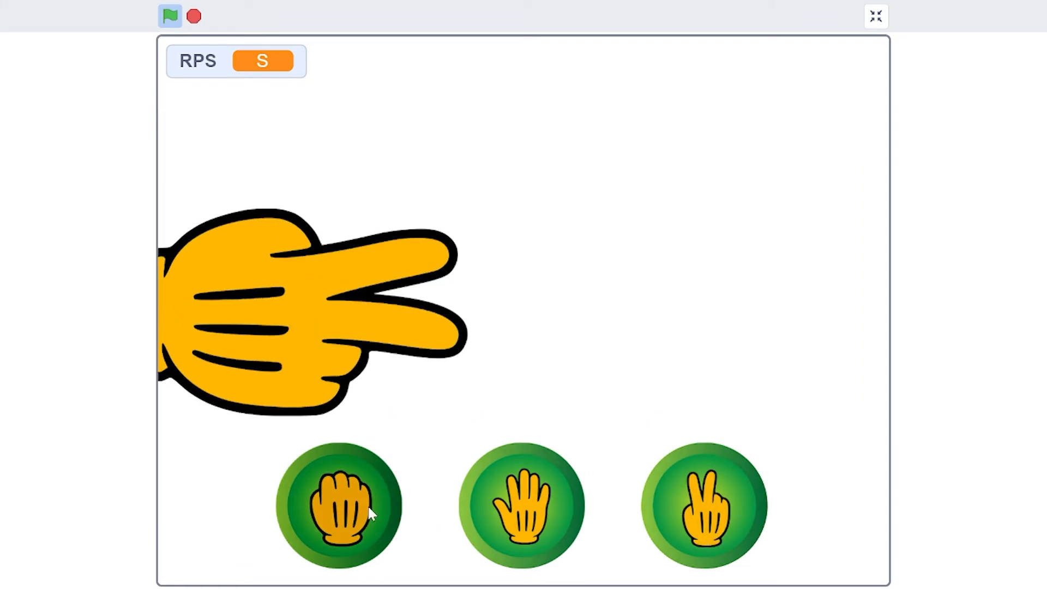
# Step: Press Paper to start a round and again during the hand animation, then stop the game
pyautogui.click(521, 506)
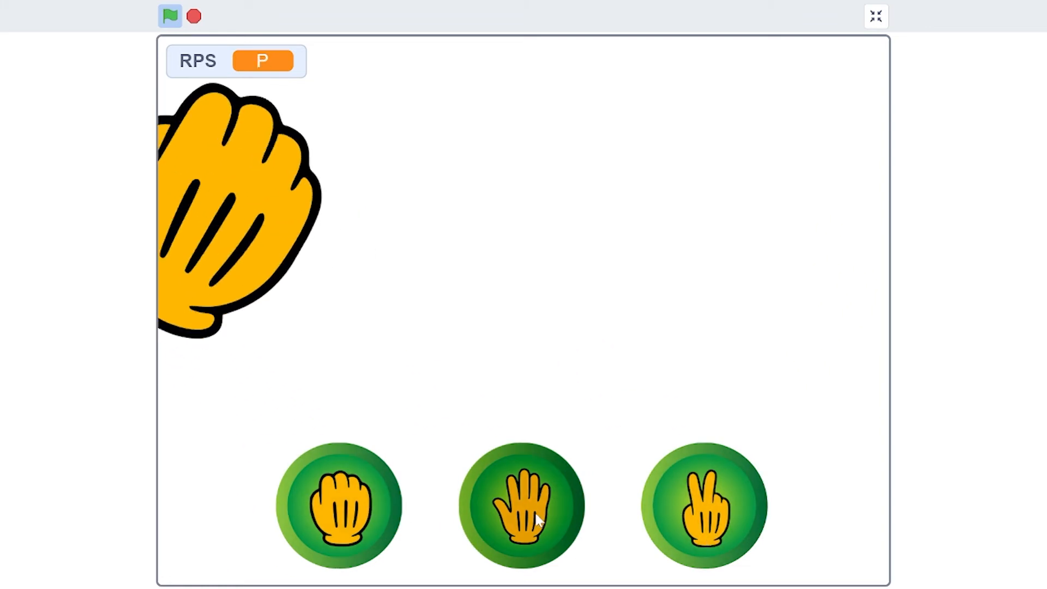
pyautogui.click(521, 506)
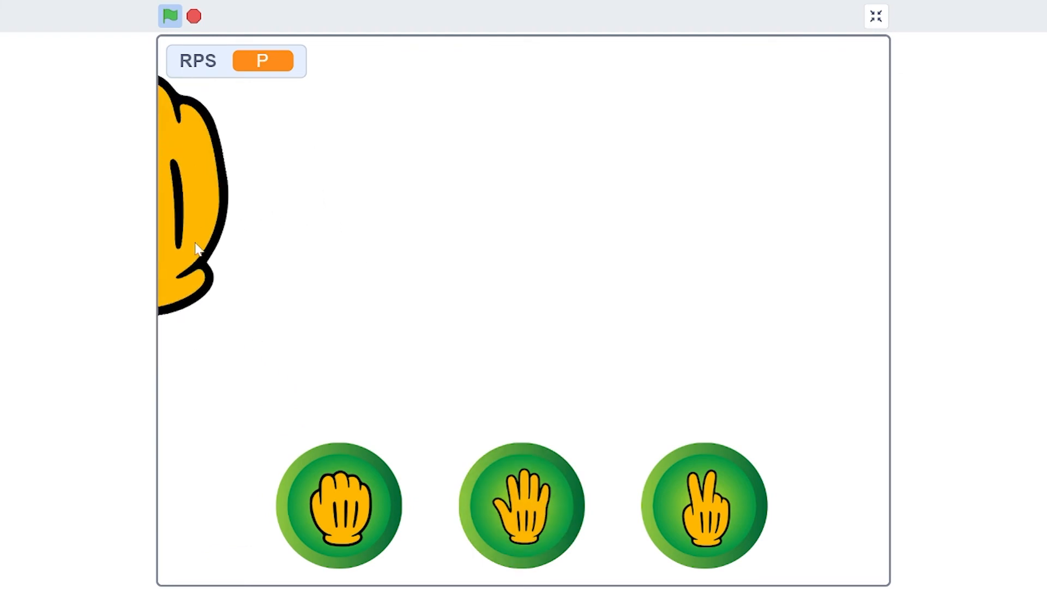
pyautogui.click(170, 16)
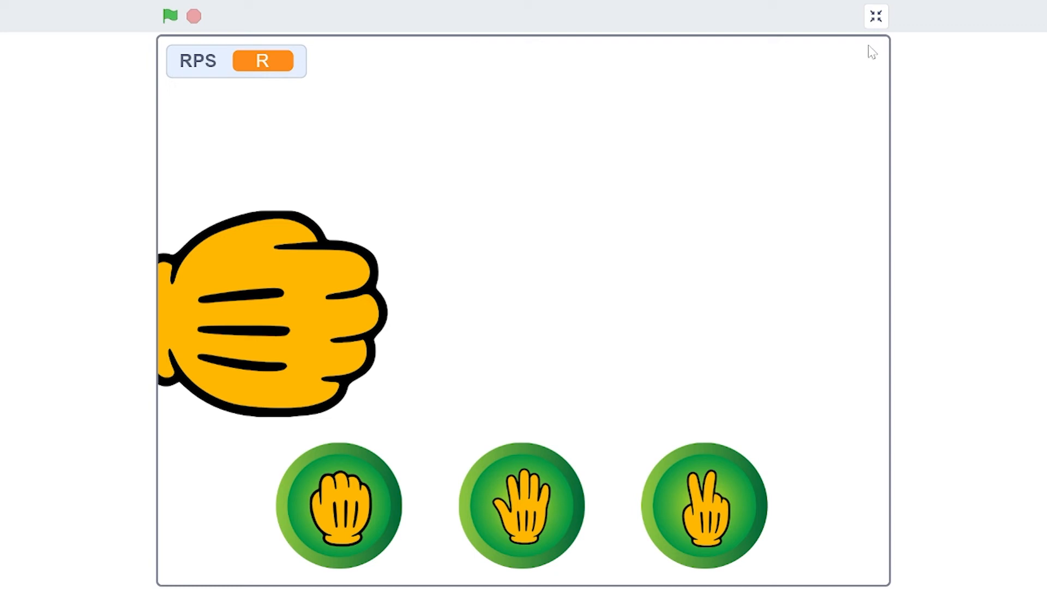
pyautogui.moveTo(875, 16)
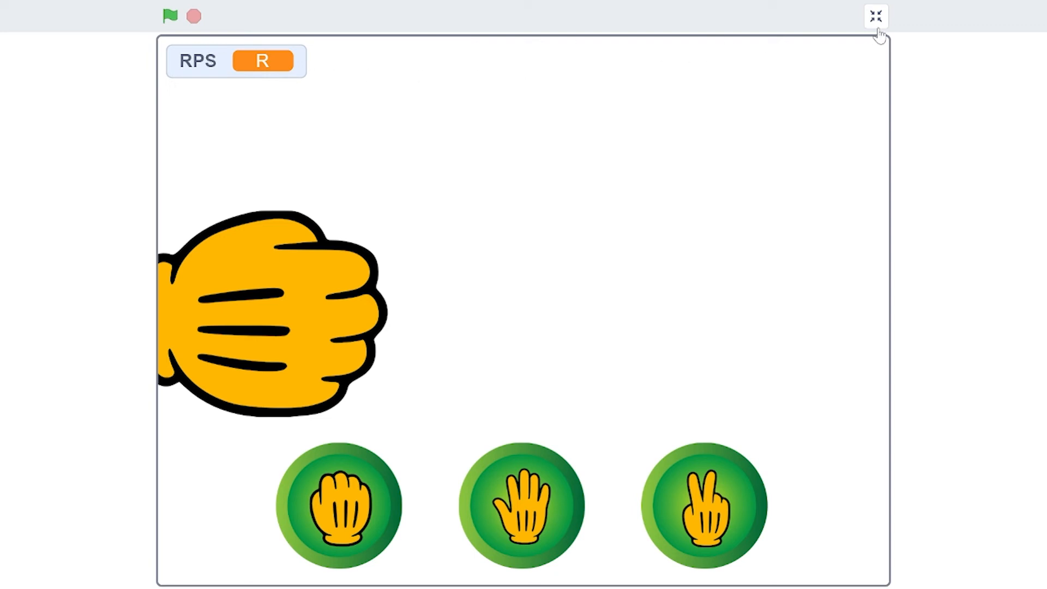
pyautogui.moveTo(877, 200)
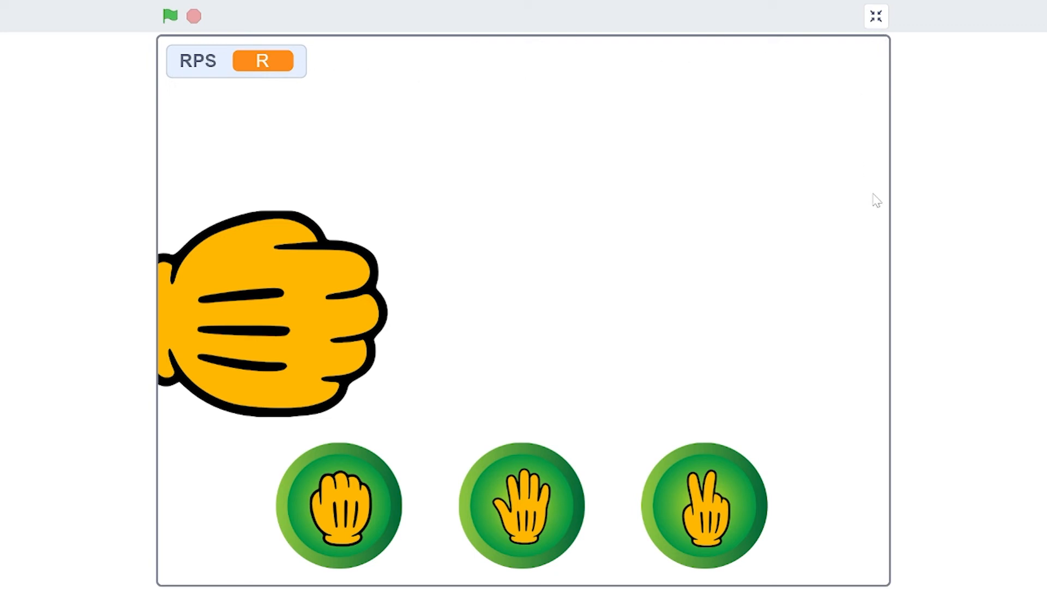
pyautogui.moveTo(831, 301)
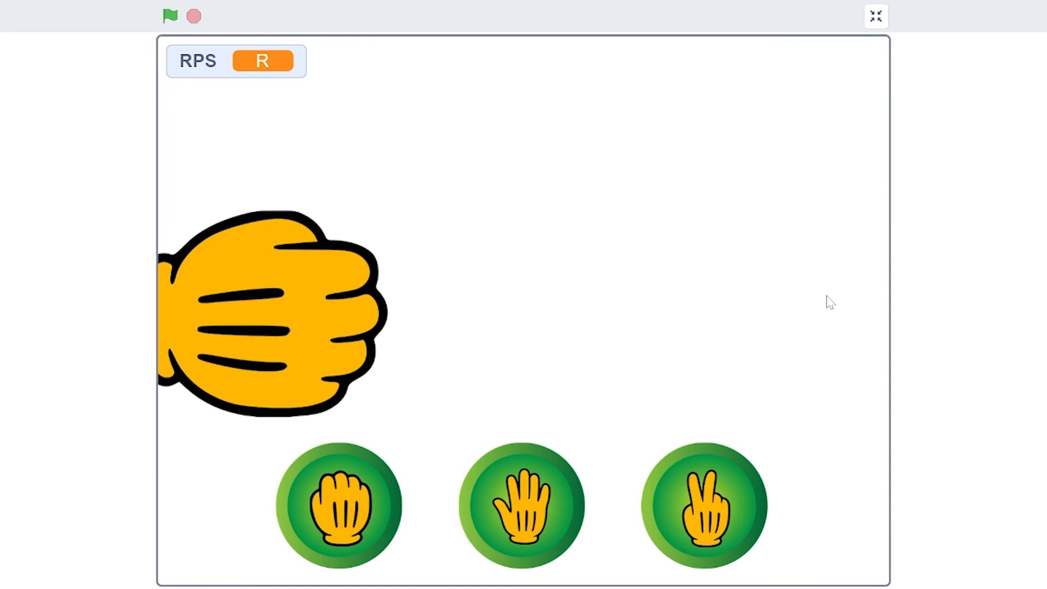
# Step: Leave full screen, make the Round Active? variable, and select the S button sprite
pyautogui.click(876, 16)
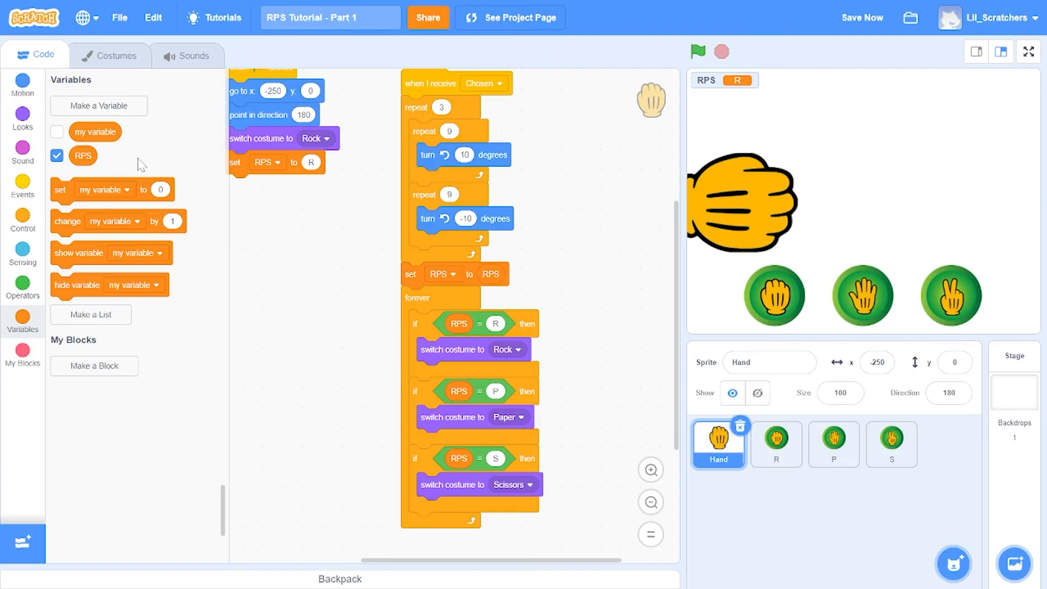
pyautogui.click(98, 106)
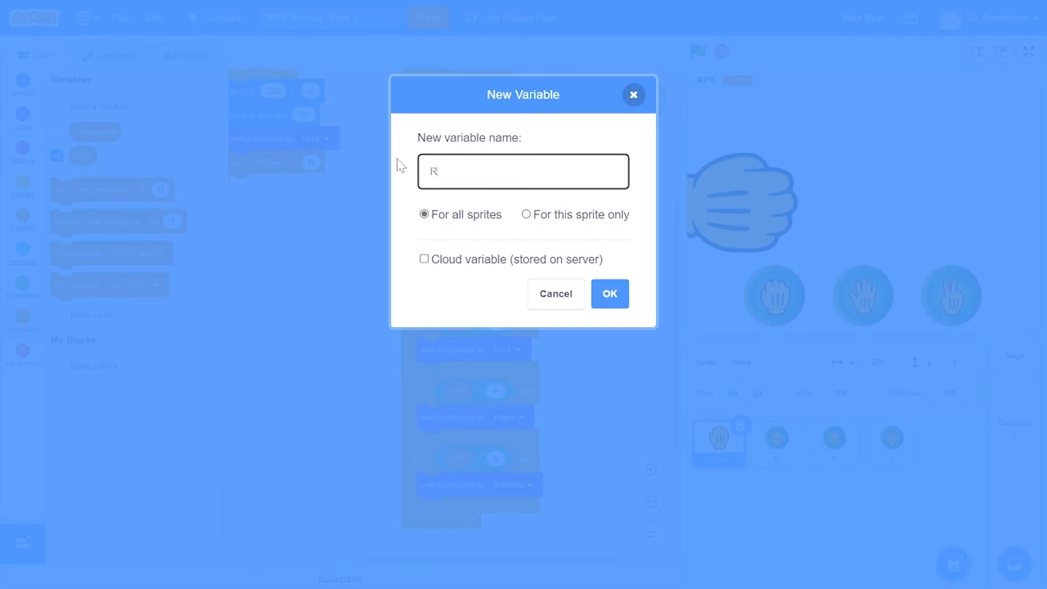
pyautogui.write('Round Act')
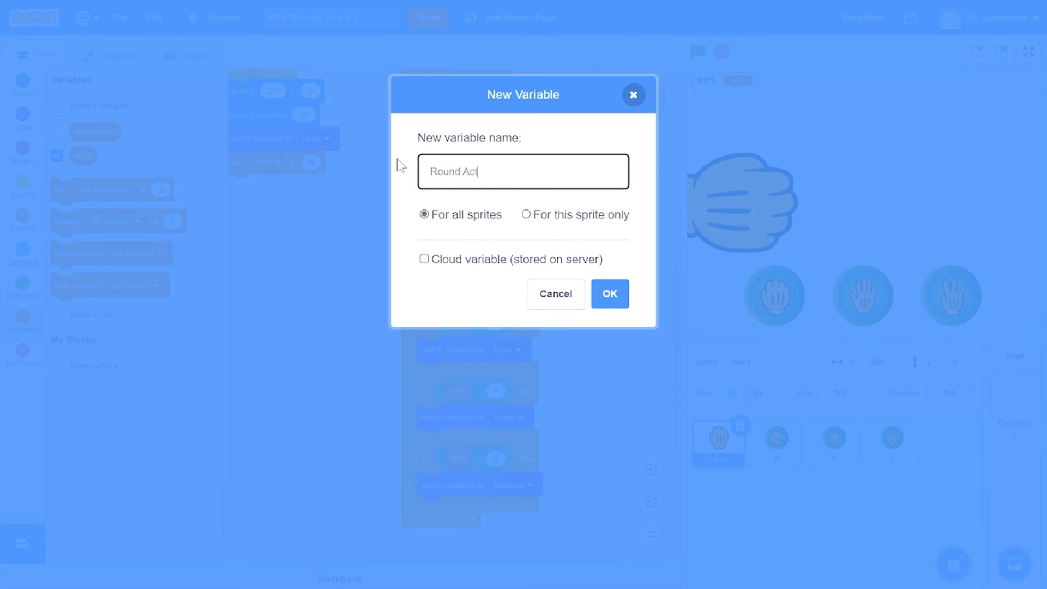
pyautogui.click(608, 294)
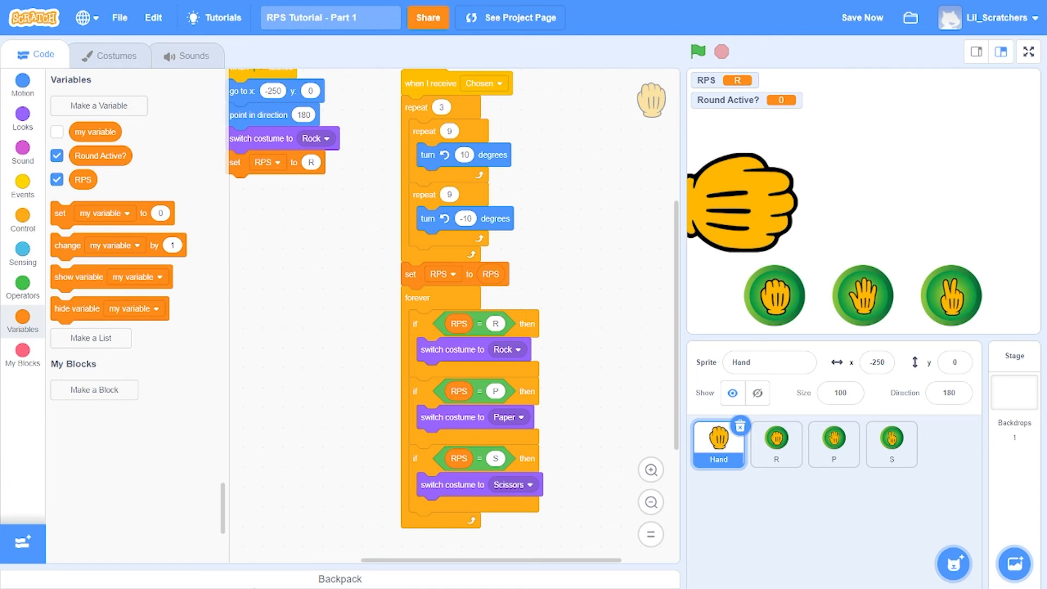
pyautogui.click(891, 444)
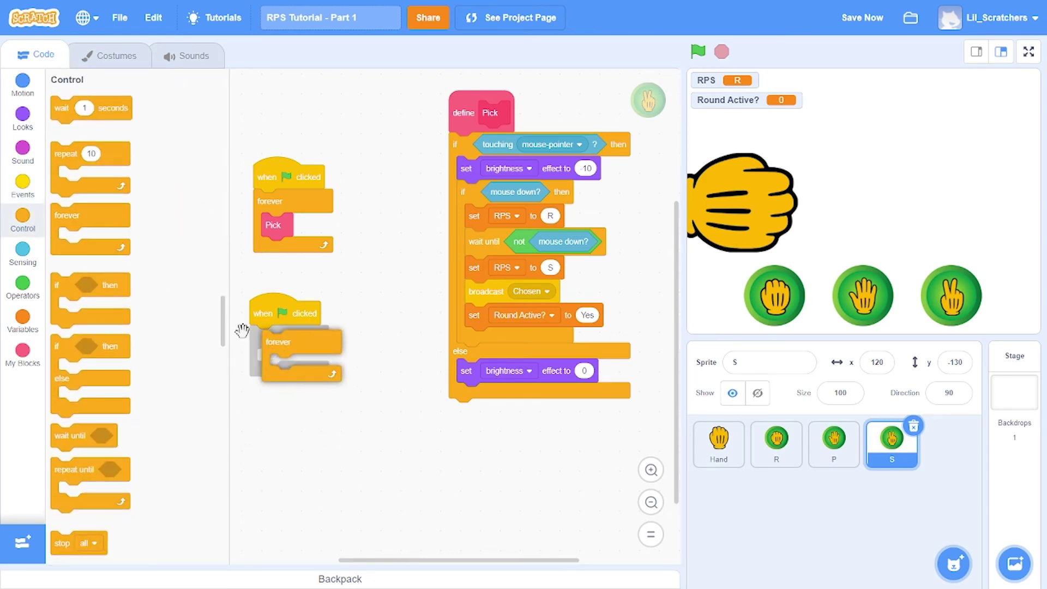
# Step: In sprite S, build a forever if-else: Round Active? = Yes stops other scripts, else Pick
pyautogui.click(22, 318)
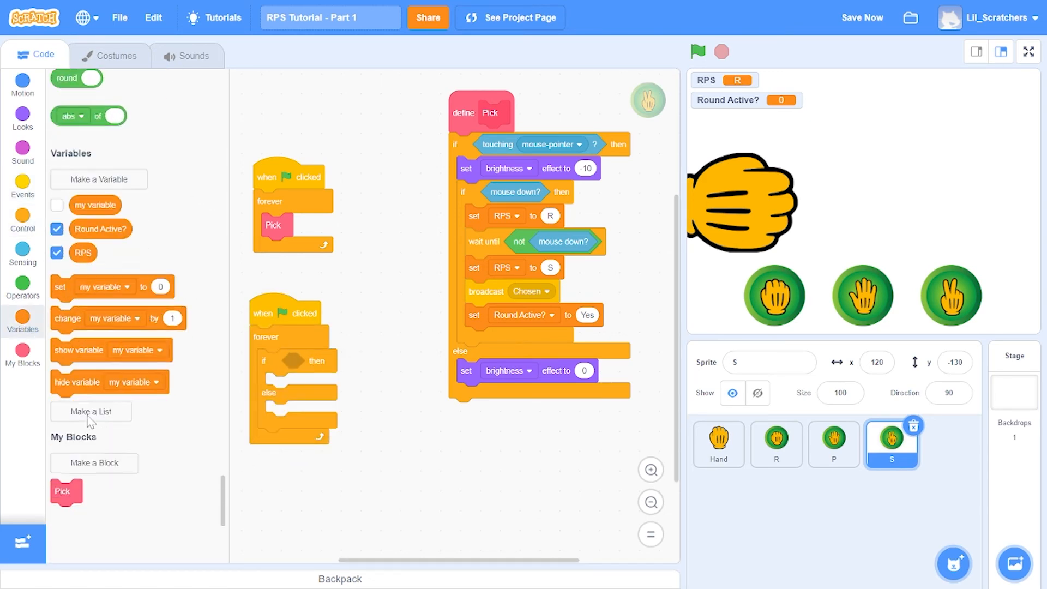
pyautogui.click(22, 285)
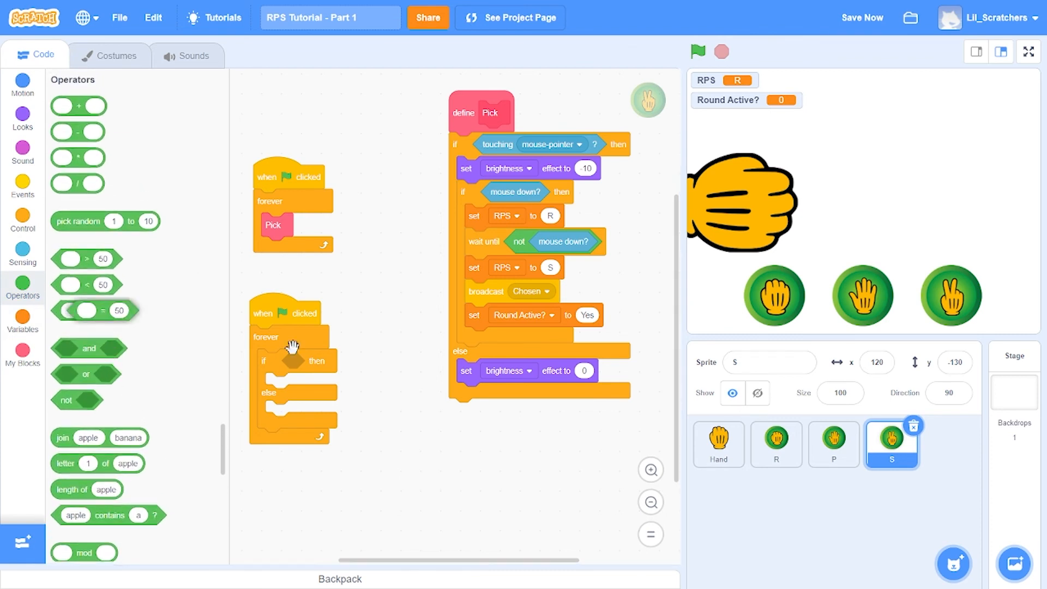
pyautogui.click(22, 315)
pyautogui.write('Yes')
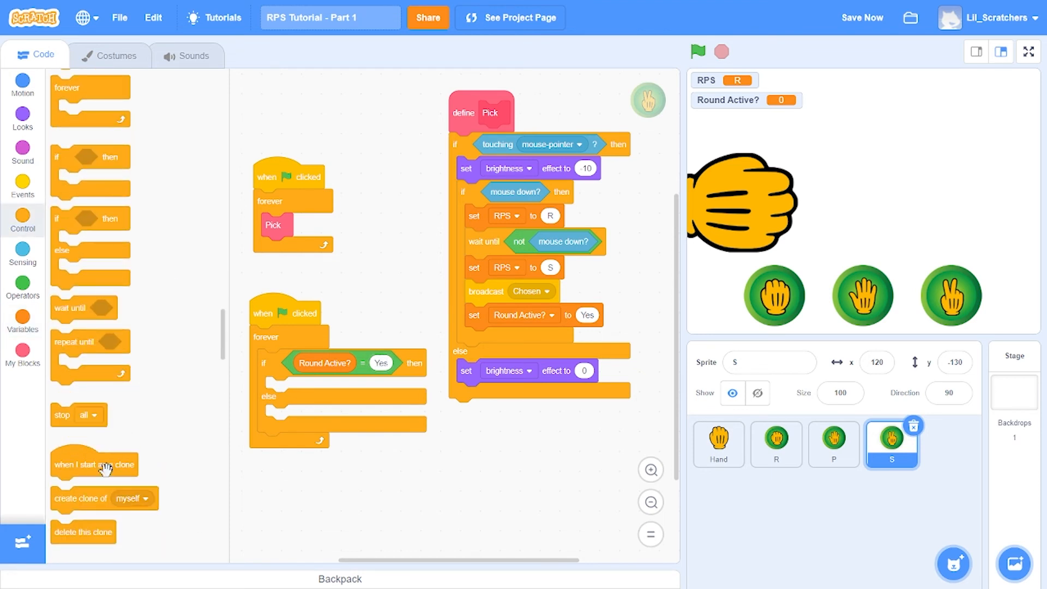
pyautogui.click(304, 389)
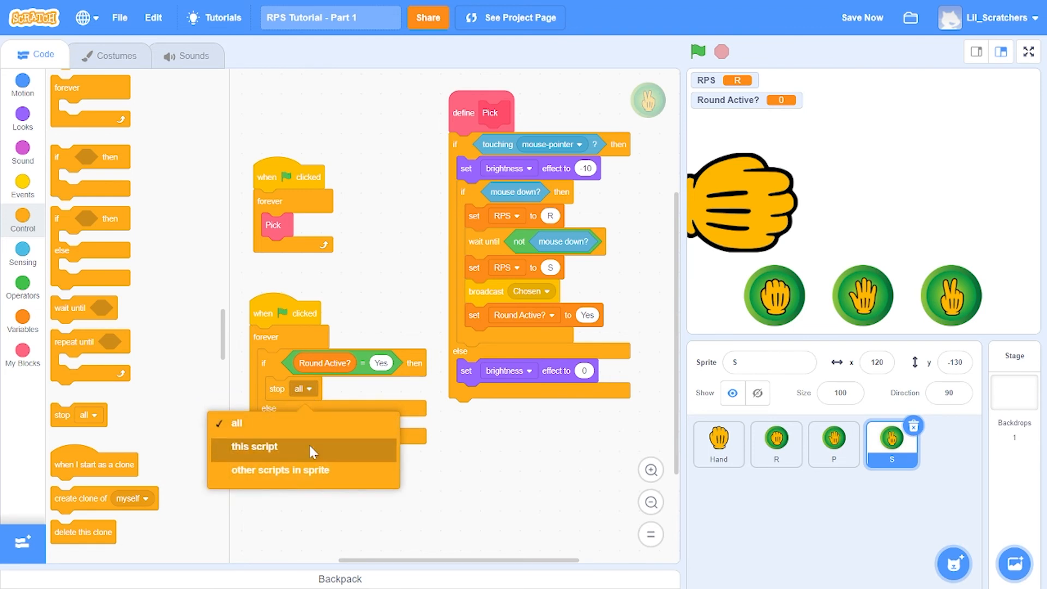
pyautogui.click(280, 470)
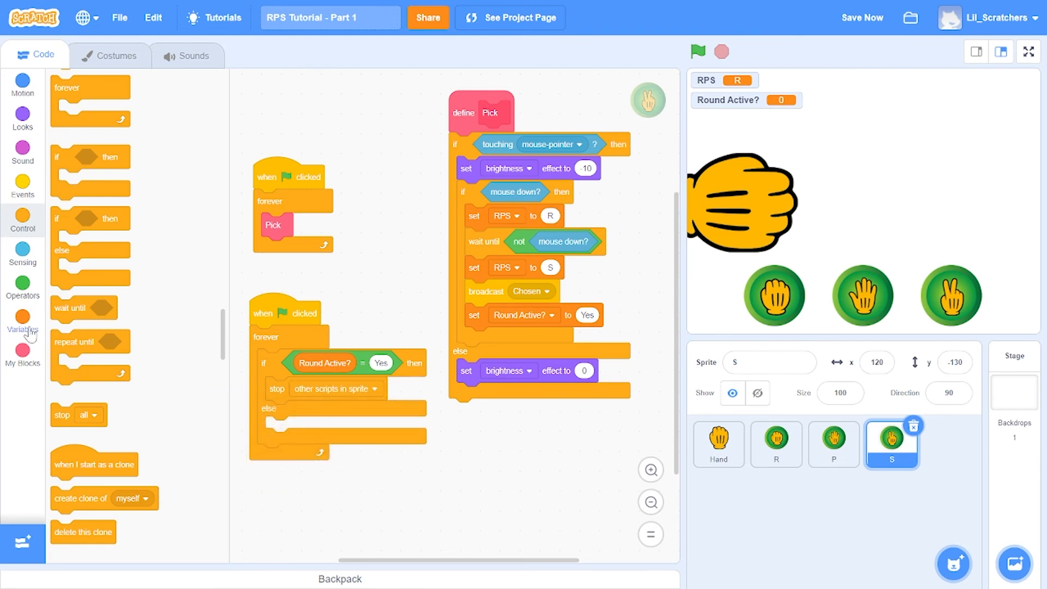
pyautogui.click(22, 323)
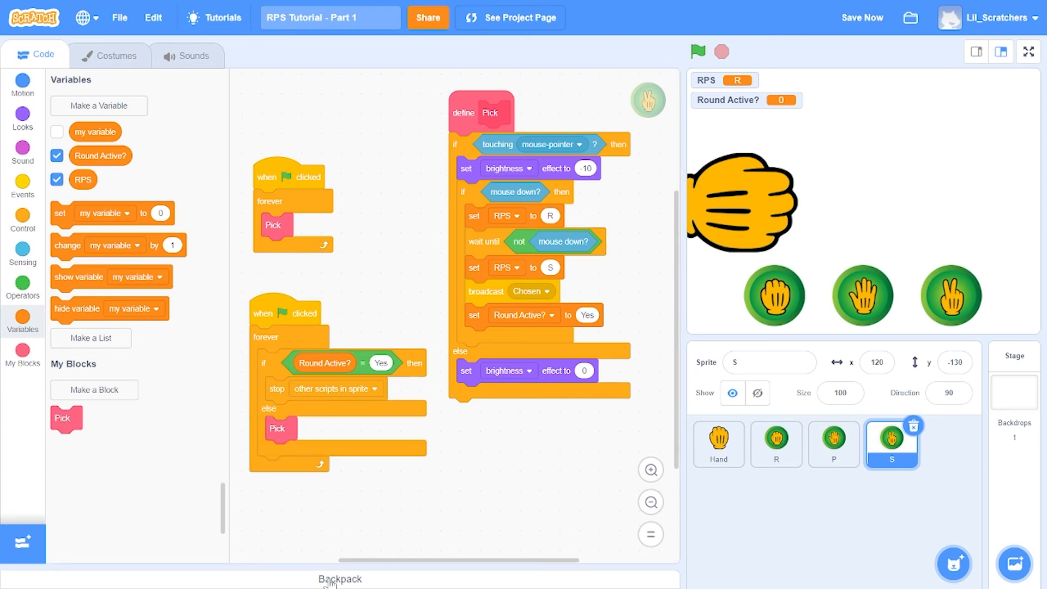
pyautogui.moveTo(869, 460)
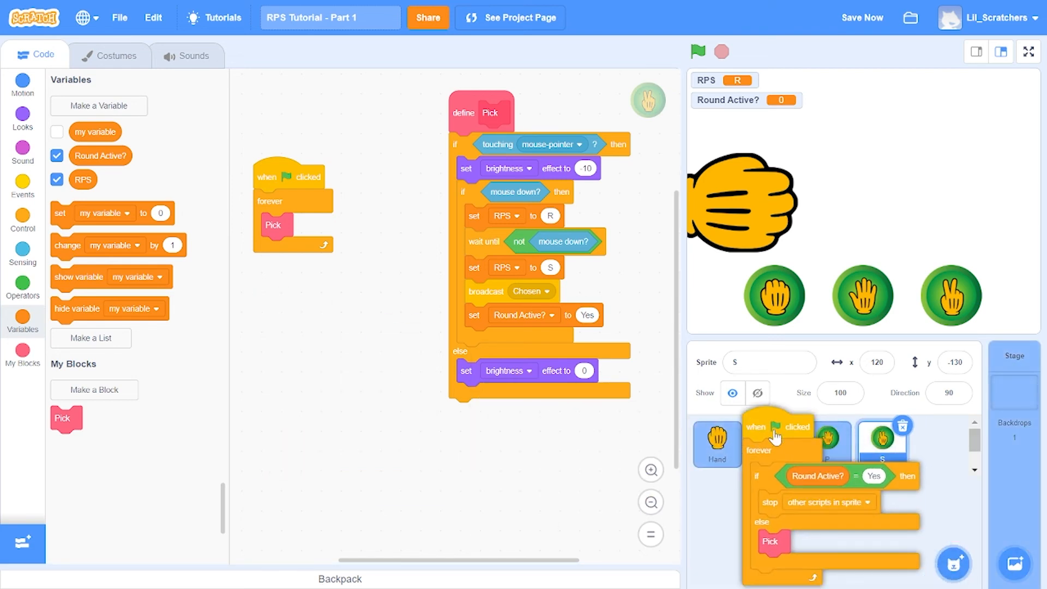
# Step: Copy the guard script to R and P, and set Round Active? to Yes in their Pick blocks
pyautogui.click(775, 444)
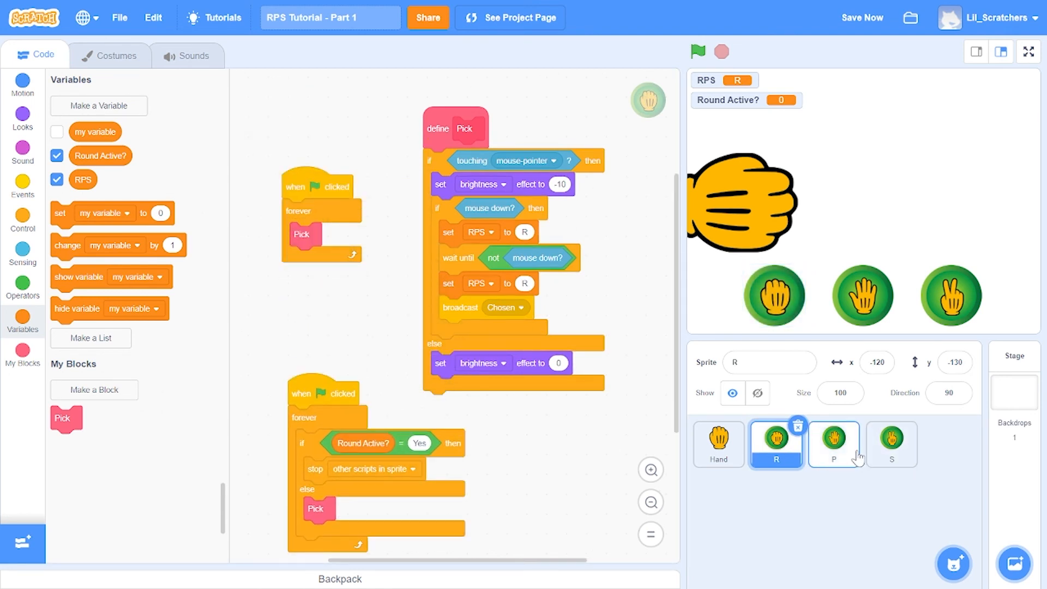
pyautogui.click(833, 444)
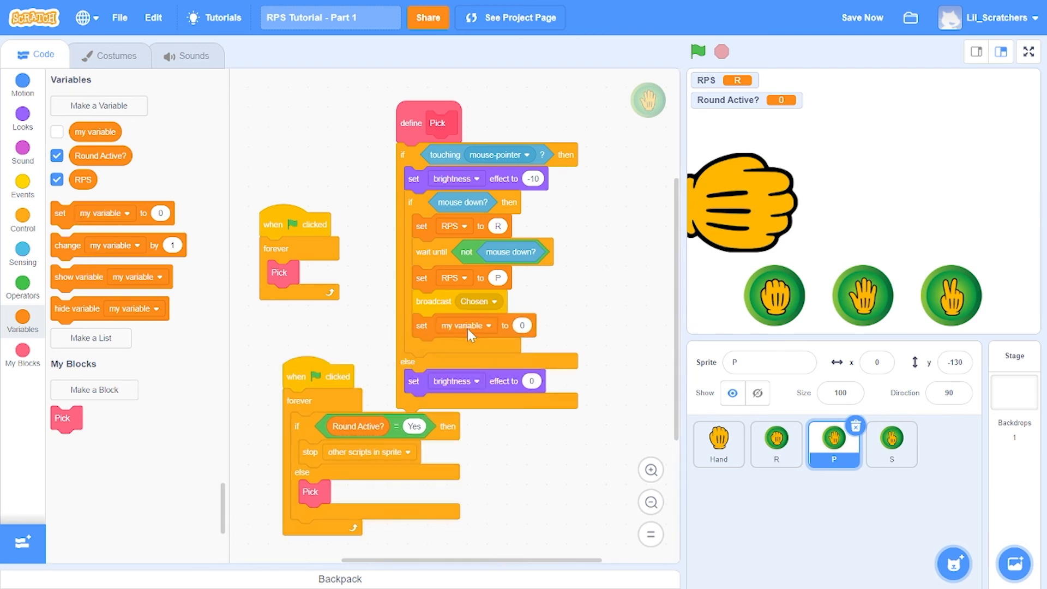
pyautogui.click(491, 325)
pyautogui.write('Yes')
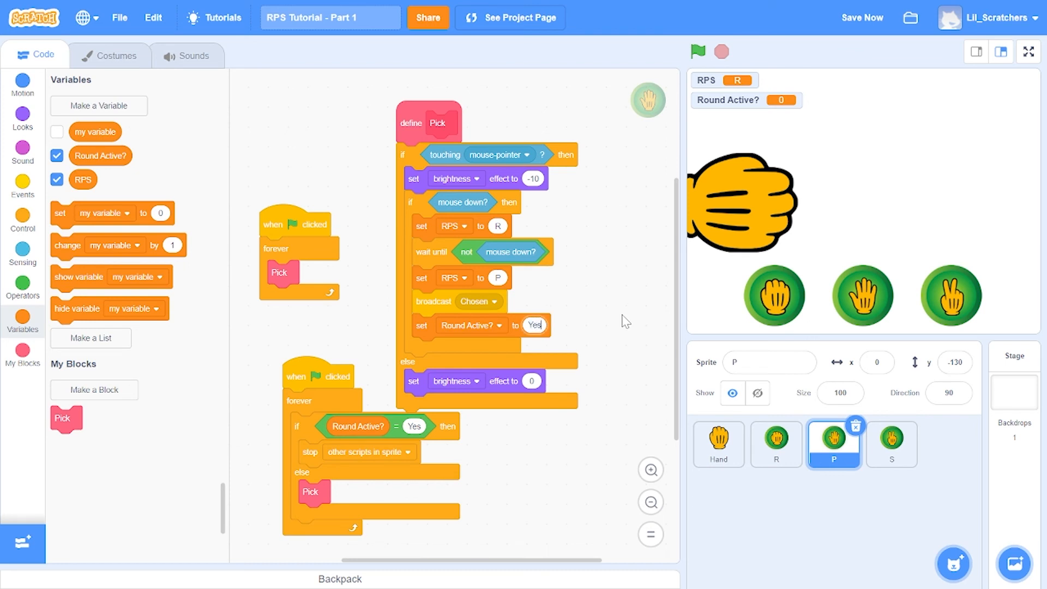
pyautogui.click(775, 444)
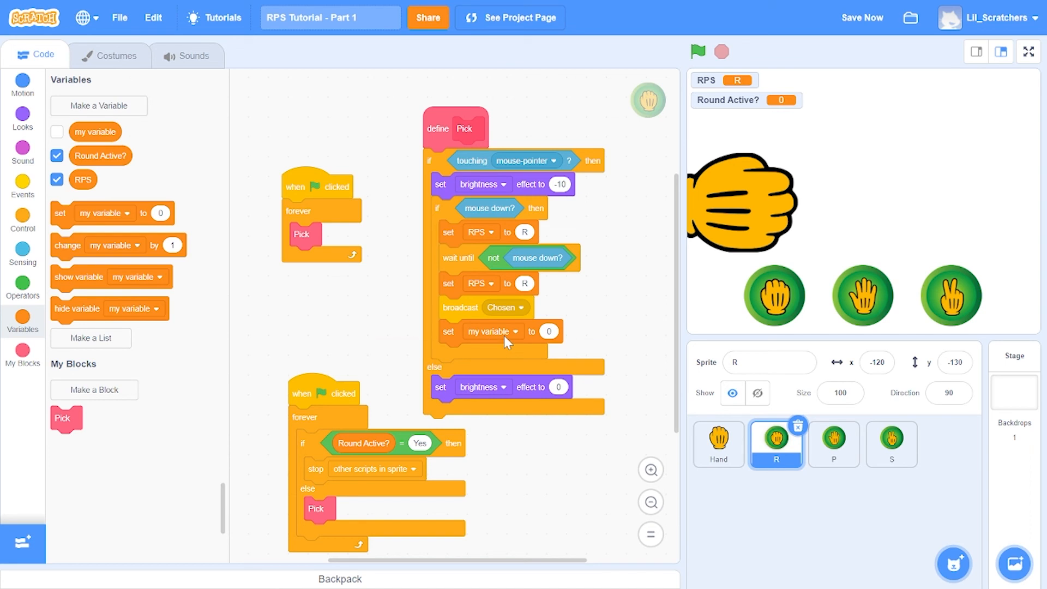
pyautogui.click(492, 331)
pyautogui.write('Yes')
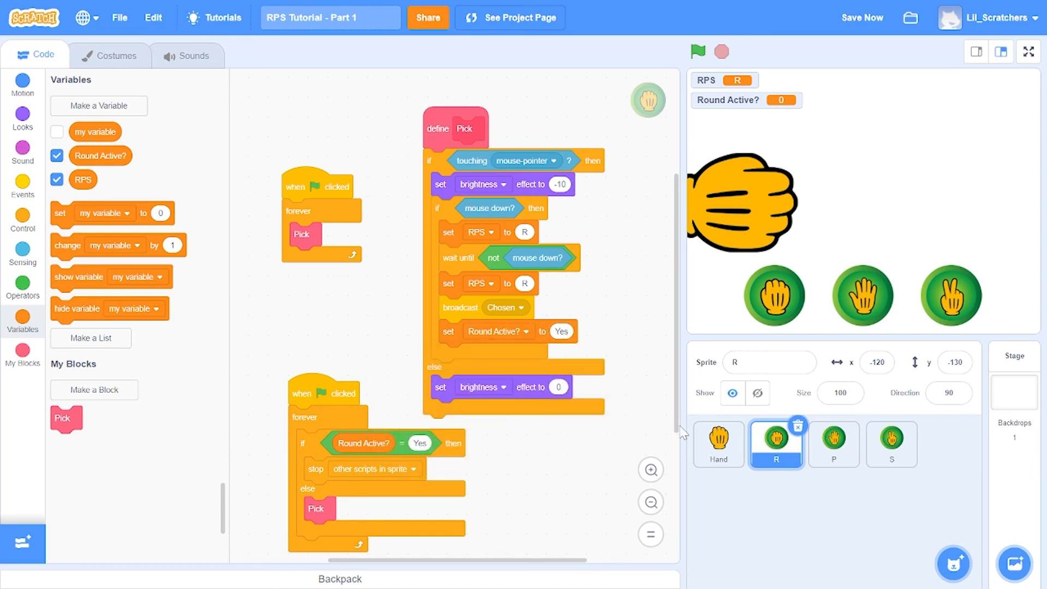
# Step: In the Hand's Chosen script, add set Round Active? to No after set RPS
pyautogui.click(718, 444)
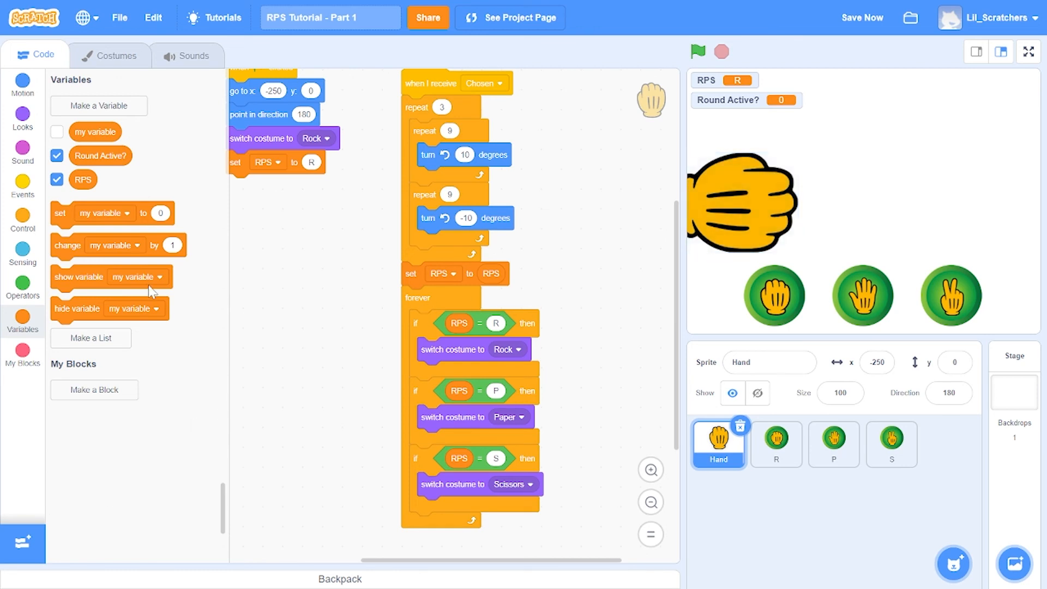
pyautogui.click(454, 297)
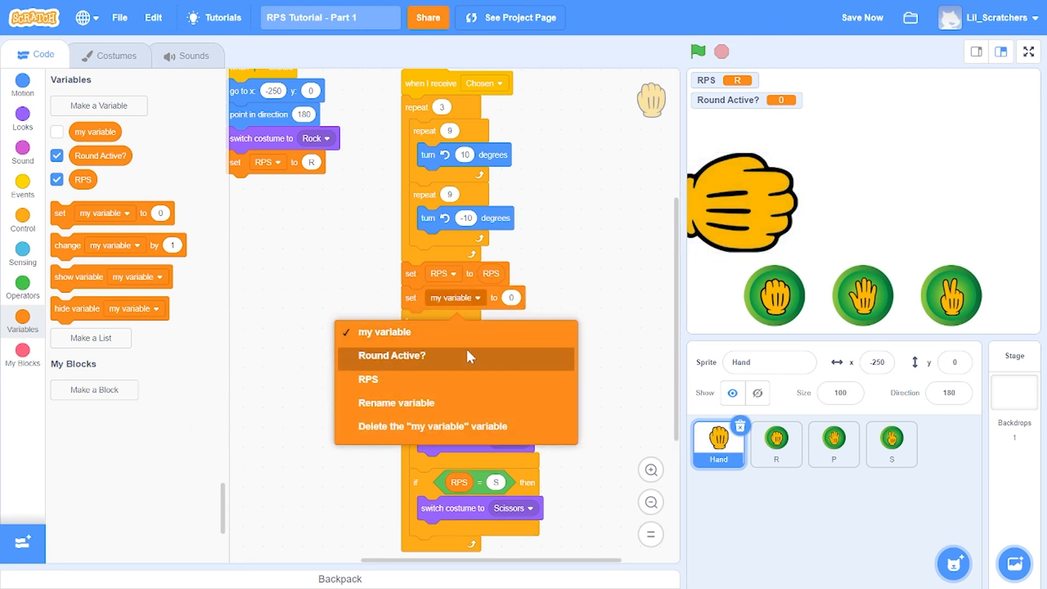
pyautogui.click(392, 355)
pyautogui.write('No')
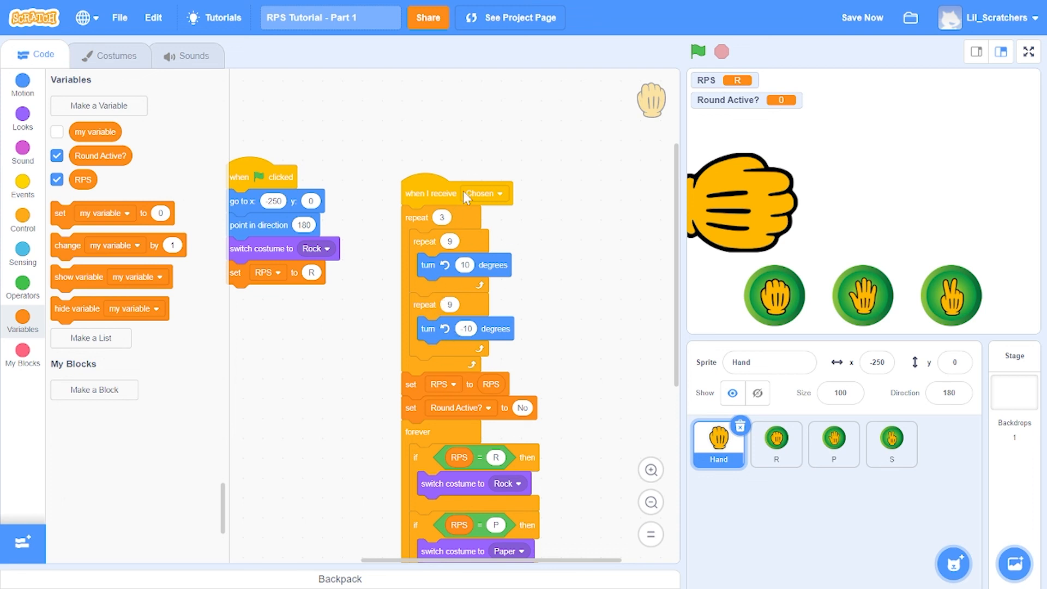
pyautogui.scroll(-3)
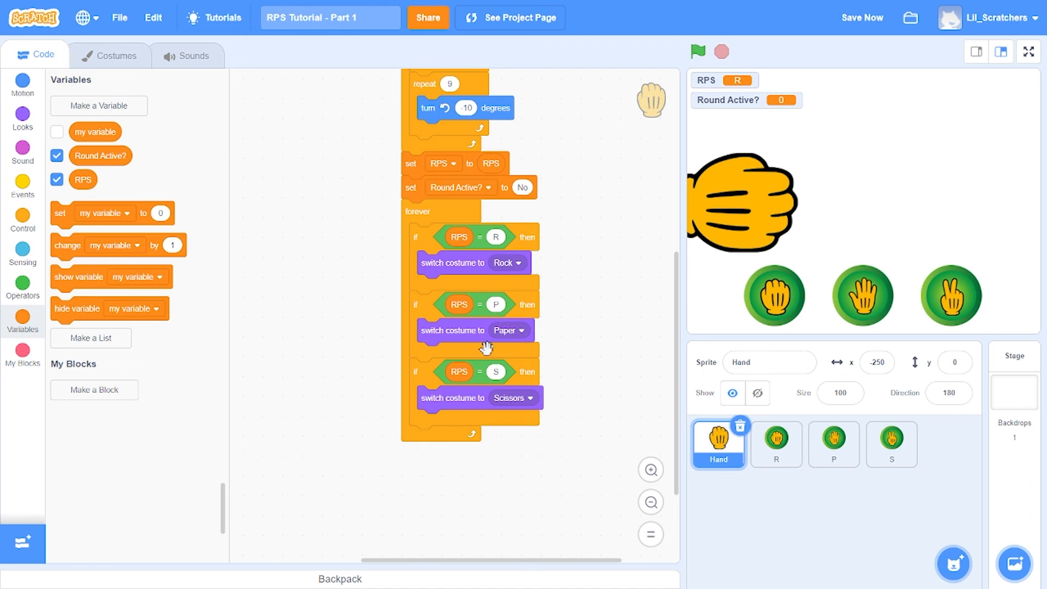
pyautogui.moveTo(447, 195)
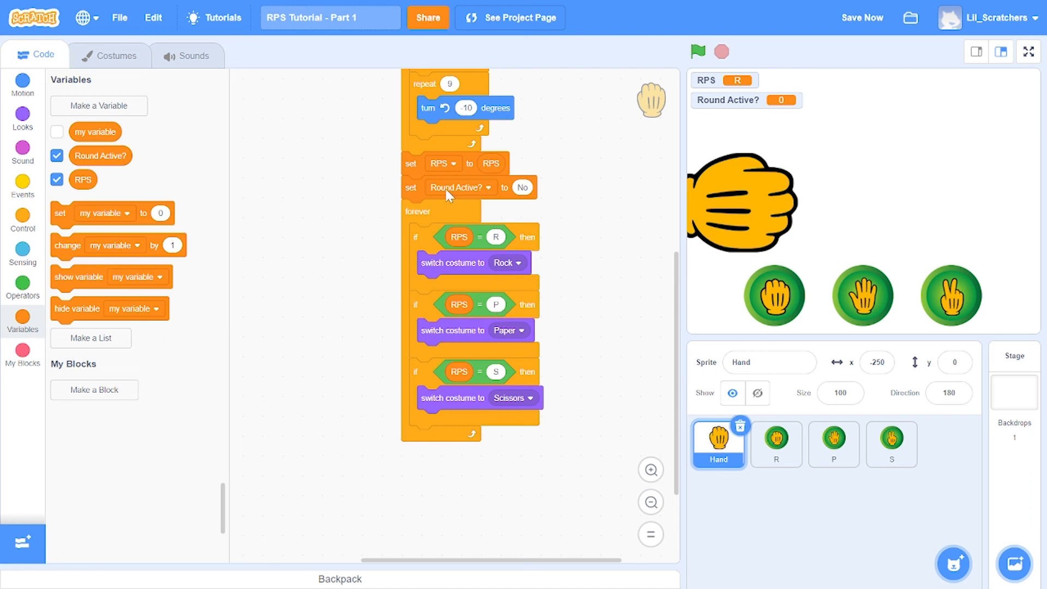
pyautogui.moveTo(541, 218)
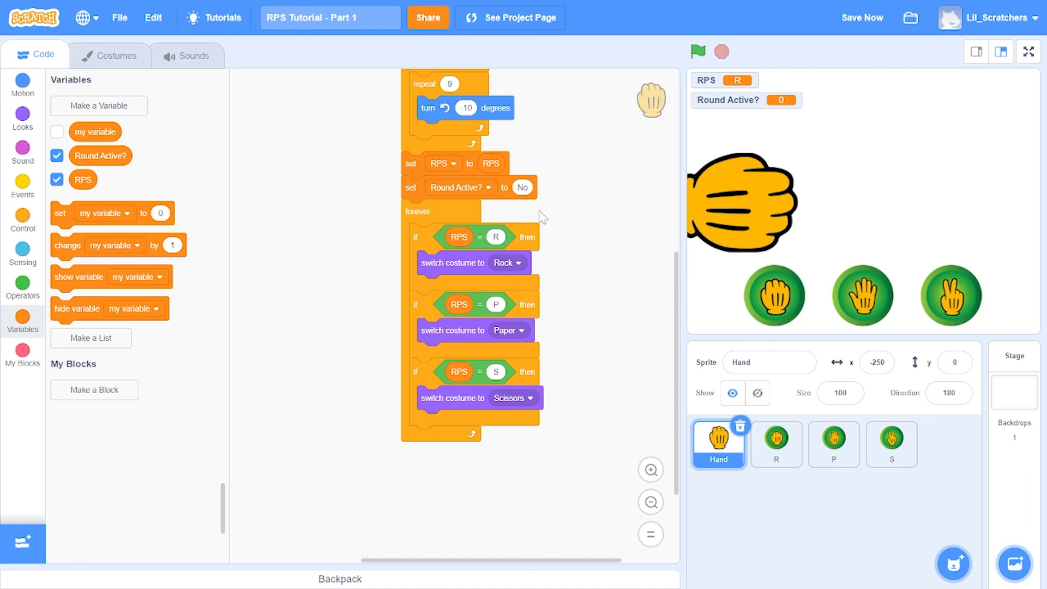
# Step: Start sprite R's flag script with set Round Active? to No, save, and run full screen
pyautogui.click(775, 444)
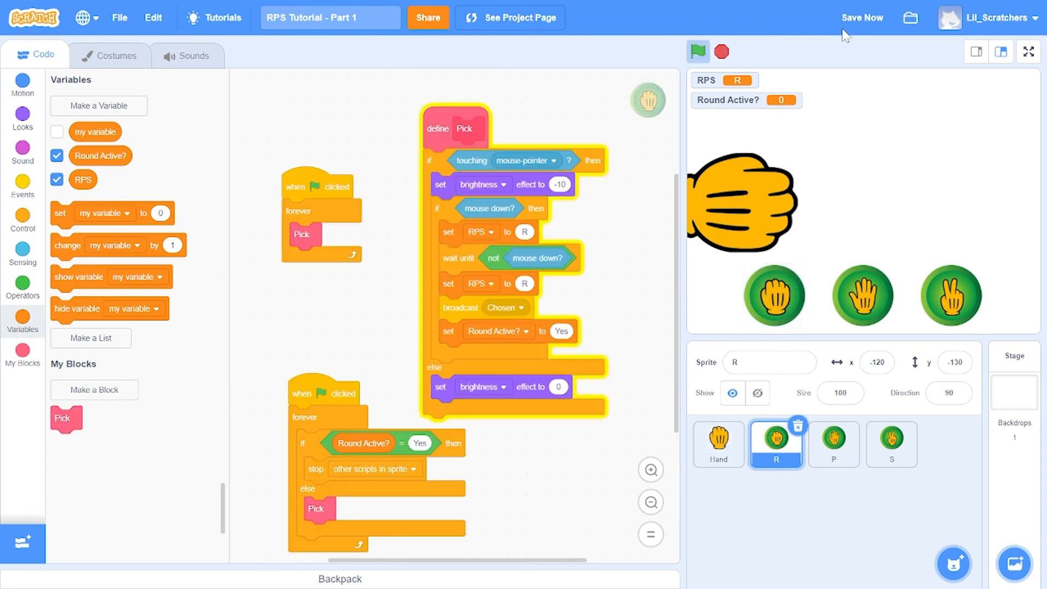
pyautogui.click(861, 18)
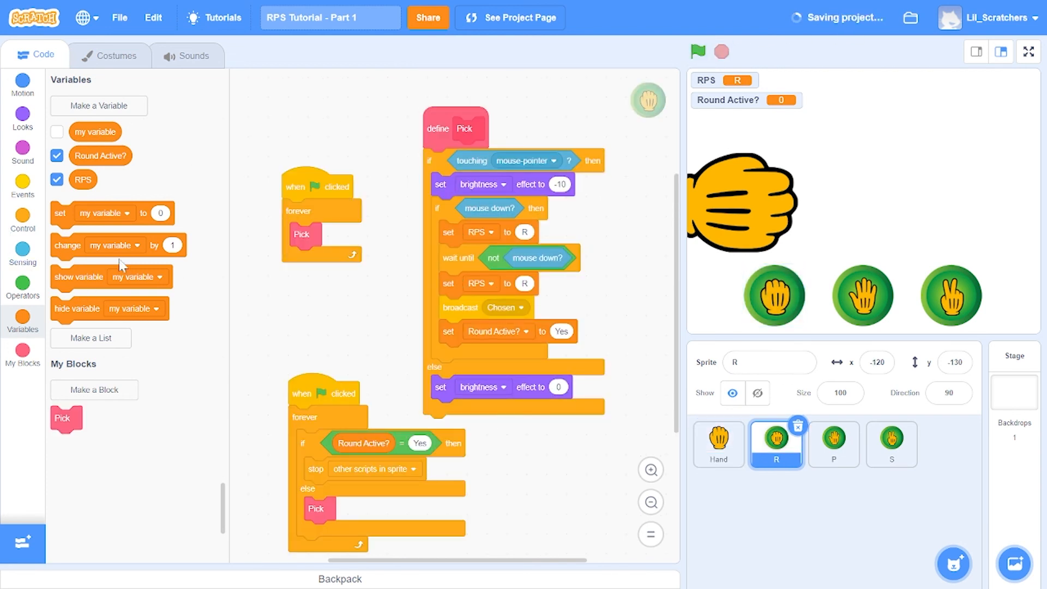
pyautogui.click(333, 316)
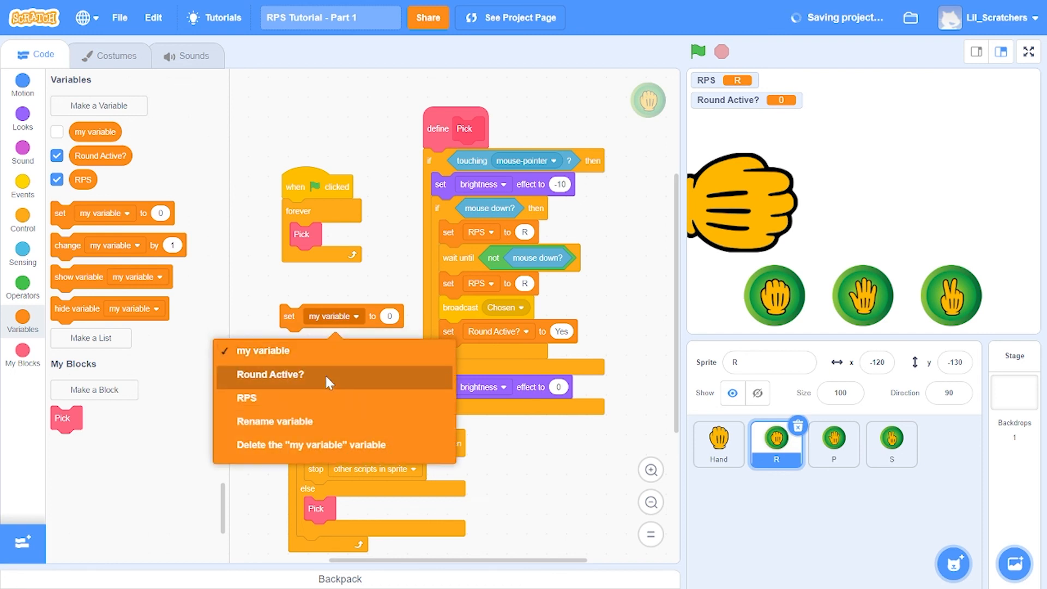
pyautogui.click(270, 374)
pyautogui.write('No')
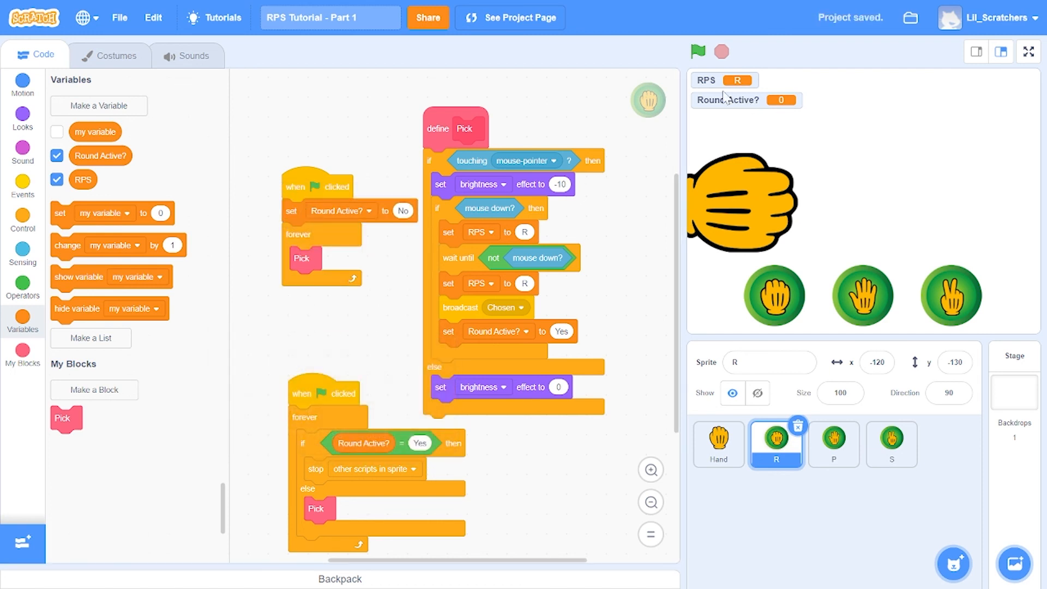
pyautogui.click(697, 52)
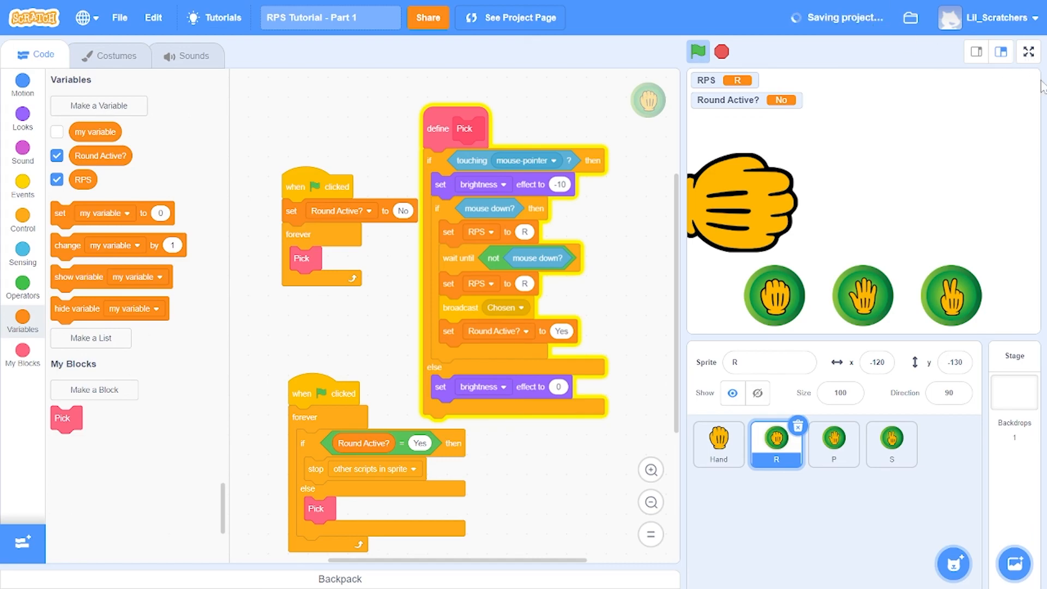
pyautogui.click(1028, 51)
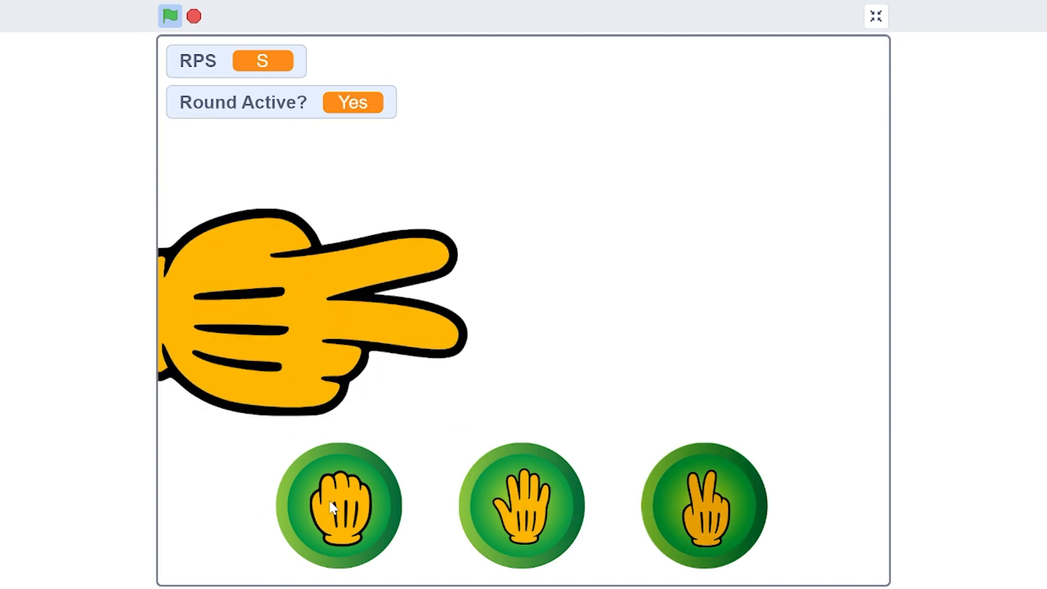
# Step: Play rock, try paper mid-animation, then scissors, and exit full screen
pyautogui.click(339, 505)
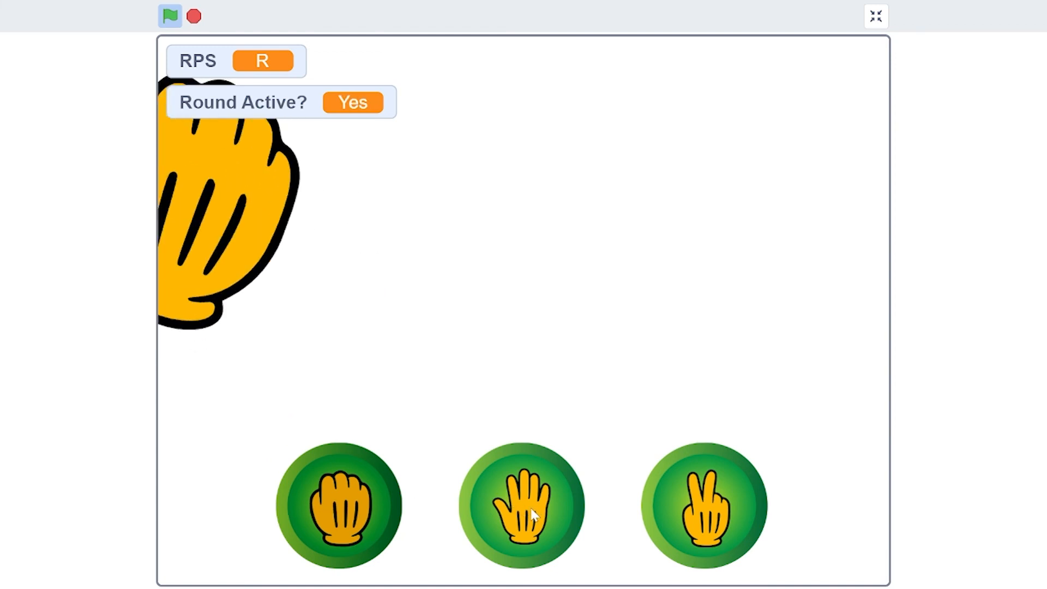
pyautogui.click(523, 506)
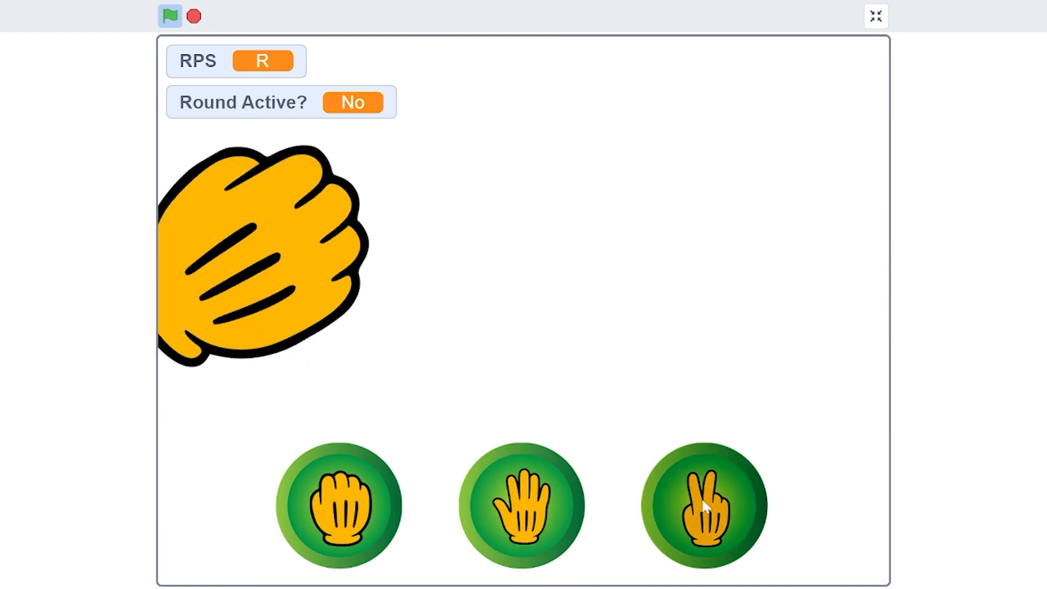
pyautogui.click(704, 504)
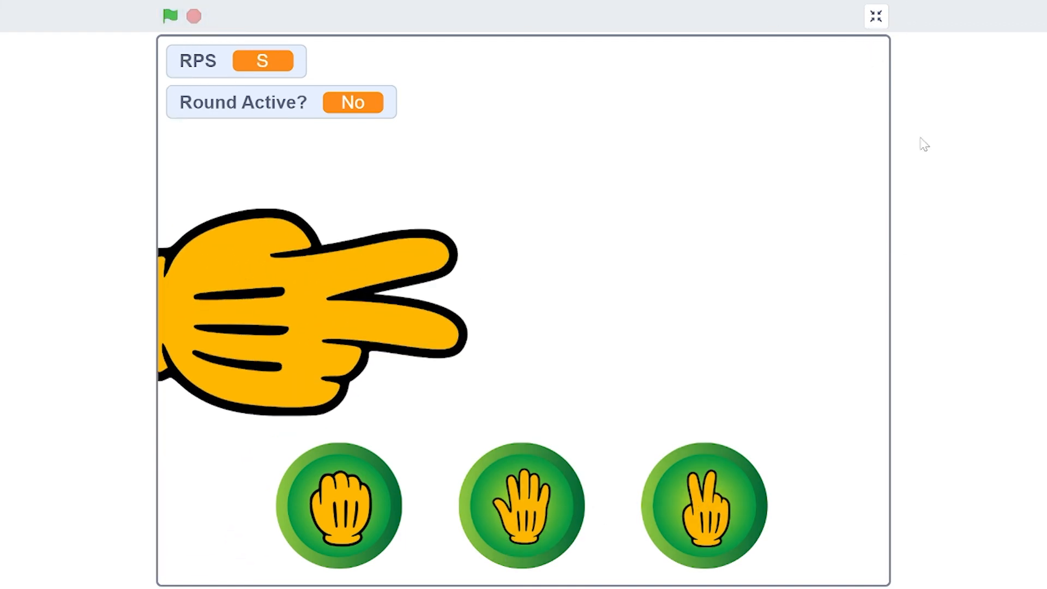
pyautogui.click(875, 16)
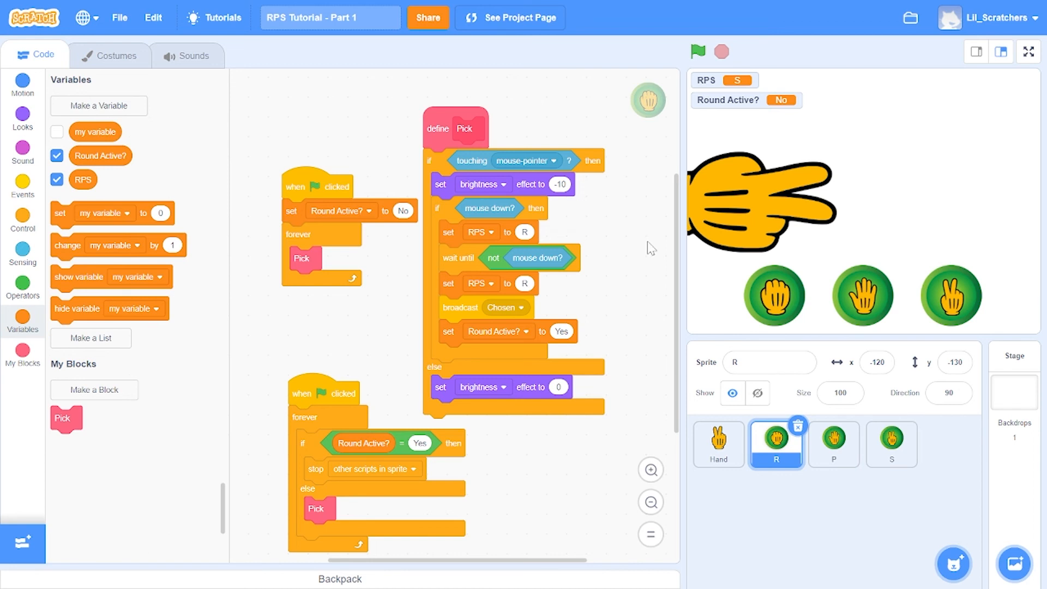